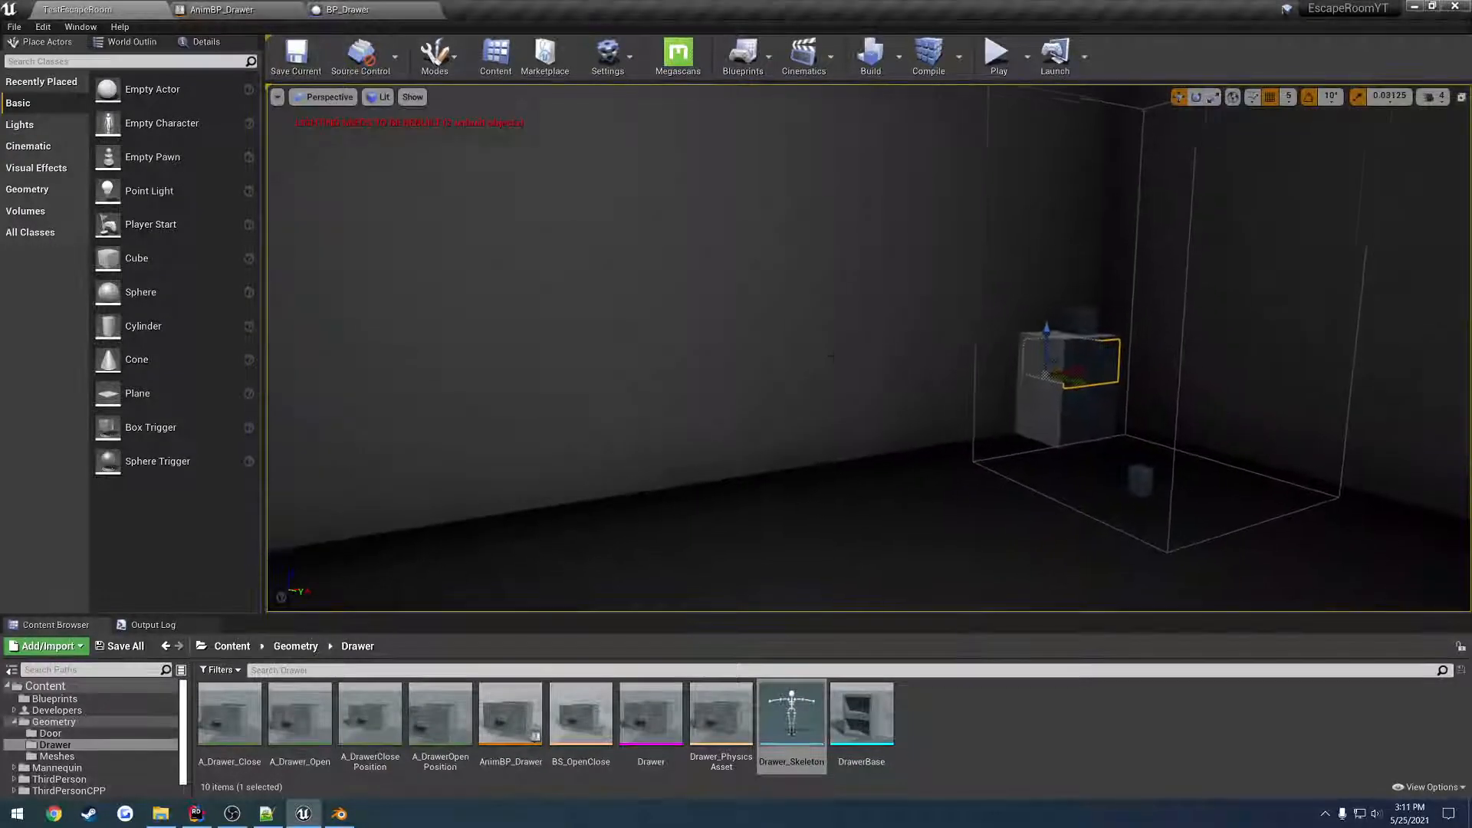
Save and close Blender, then select the drawer actor to show its Details with animations and unset key.
{"action": "left_click", "coordinate": [337, 813]}
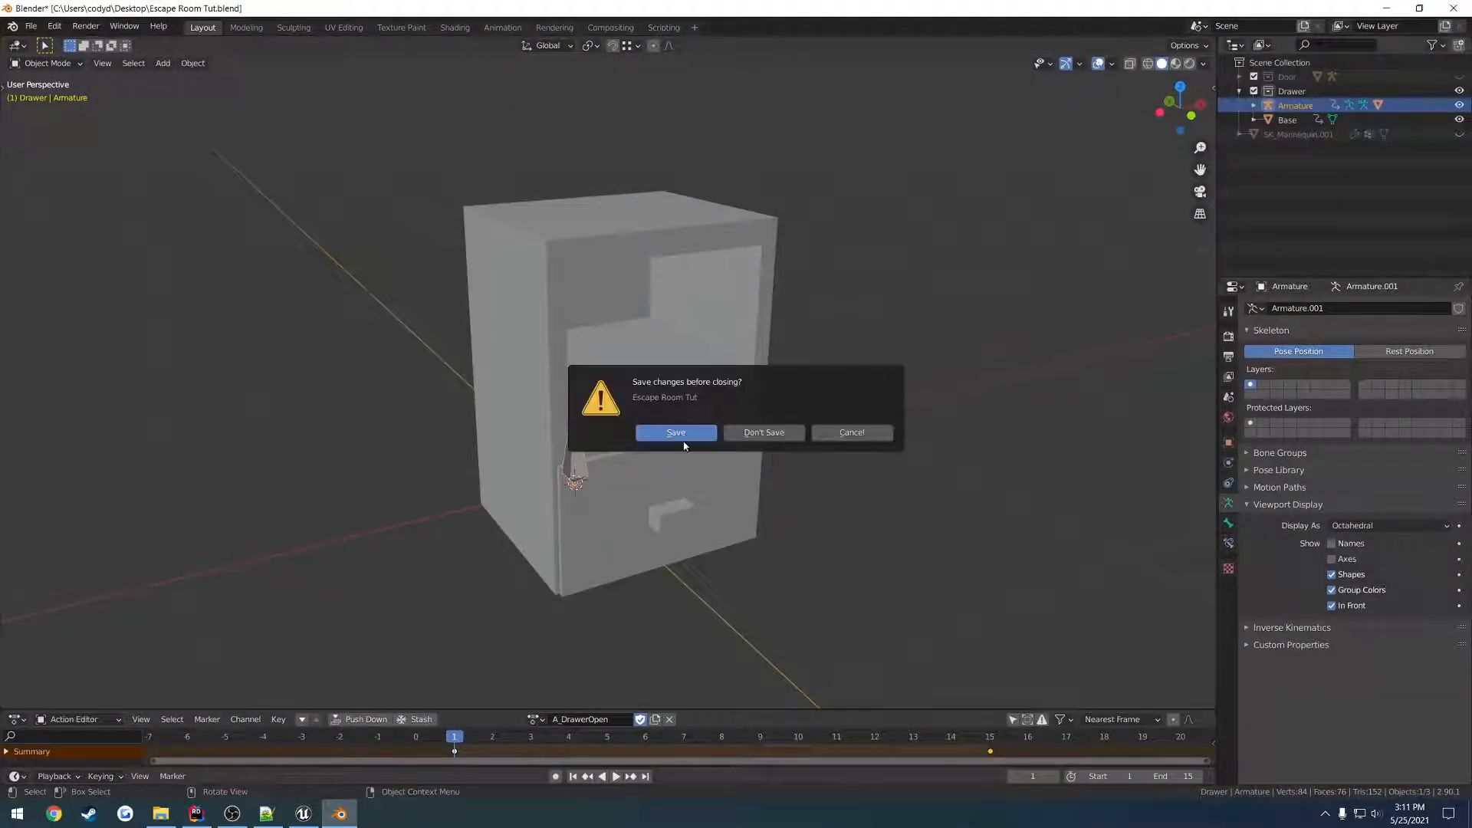
{"action": "left_click", "coordinate": [764, 433]}
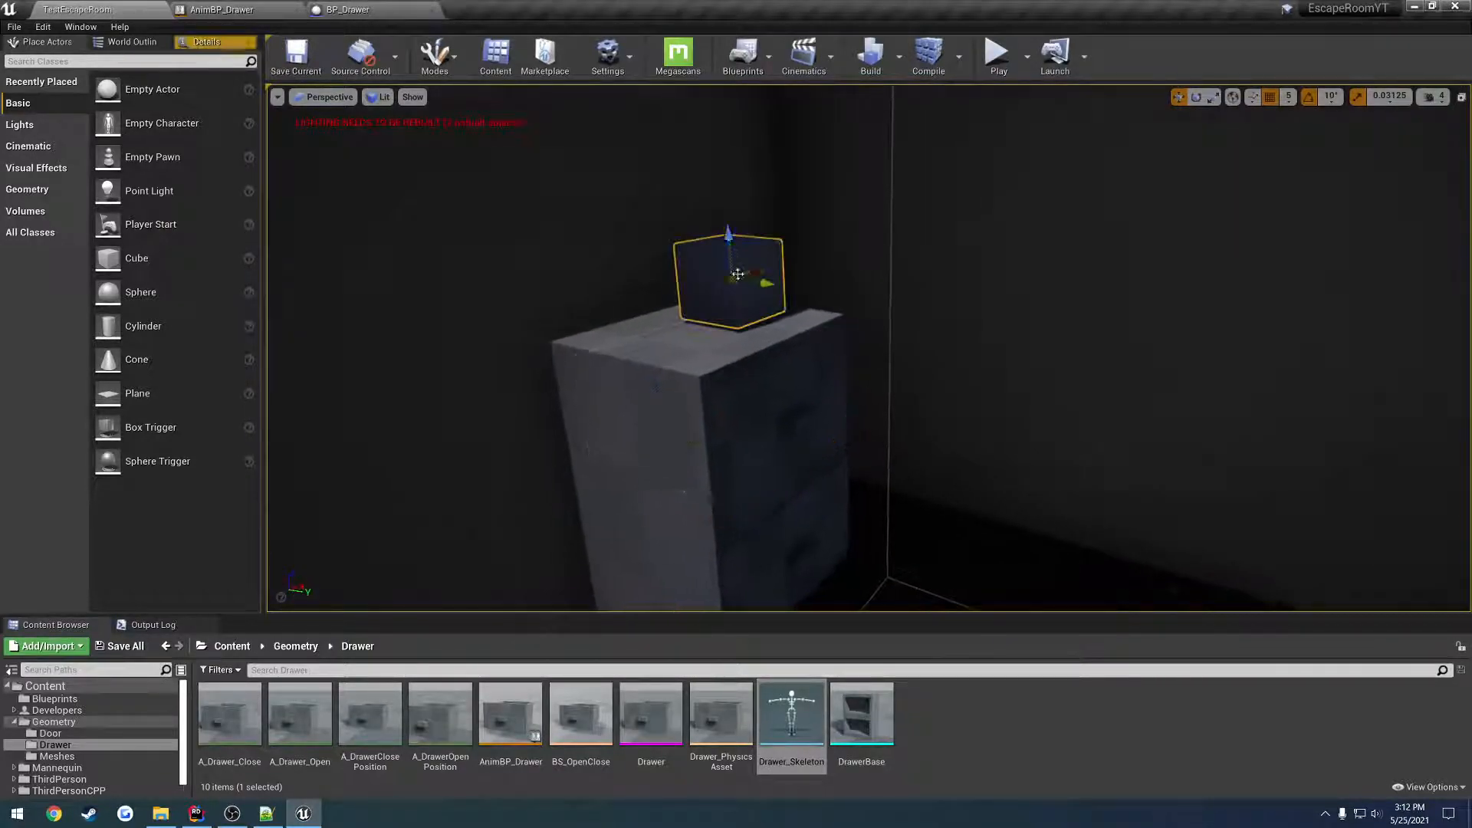
{"action": "left_click", "coordinate": [727, 278]}
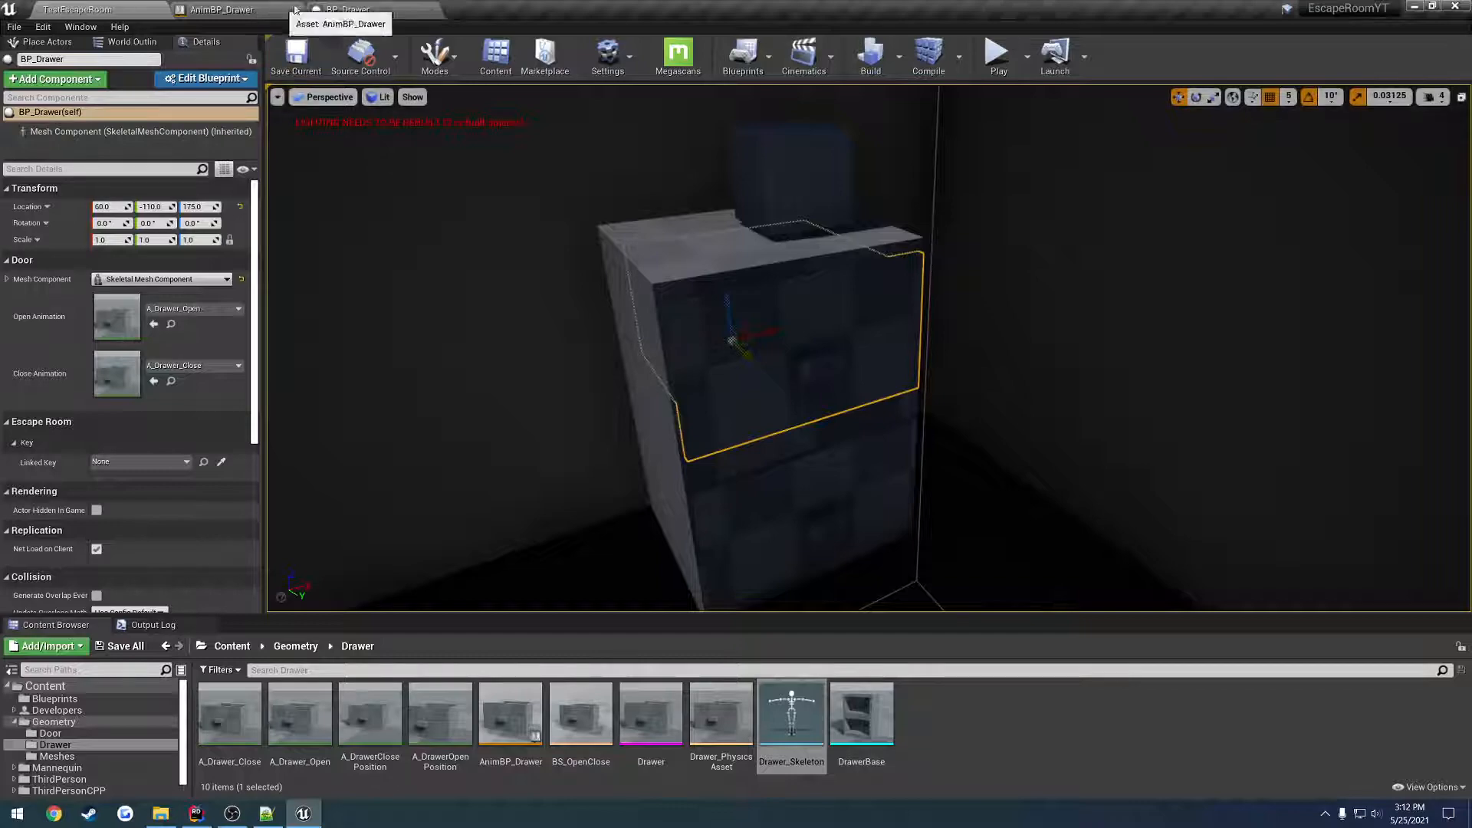
{"action": "left_click", "coordinate": [353, 9]}
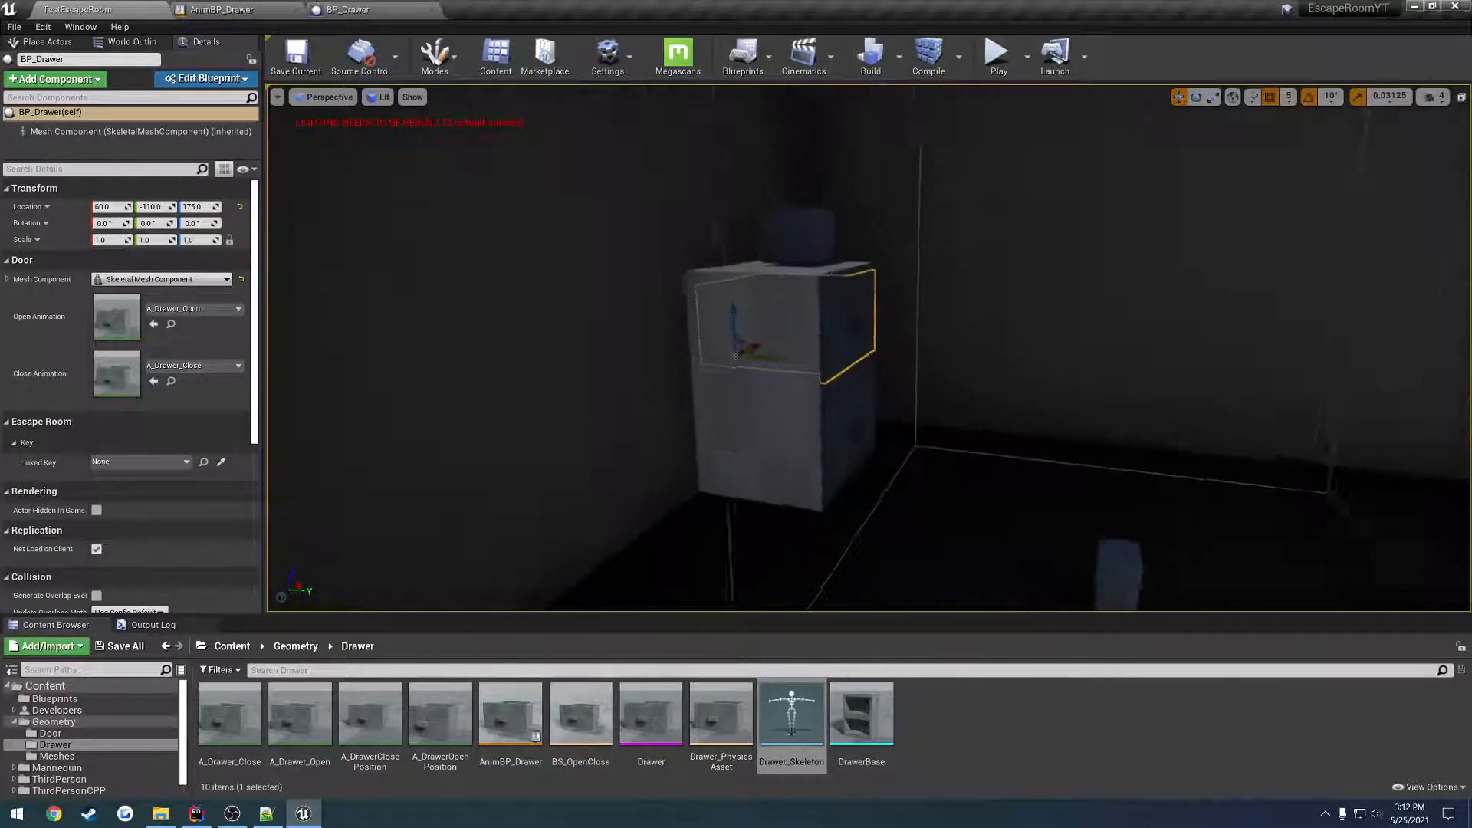
{"action": "left_click", "coordinate": [185, 462]}
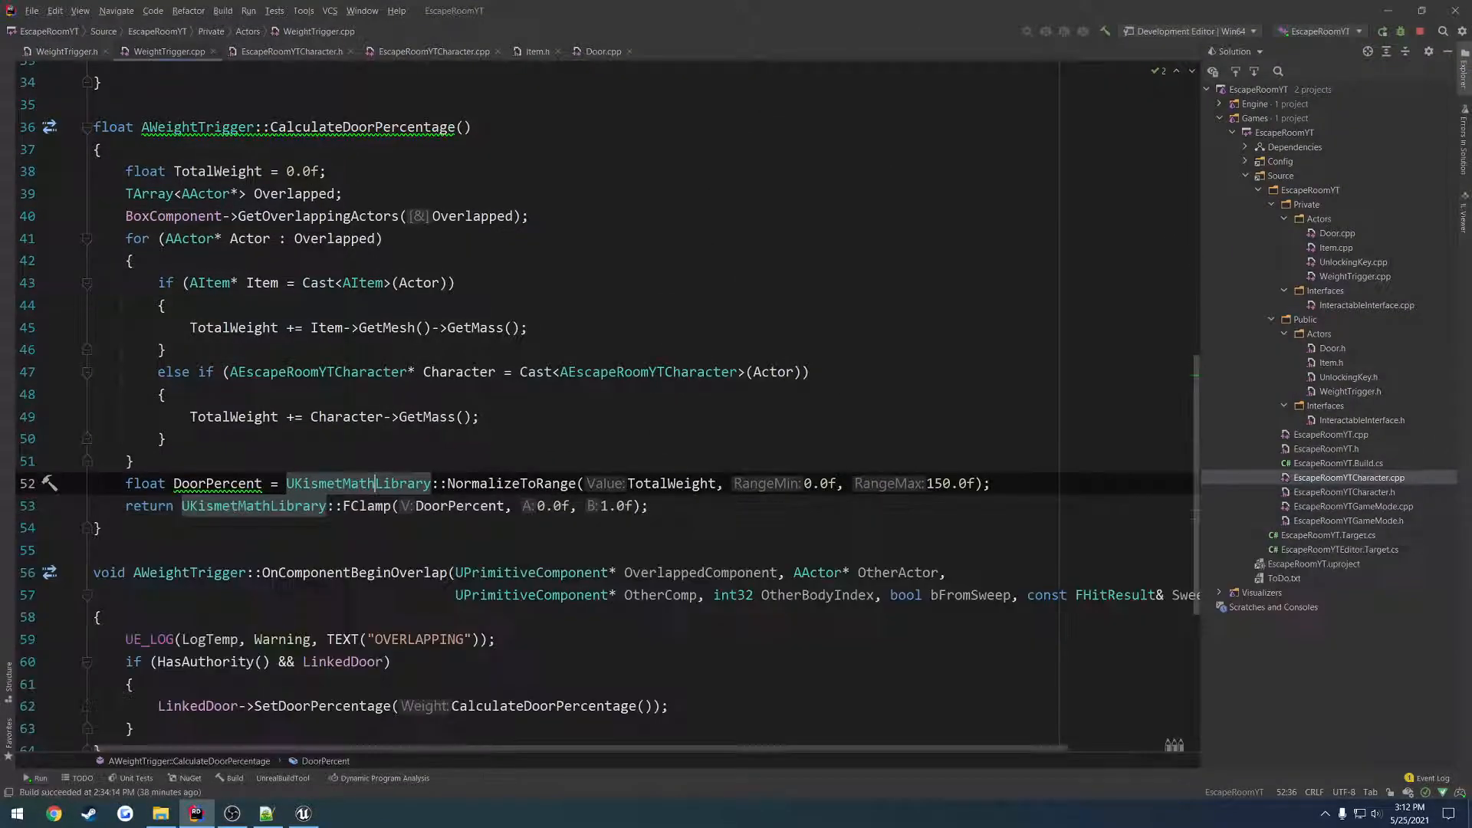
In Door.h, duplicate the LinkedKey UPROPERTY and rename the copy LinkedStoredItem.
{"action": "left_click", "coordinate": [302, 813]}
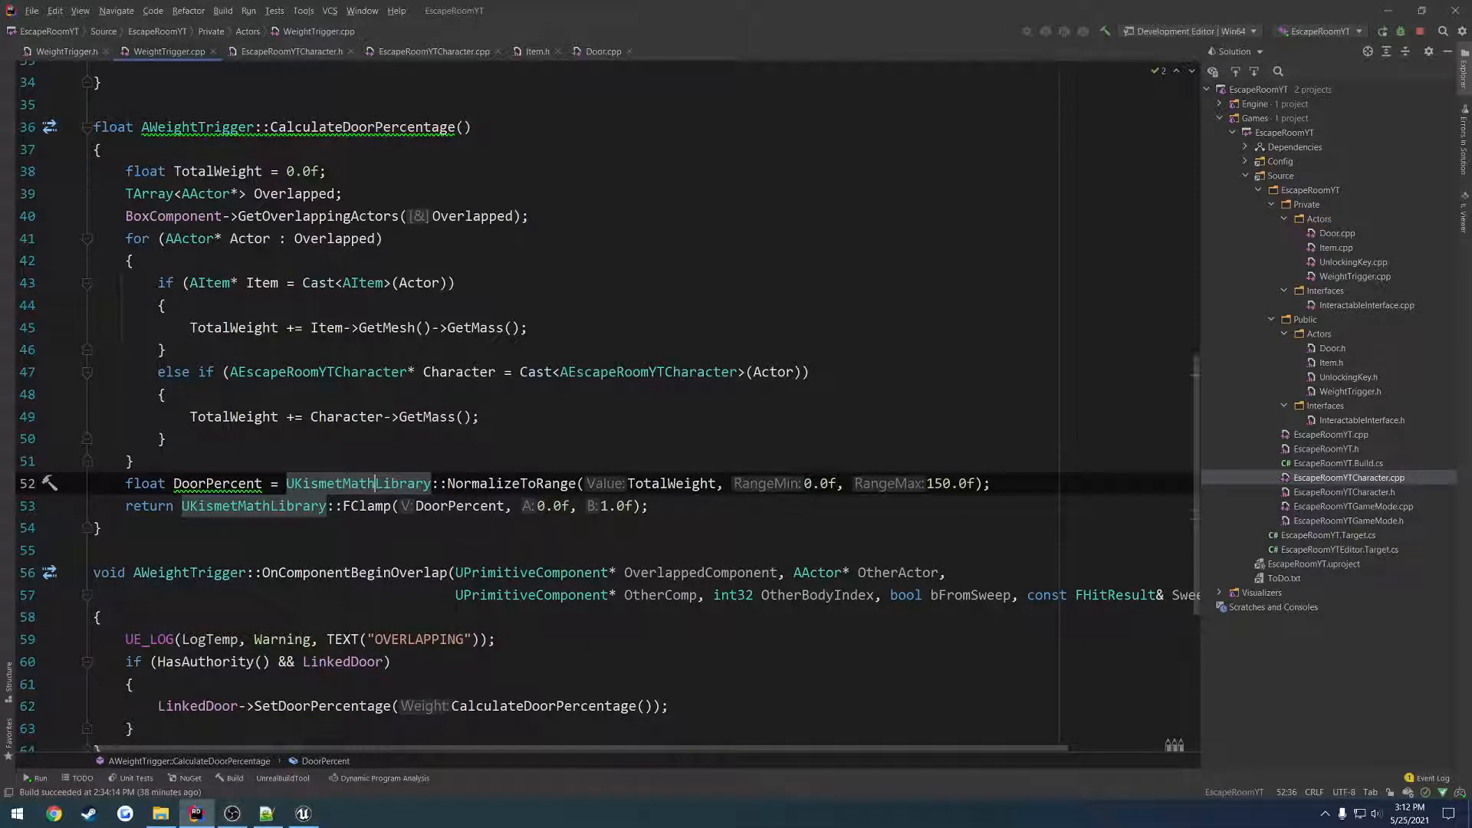
{"action": "left_click", "coordinate": [536, 51]}
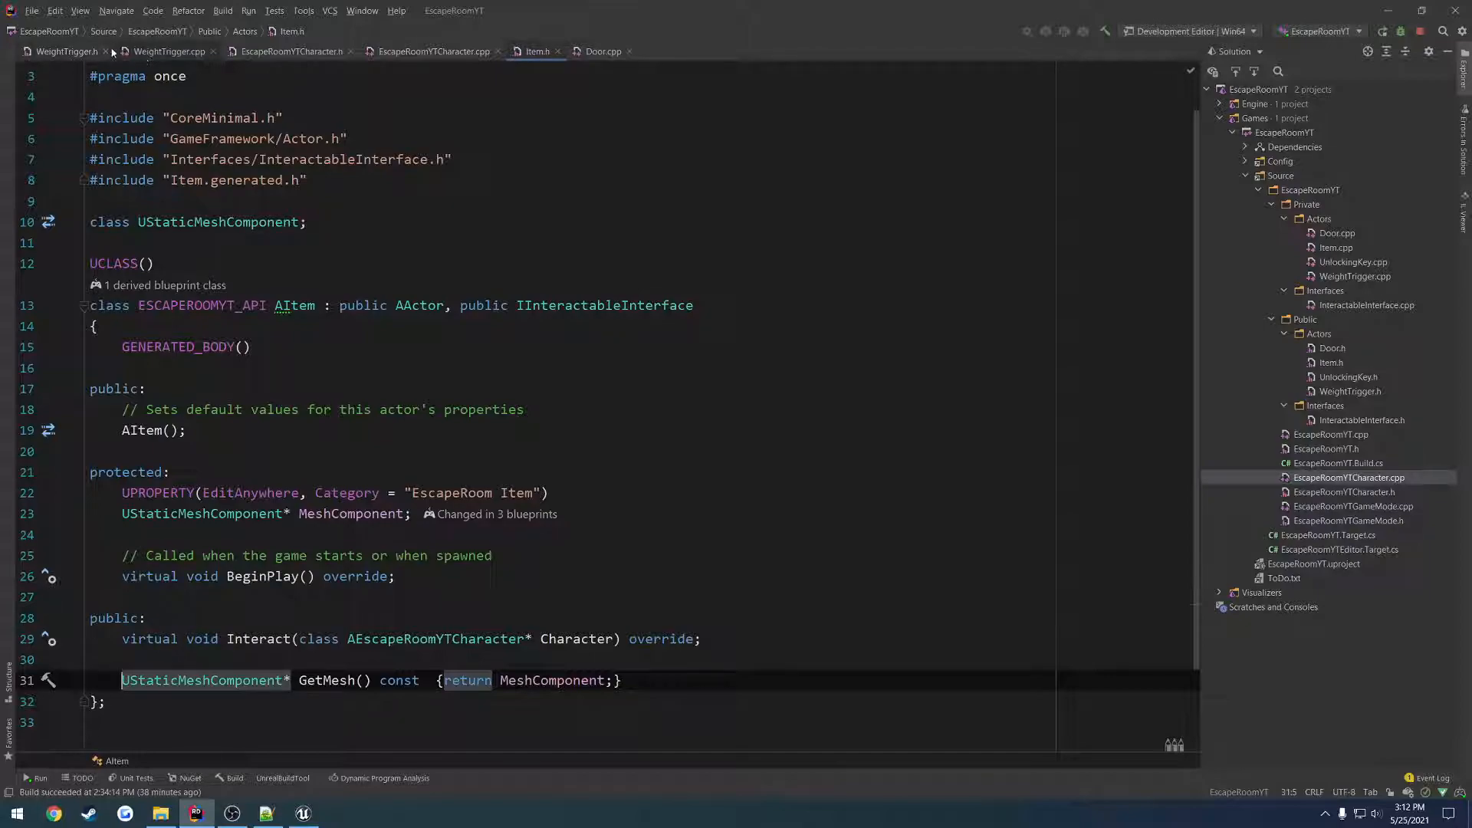
{"action": "left_click", "coordinate": [114, 52]}
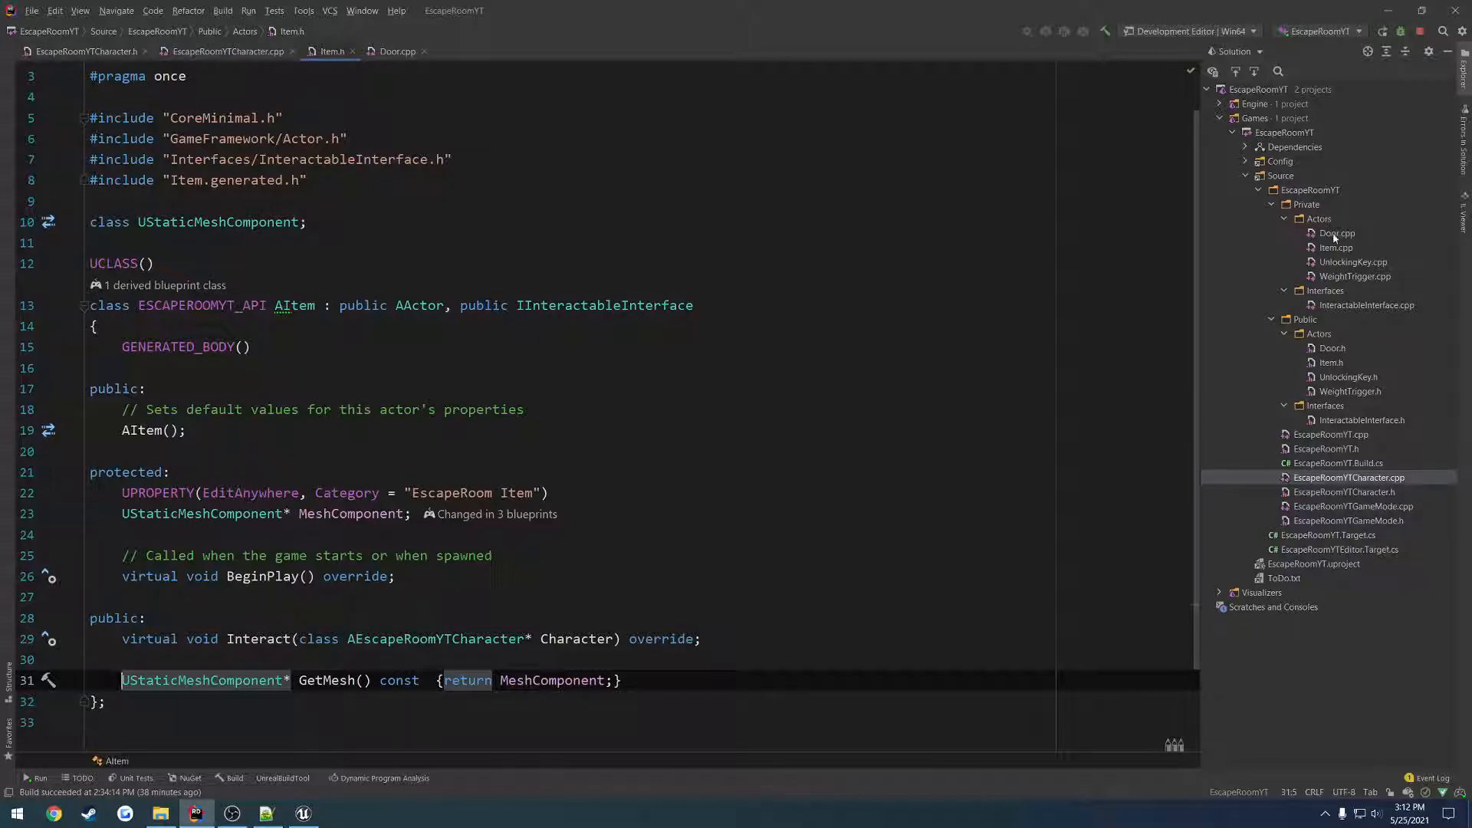
{"action": "left_click", "coordinate": [1333, 348]}
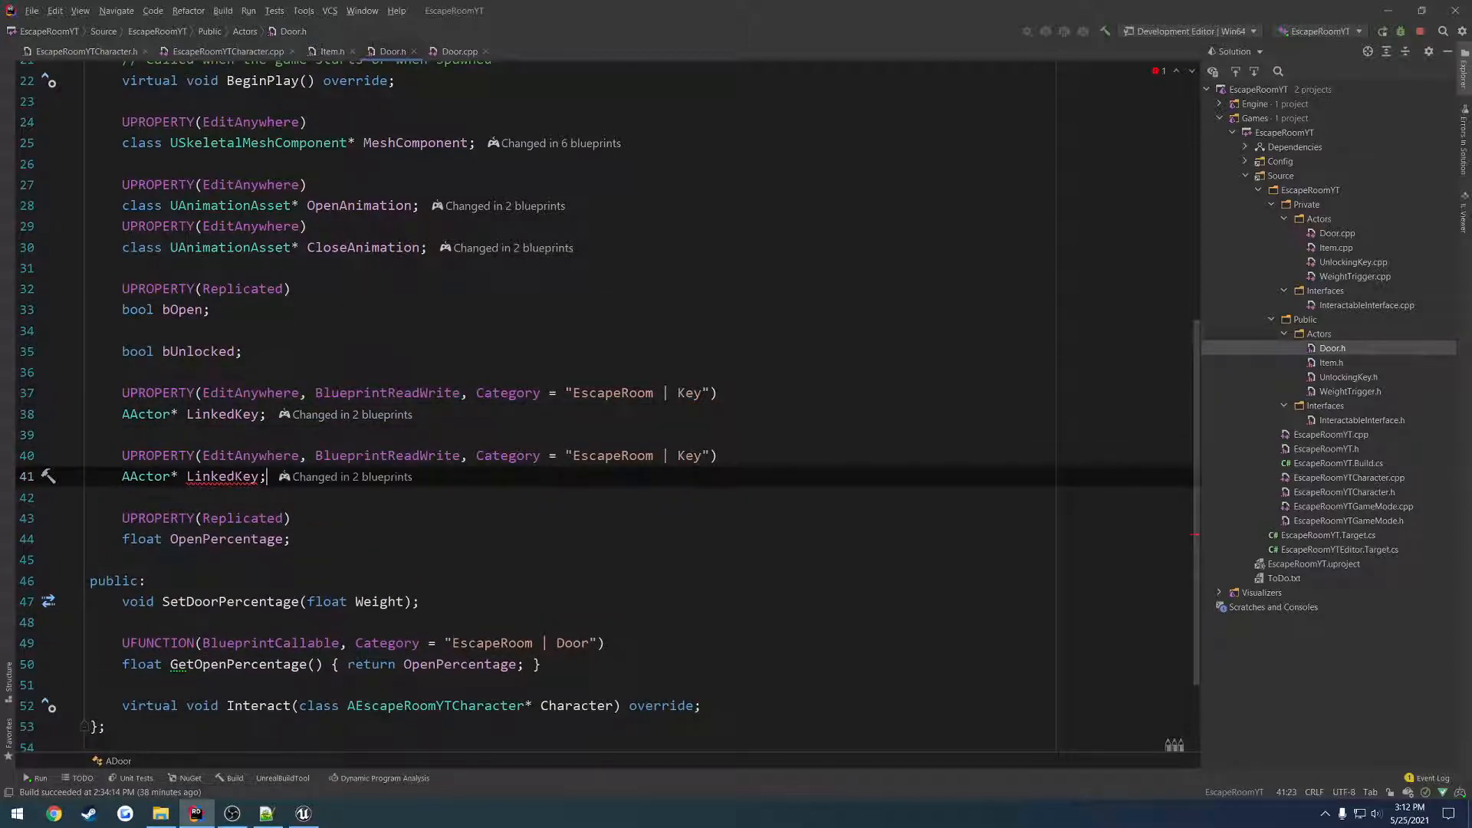
{"action": "double_click", "coordinate": [221, 476]}
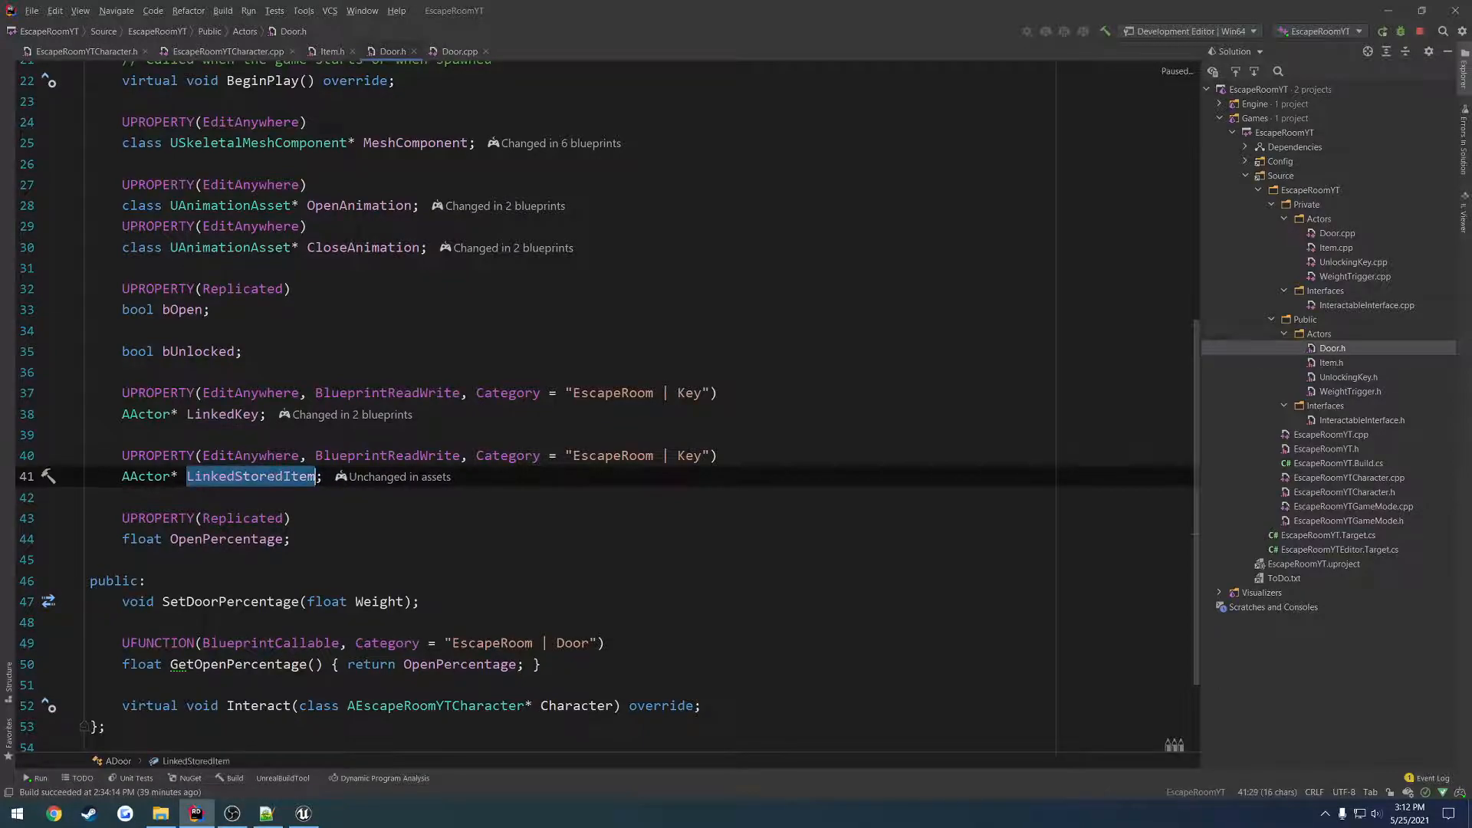
In Door.cpp BeginPlay, add an empty if (HasAuthority() && LinkedStoredItem) block.
{"action": "left_click", "coordinate": [459, 50]}
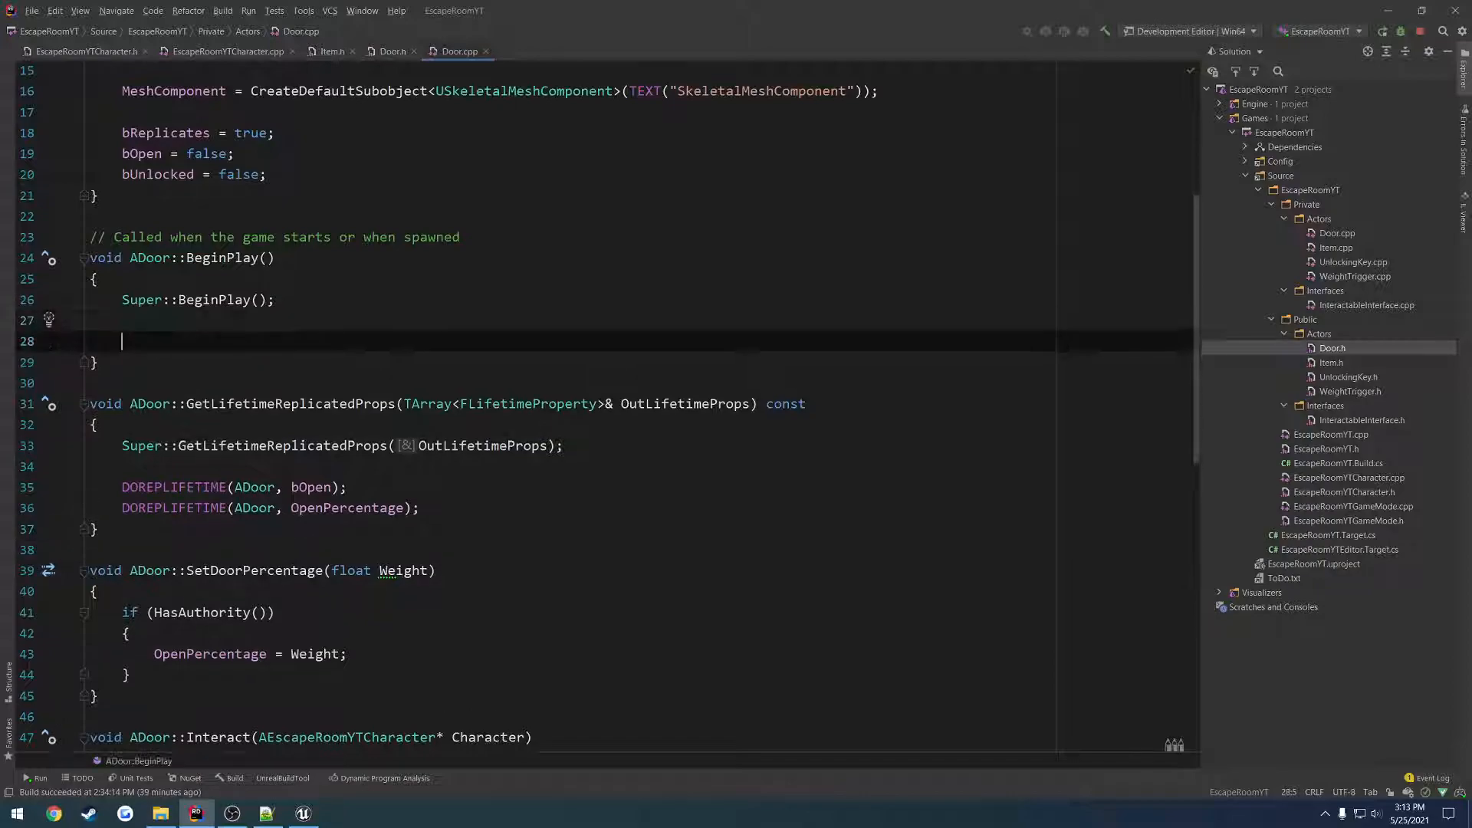
{"action": "type", "text": "if"}
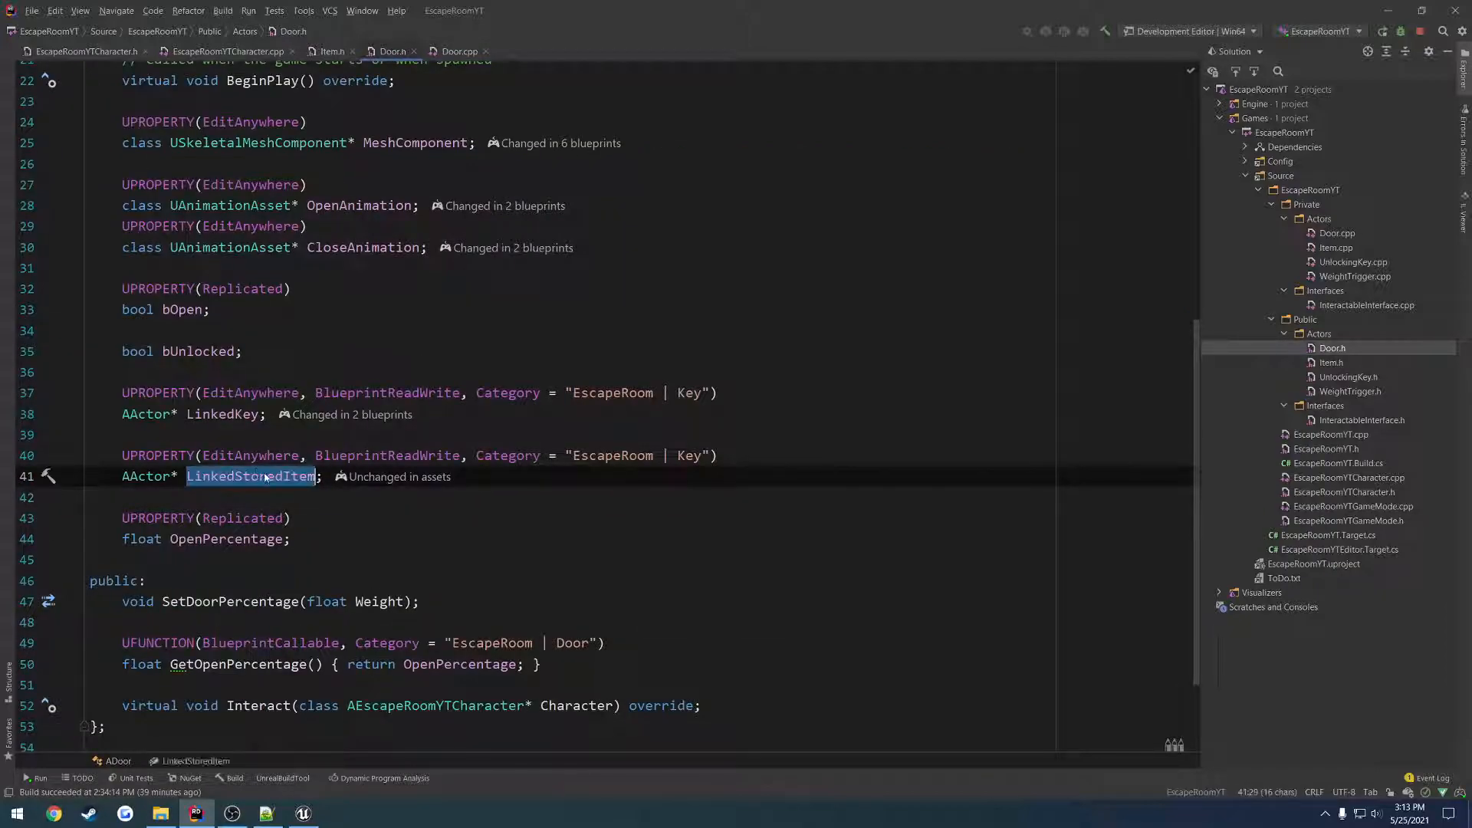
{"action": "left_click", "coordinate": [458, 50]}
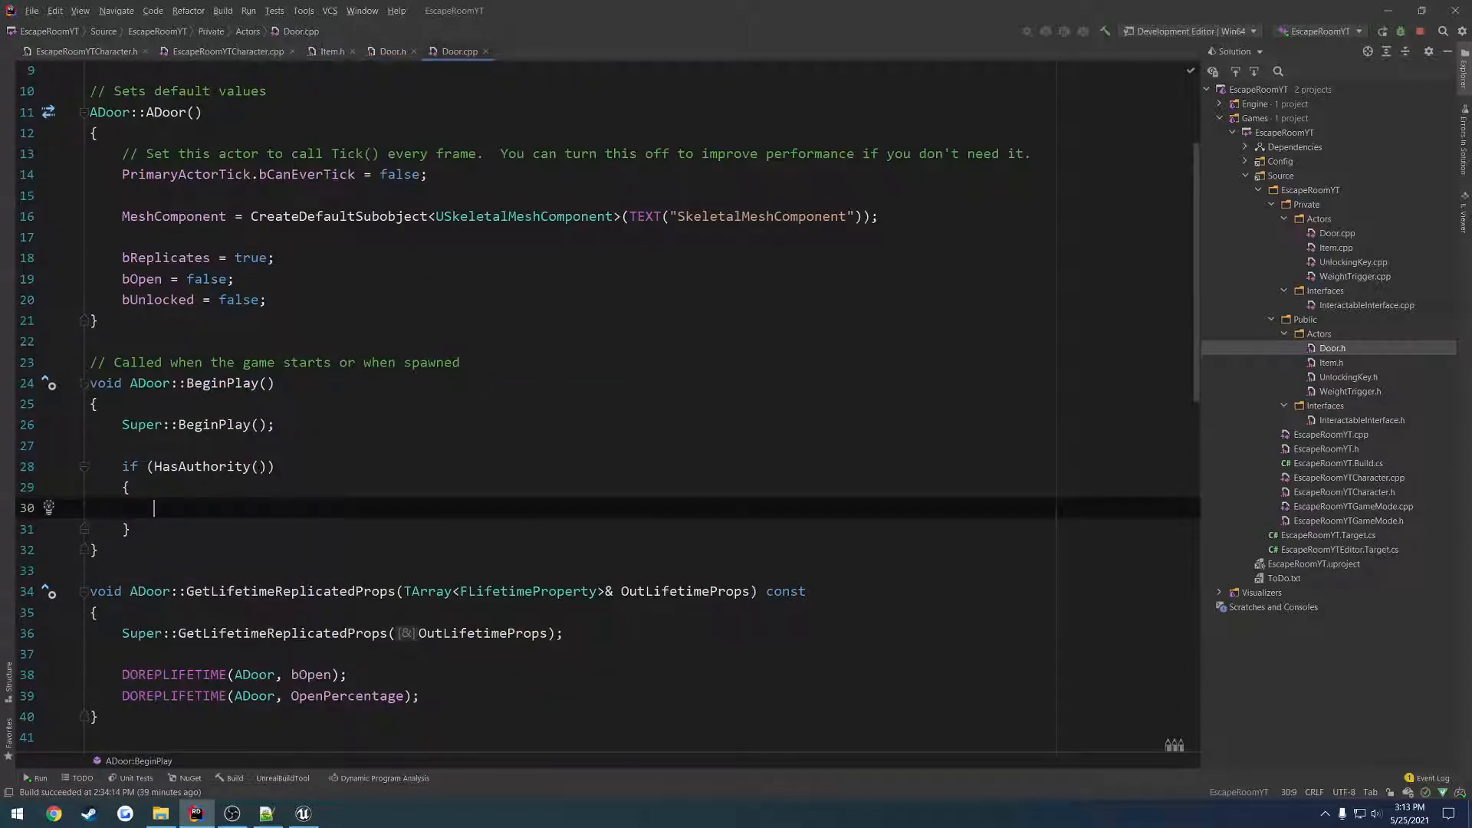
{"action": "type", "text": "&& LinkedStoredItem"}
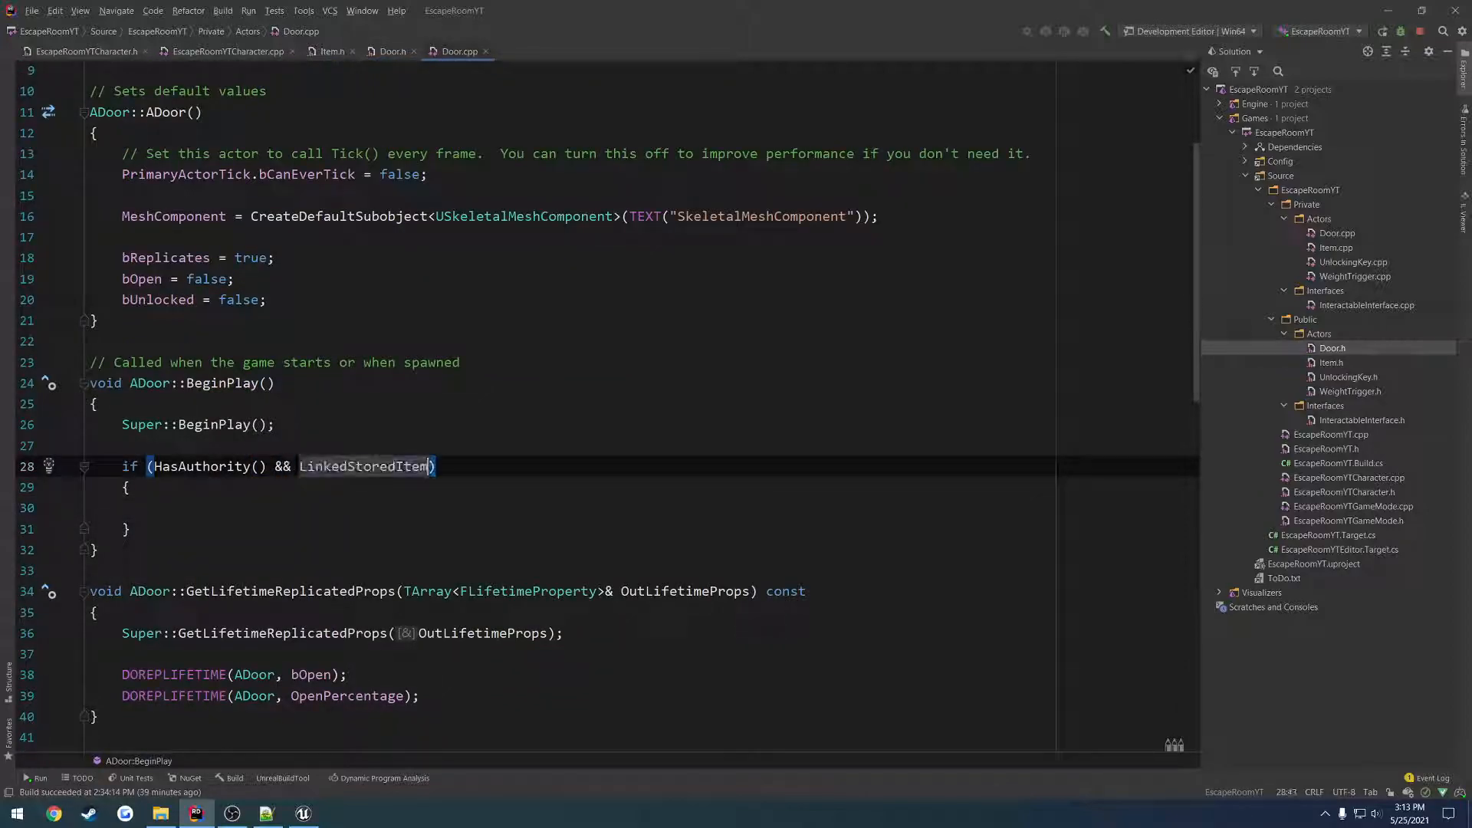
{"action": "left_click", "coordinate": [155, 508]}
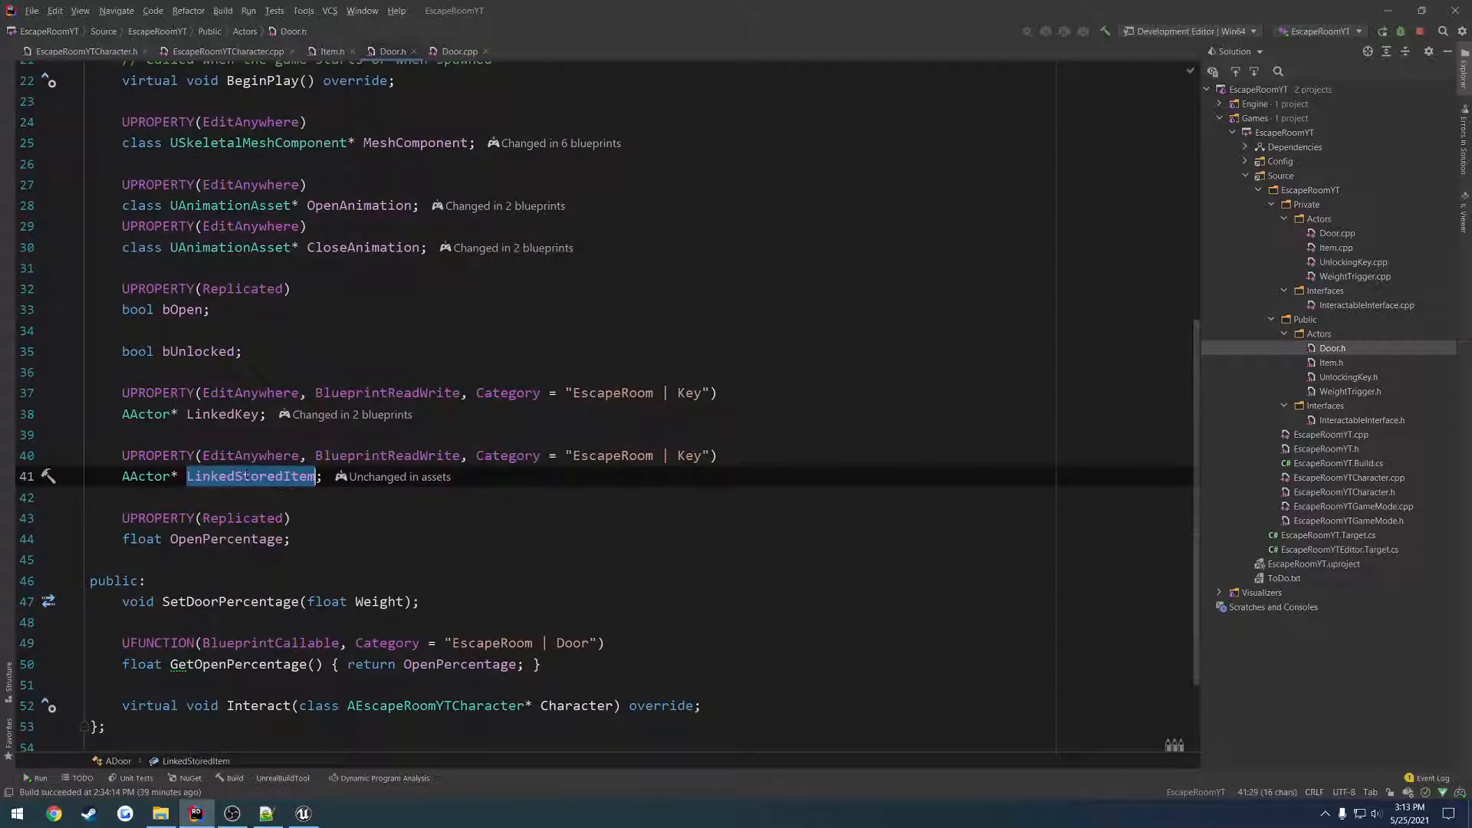
Open Drawer_Skeleton, select the s_Item socket and remove its preview cube.
{"action": "left_click", "coordinate": [302, 813]}
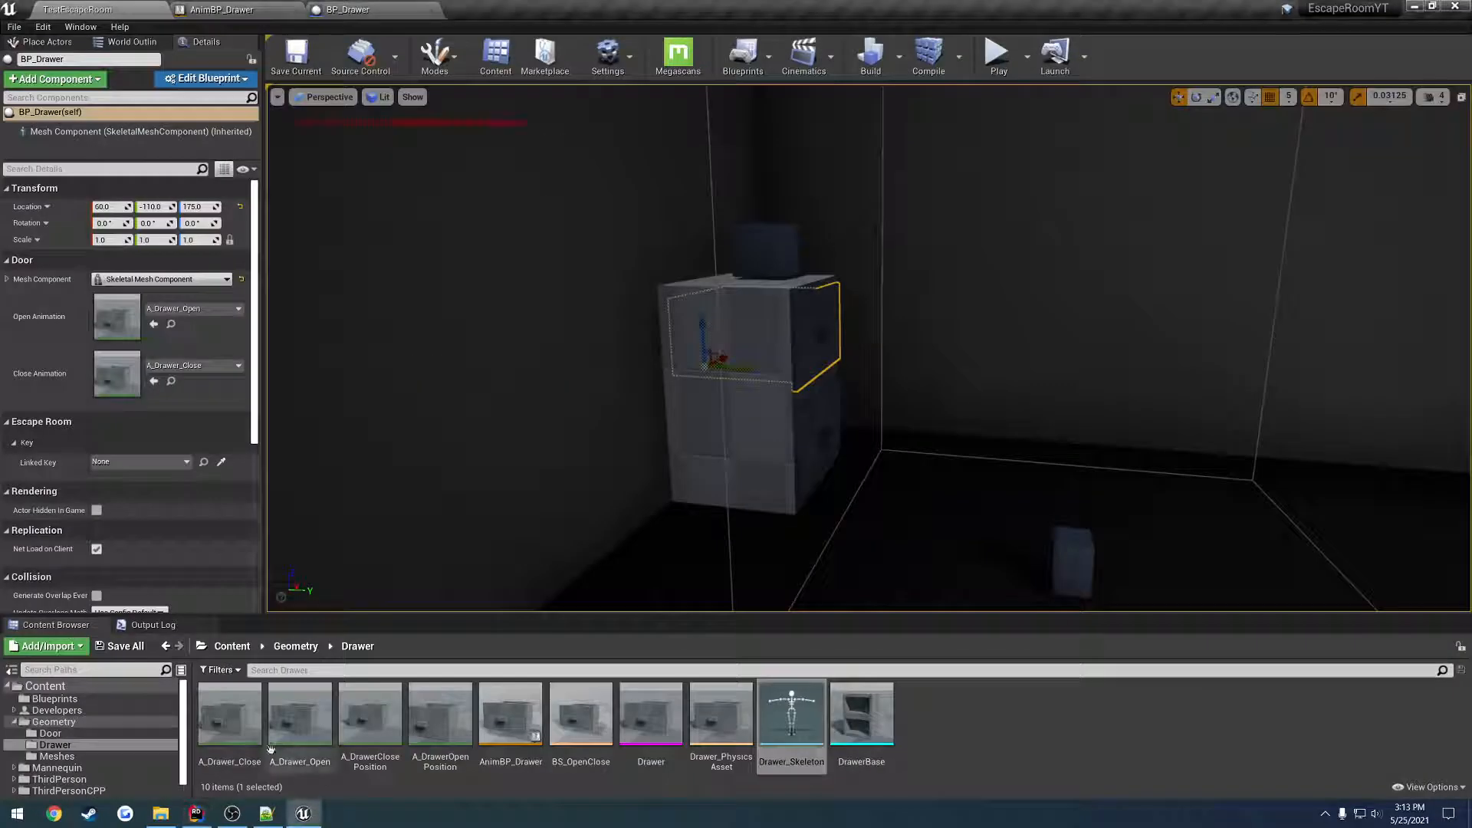
{"action": "double_click", "coordinate": [791, 717]}
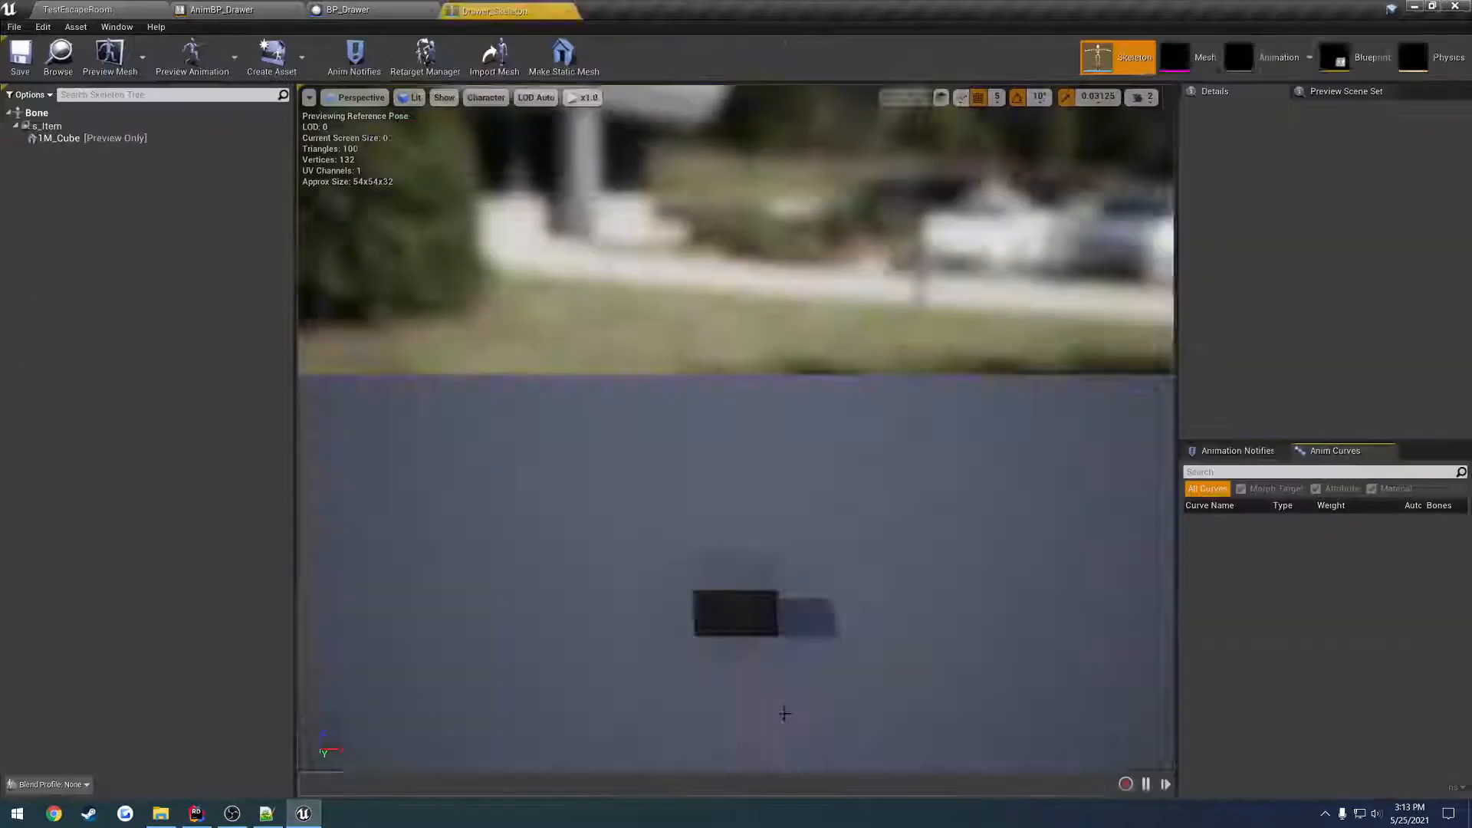
{"action": "left_click", "coordinate": [47, 124]}
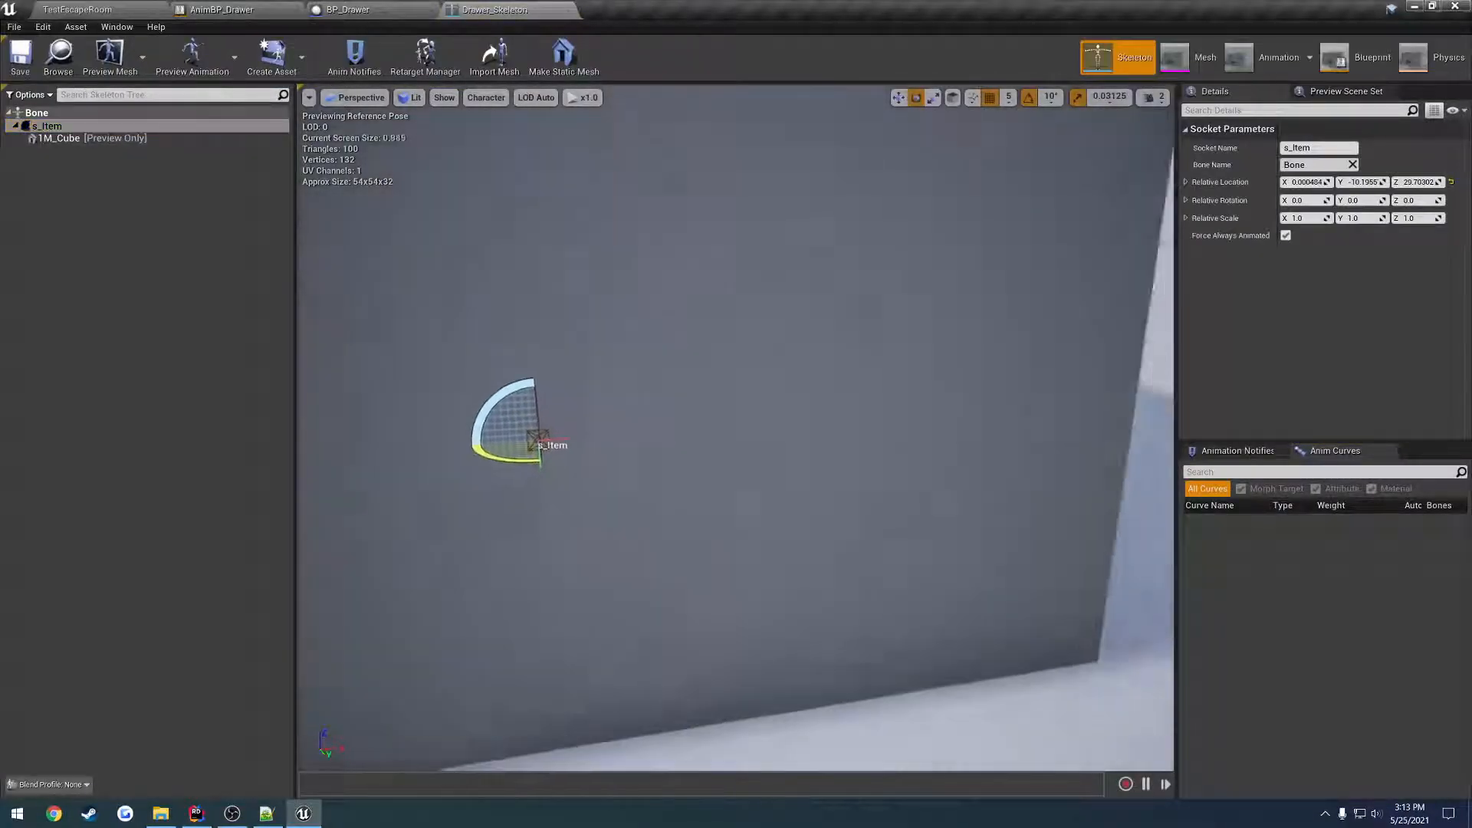
{"action": "right_click", "coordinate": [47, 125]}
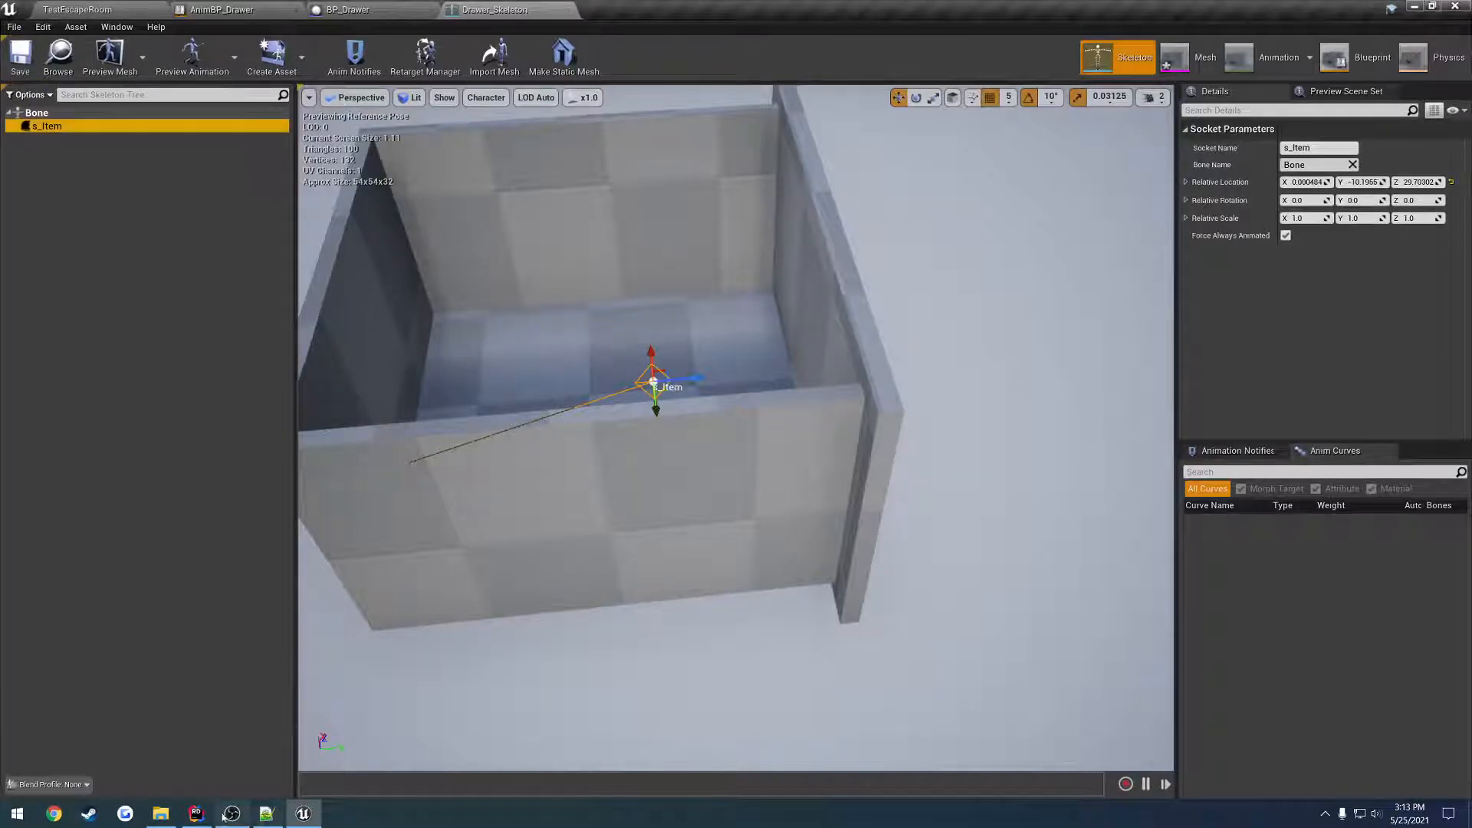
Inside the if block, write MeshComponent->DoesSocketExist(FName("")) and look up the socket name in Unreal.
{"action": "left_click", "coordinate": [195, 813]}
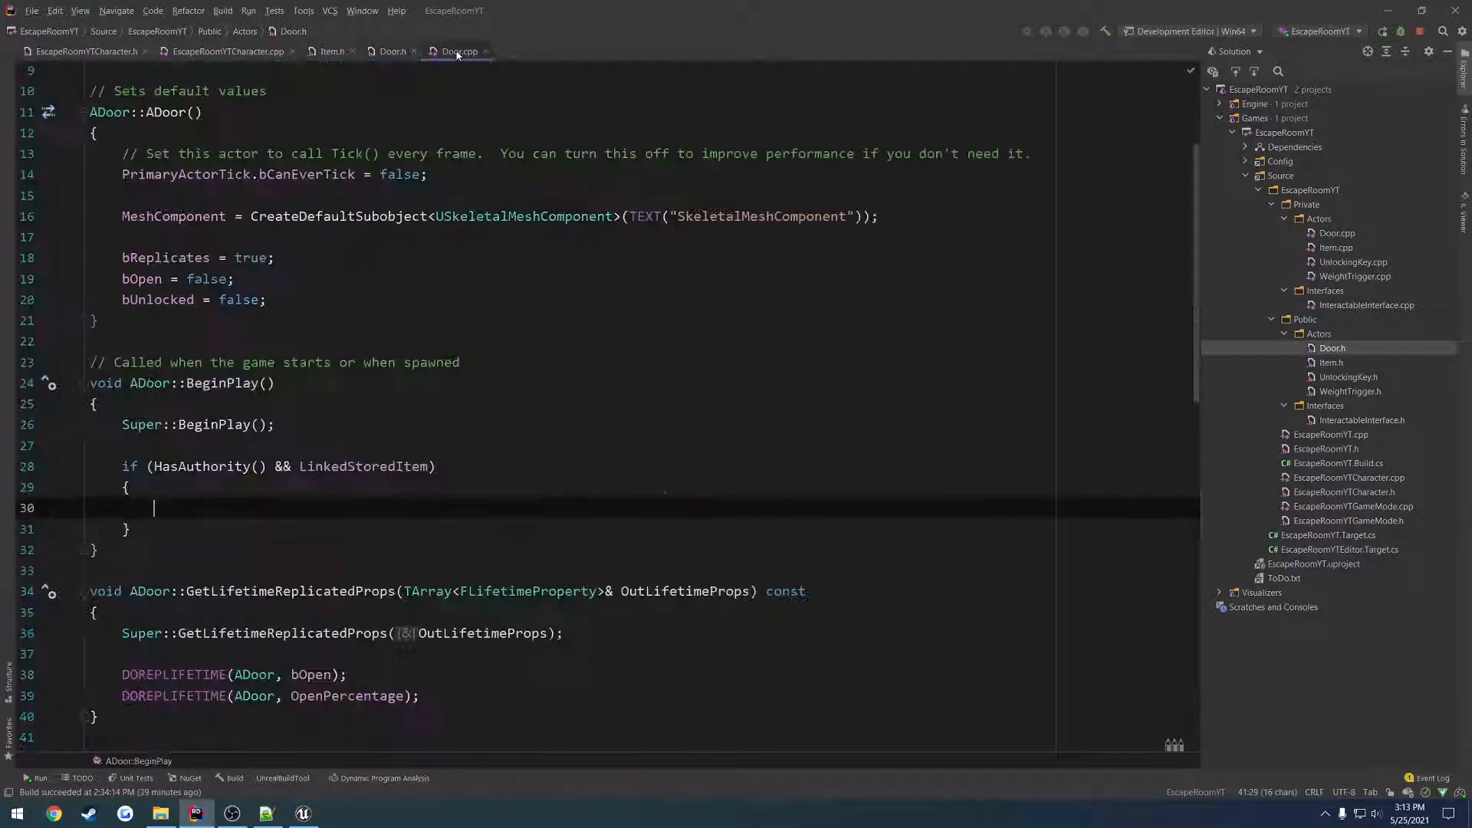
{"action": "right_click", "coordinate": [154, 508]}
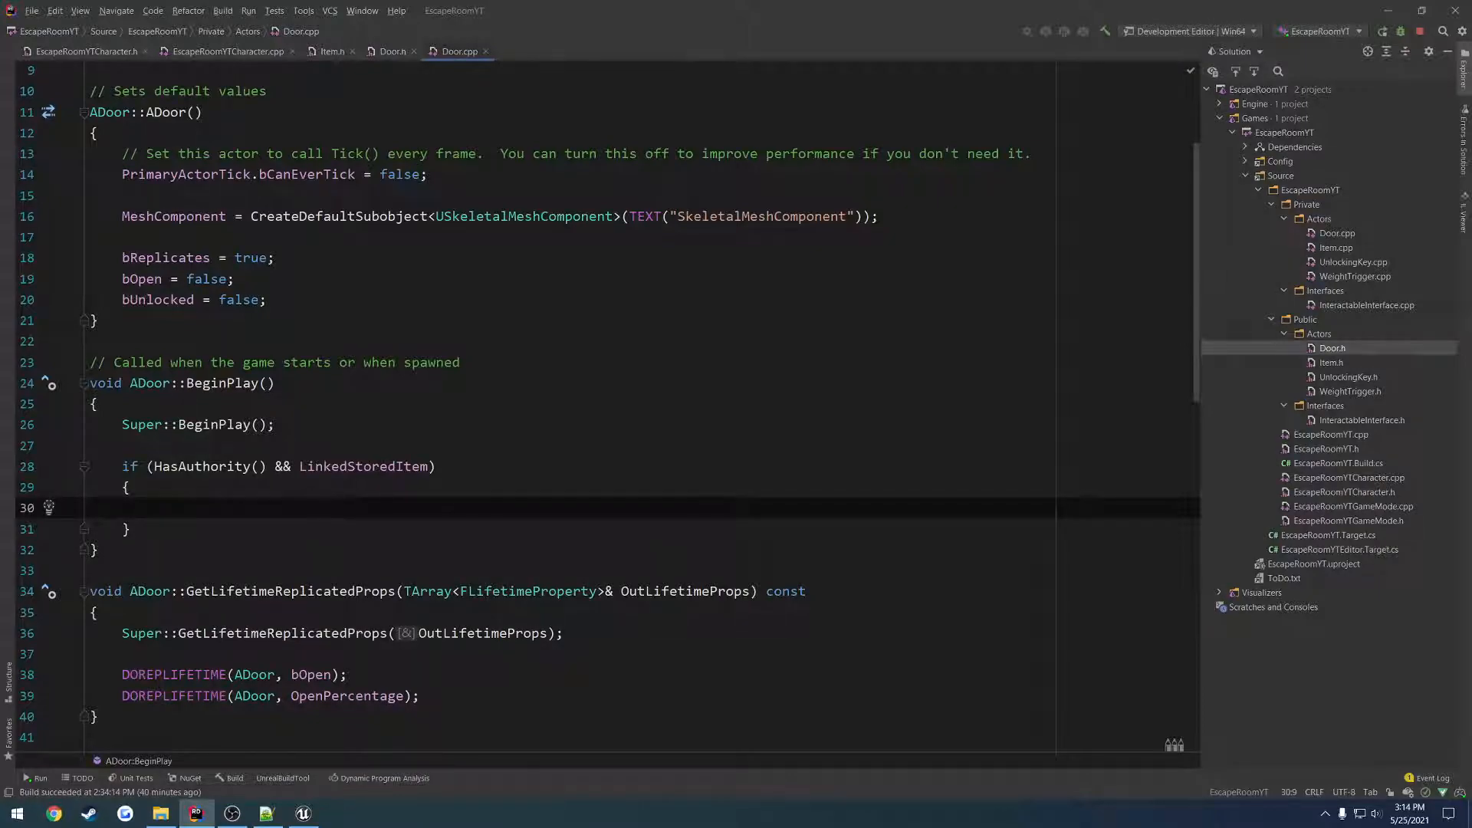
{"action": "type", "text": "MeshComponent->DoesSocketExist("}
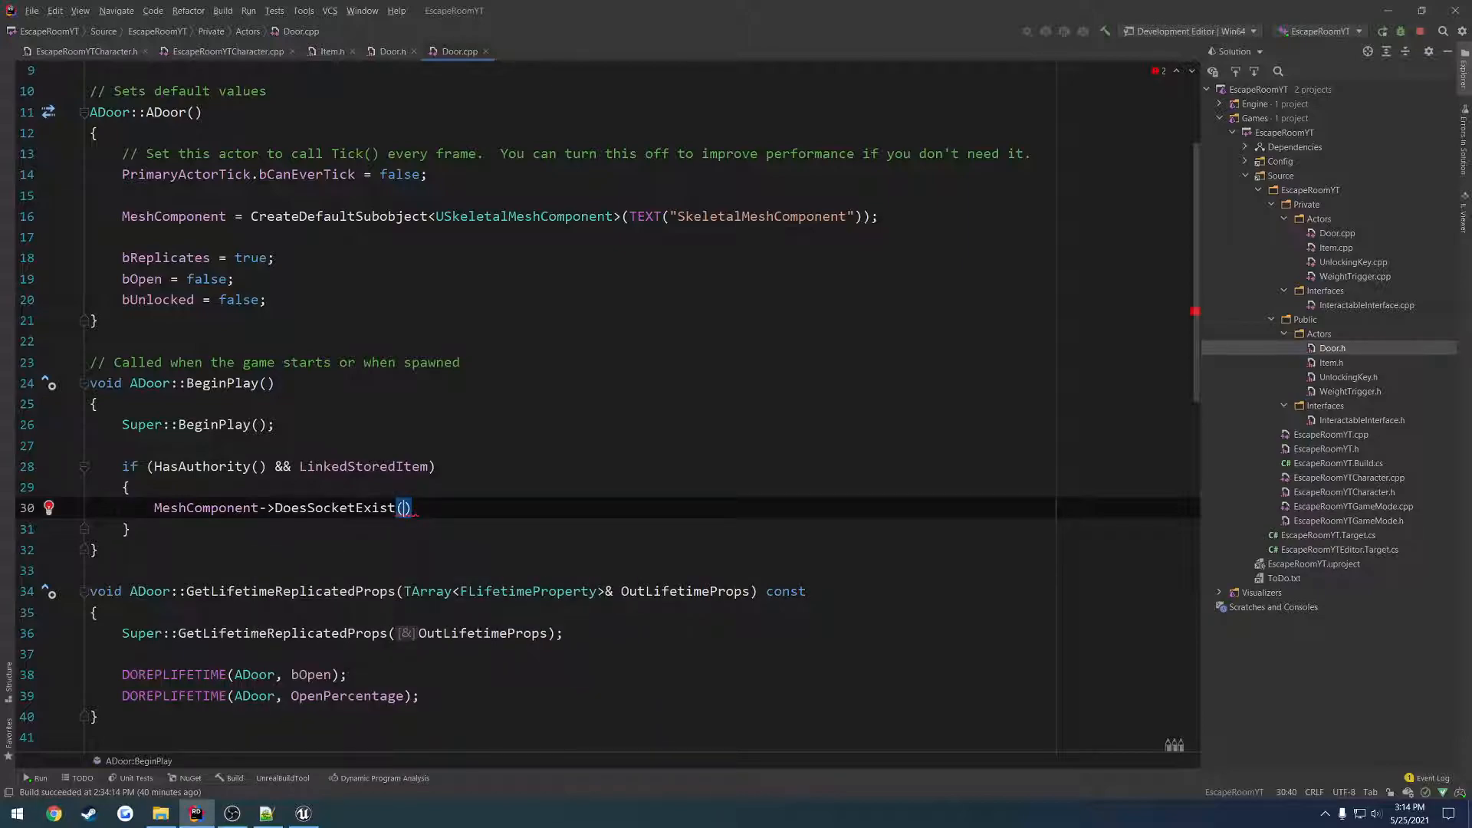
{"action": "type", "text": "FName()"}
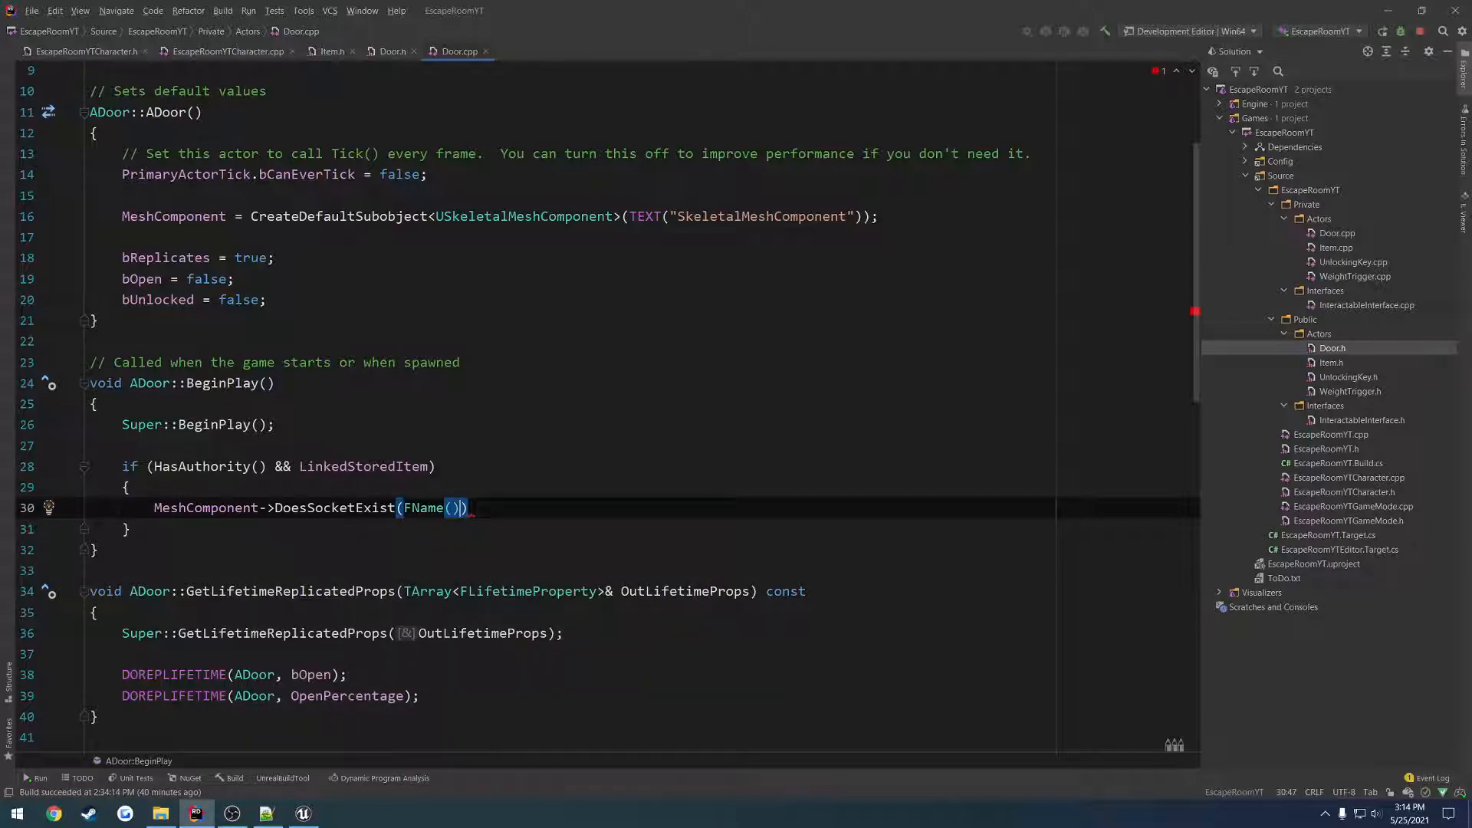
{"action": "type", "text": "\"\""}
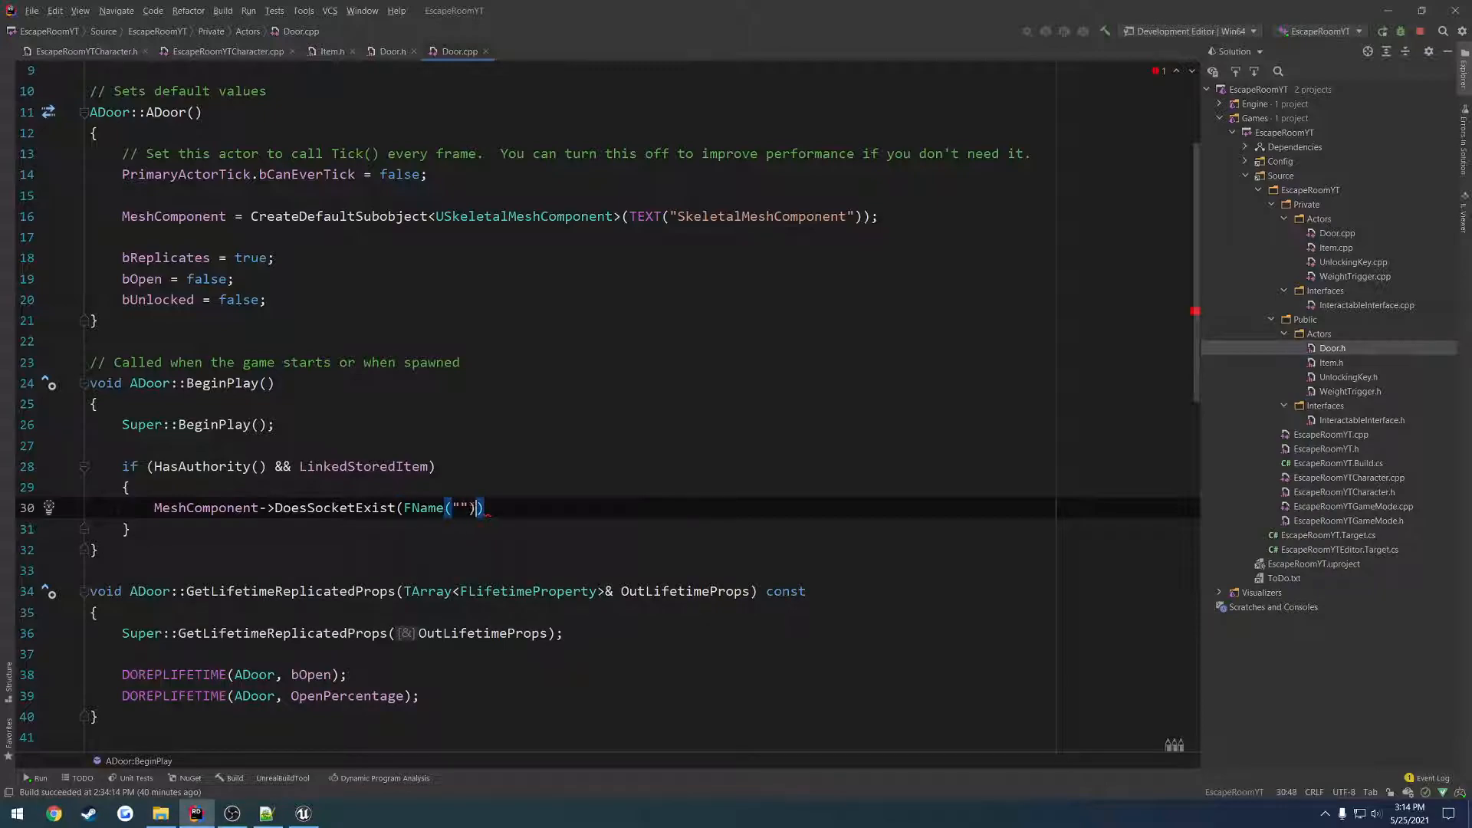
{"action": "left_click", "coordinate": [302, 813]}
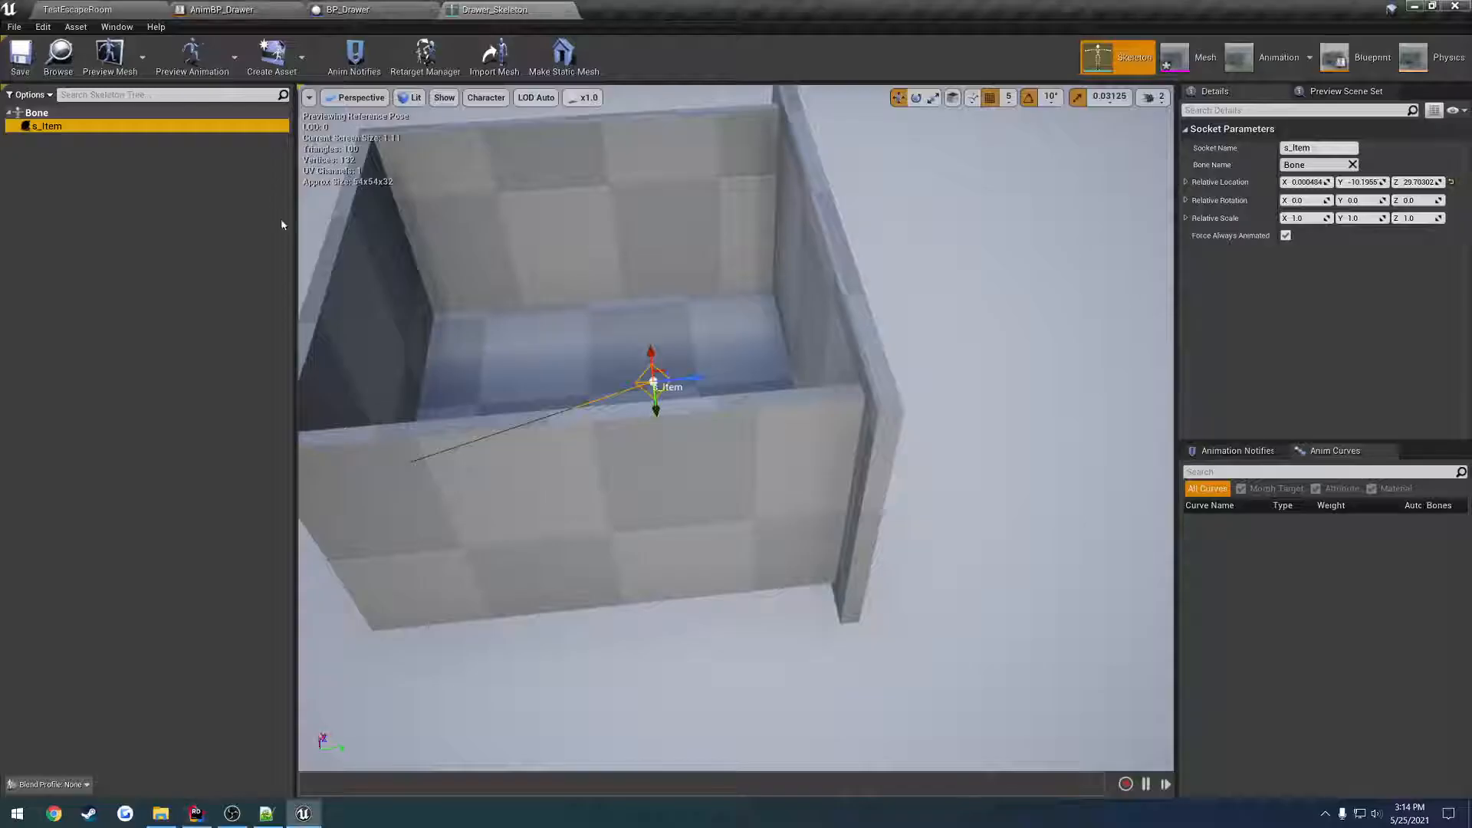
Move the DoesSocketExist(FName("s_Item")) check into the if condition with &&.
{"action": "left_click", "coordinate": [195, 813]}
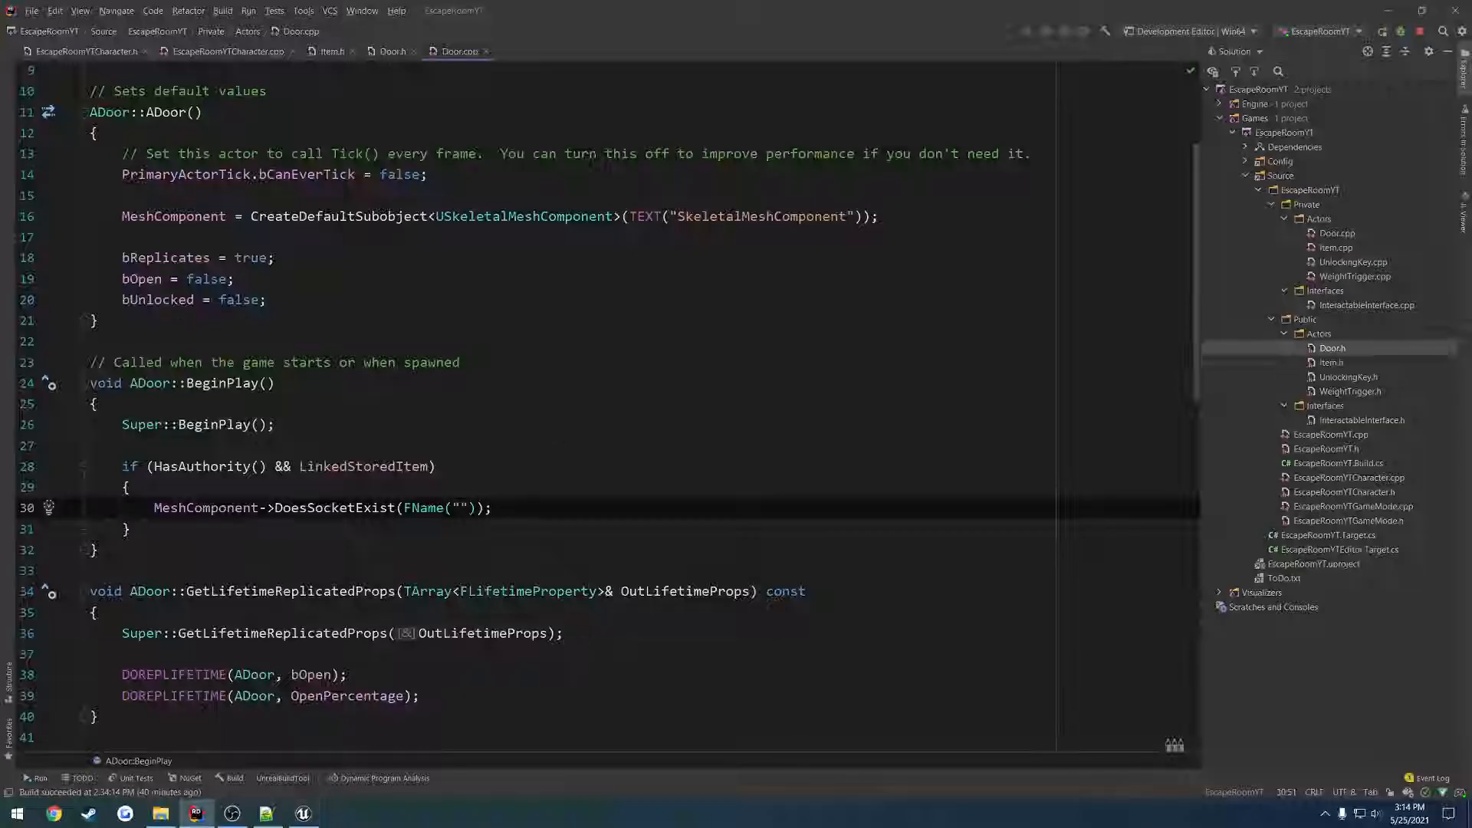
{"action": "type", "text": "s_Item"}
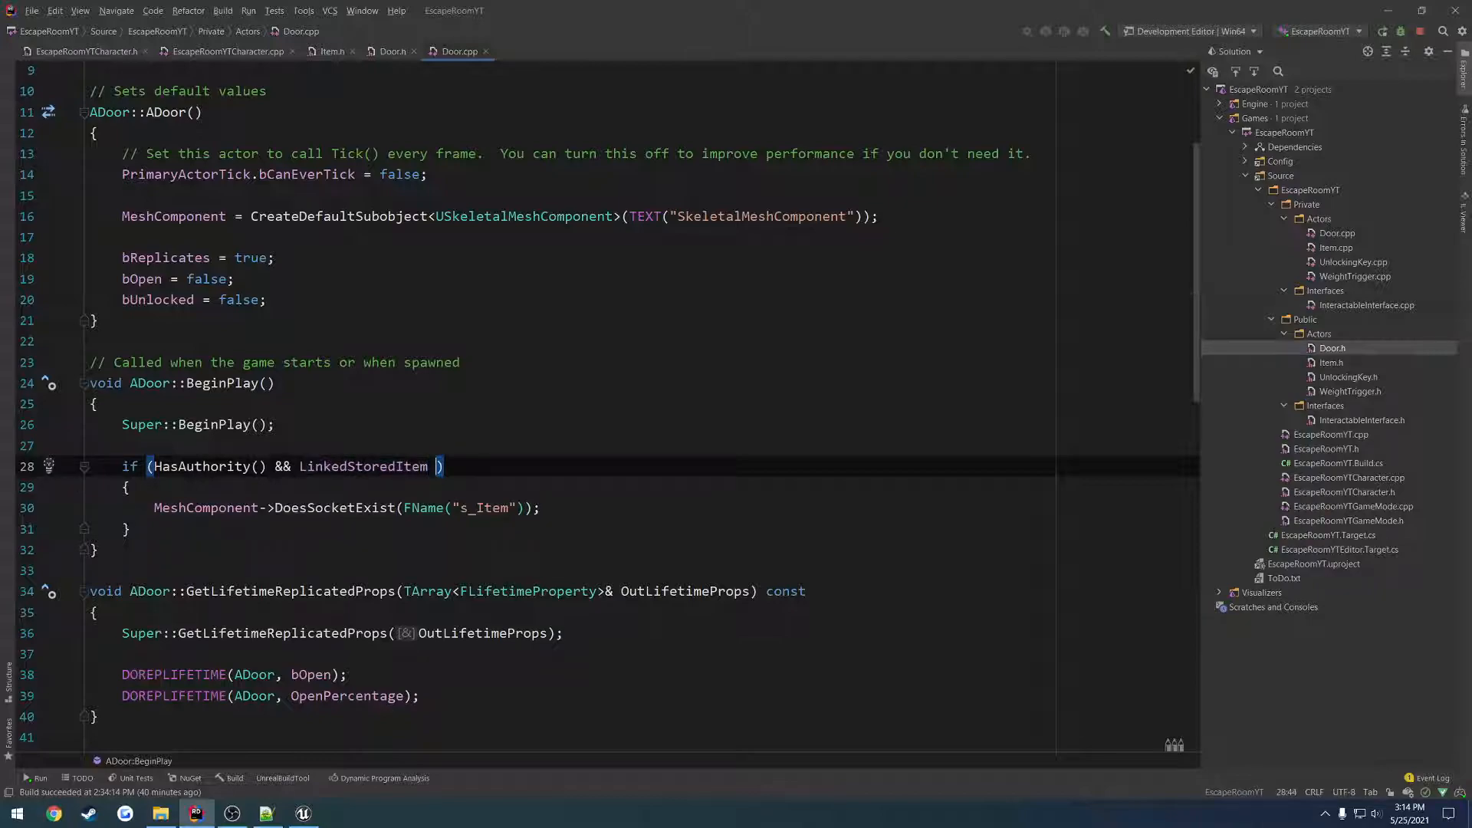
{"action": "type", "text": "&& MeshComponent->DoesSocketExist(FName(\"s_Item\")))"}
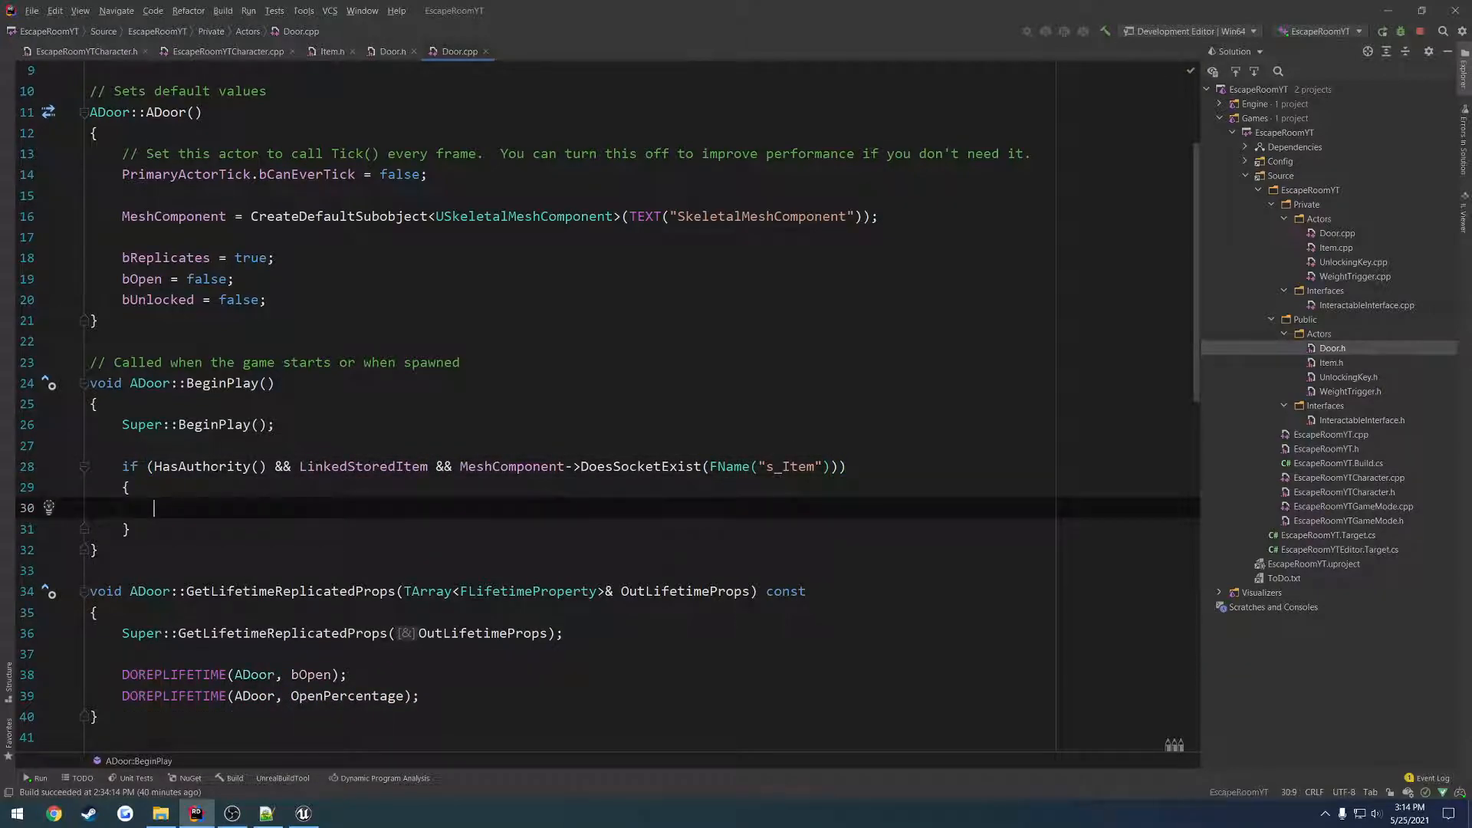
{"action": "double_click", "coordinate": [362, 467]}
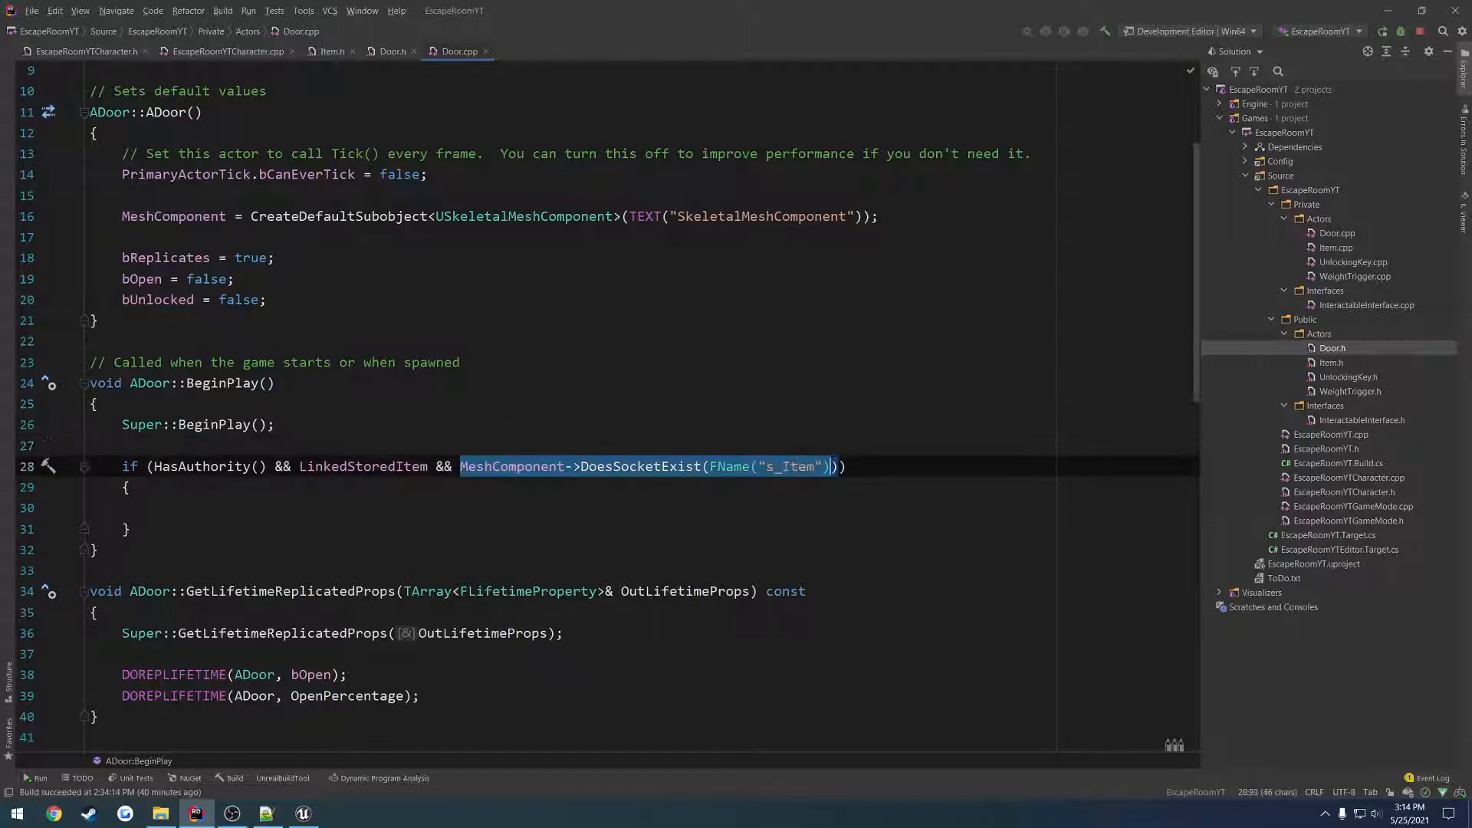
Check LinkedStoredItem's declaration in Door.h and return to the empty if block in Door.cpp.
{"action": "double_click", "coordinate": [362, 467]}
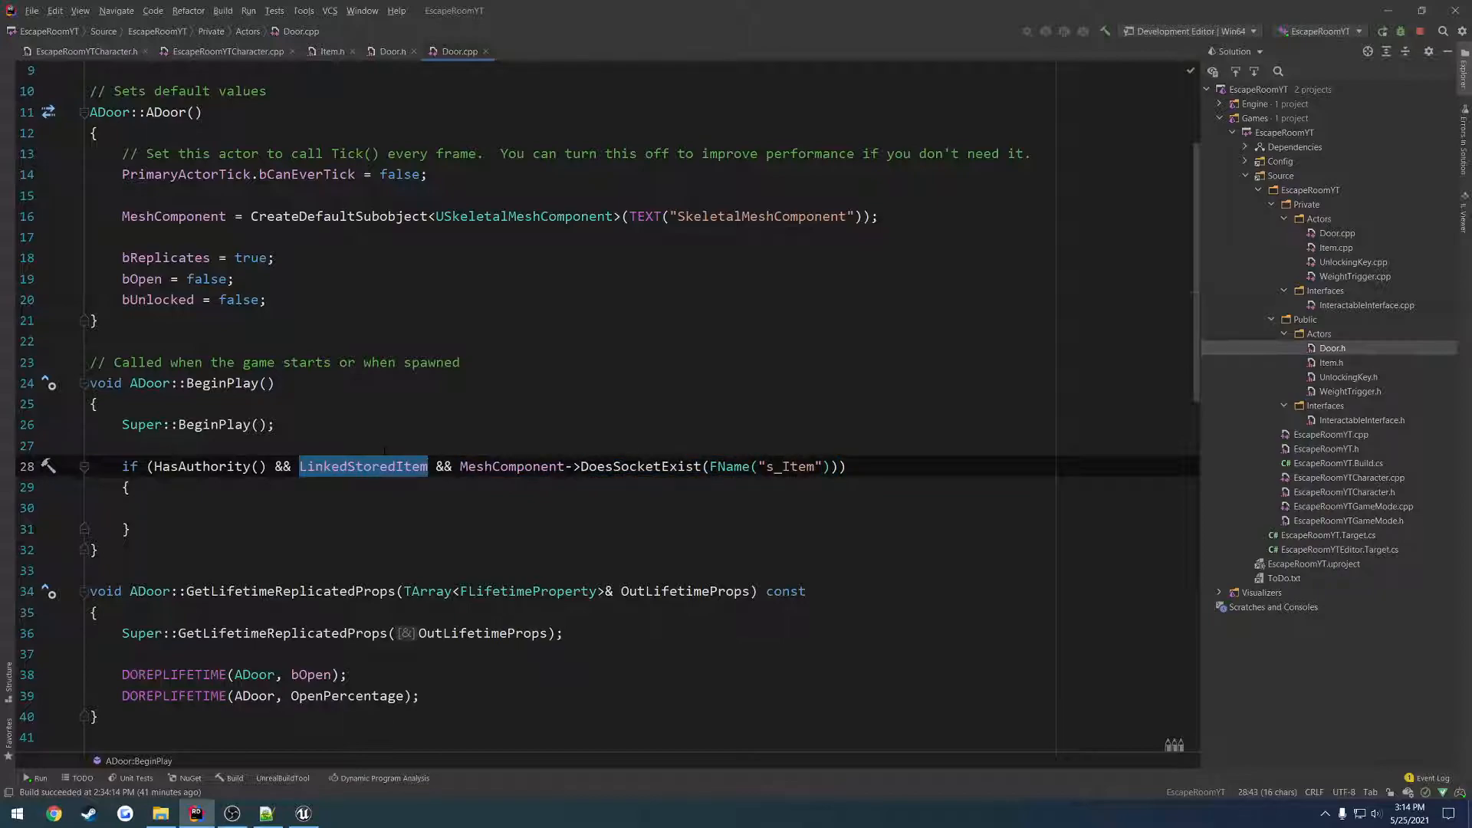
{"action": "double_click", "coordinate": [216, 466]}
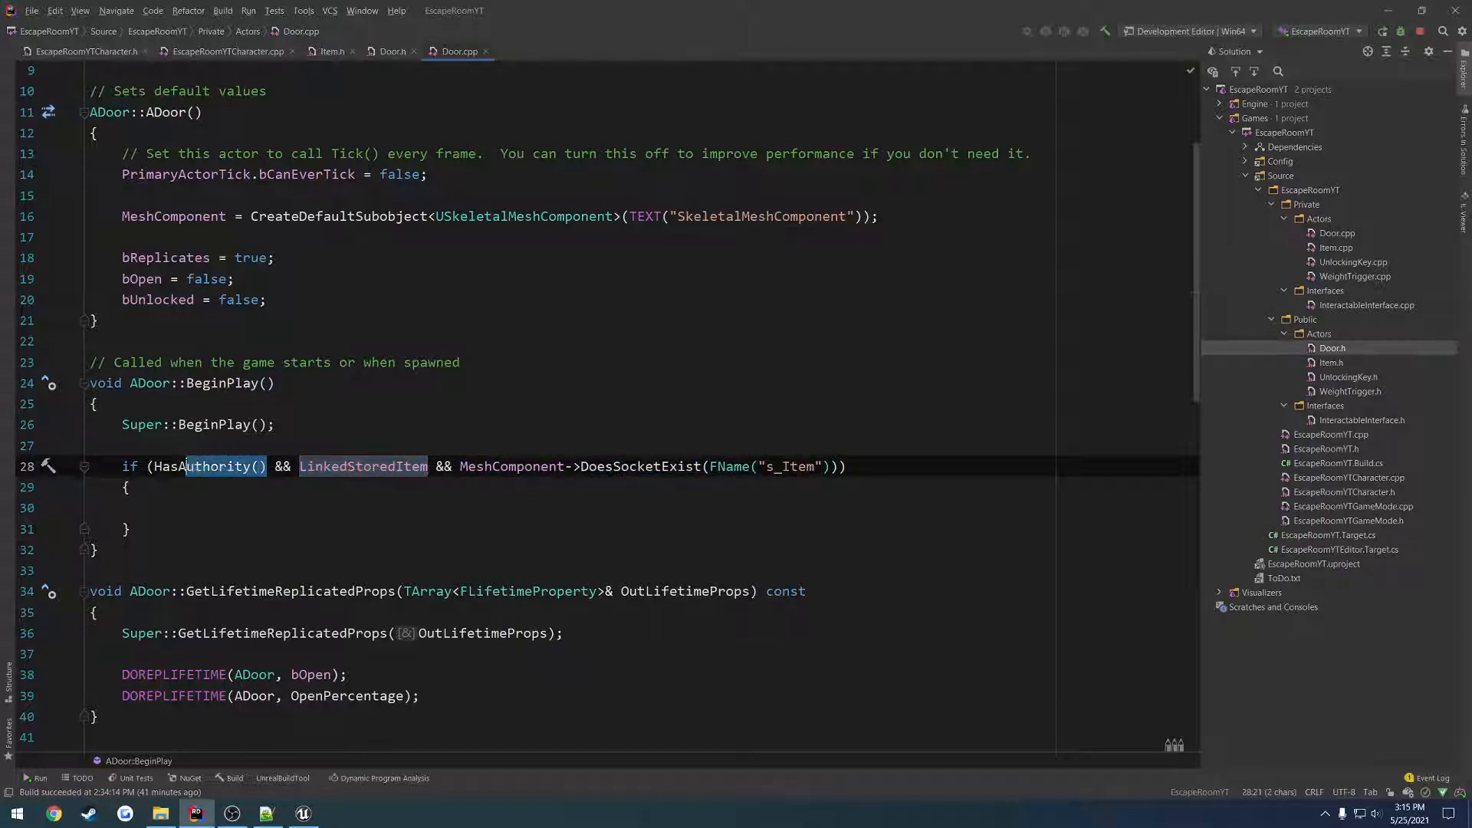
{"action": "left_click", "coordinate": [393, 50]}
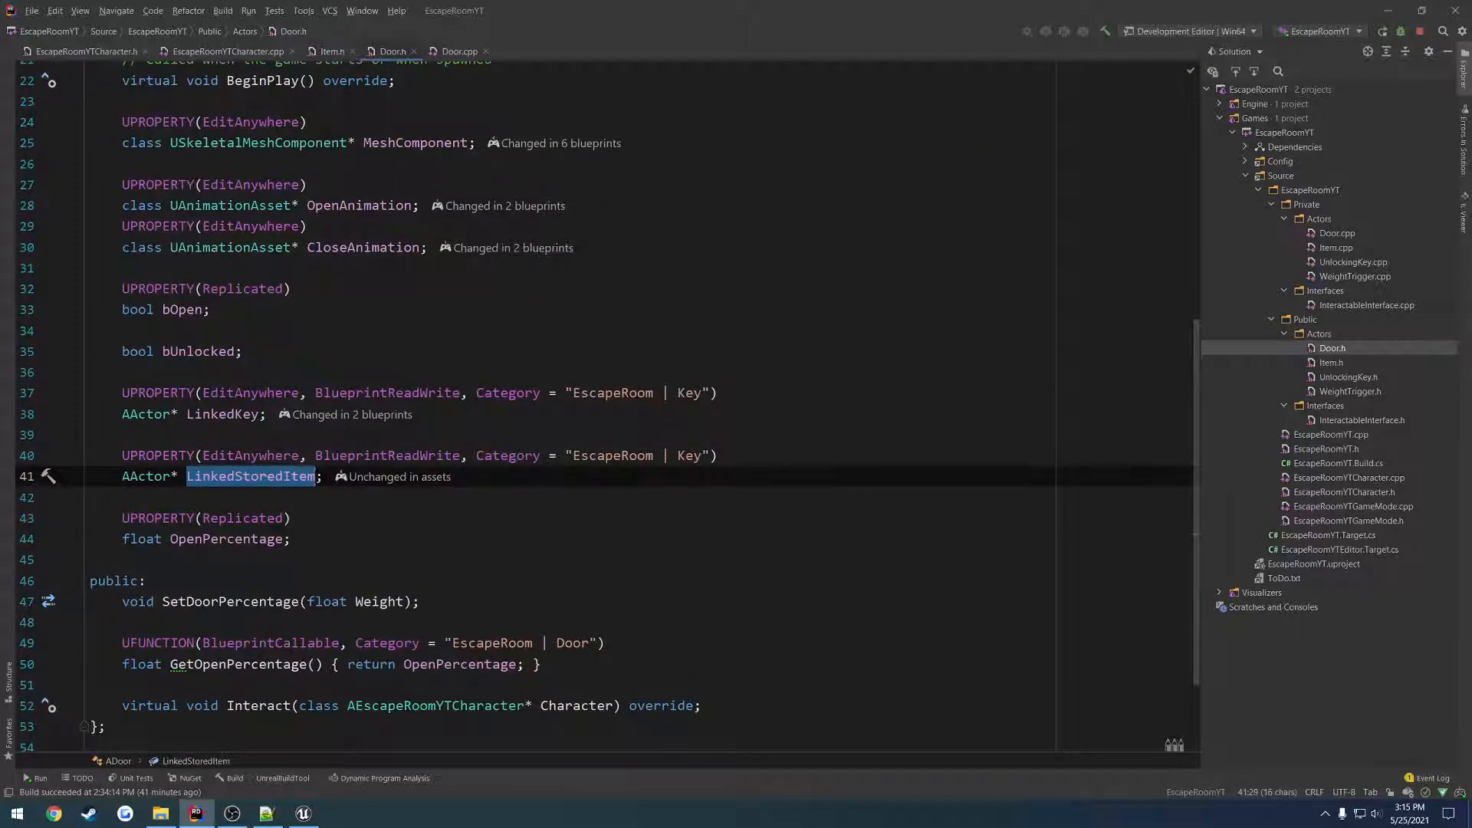
{"action": "left_click", "coordinate": [459, 52]}
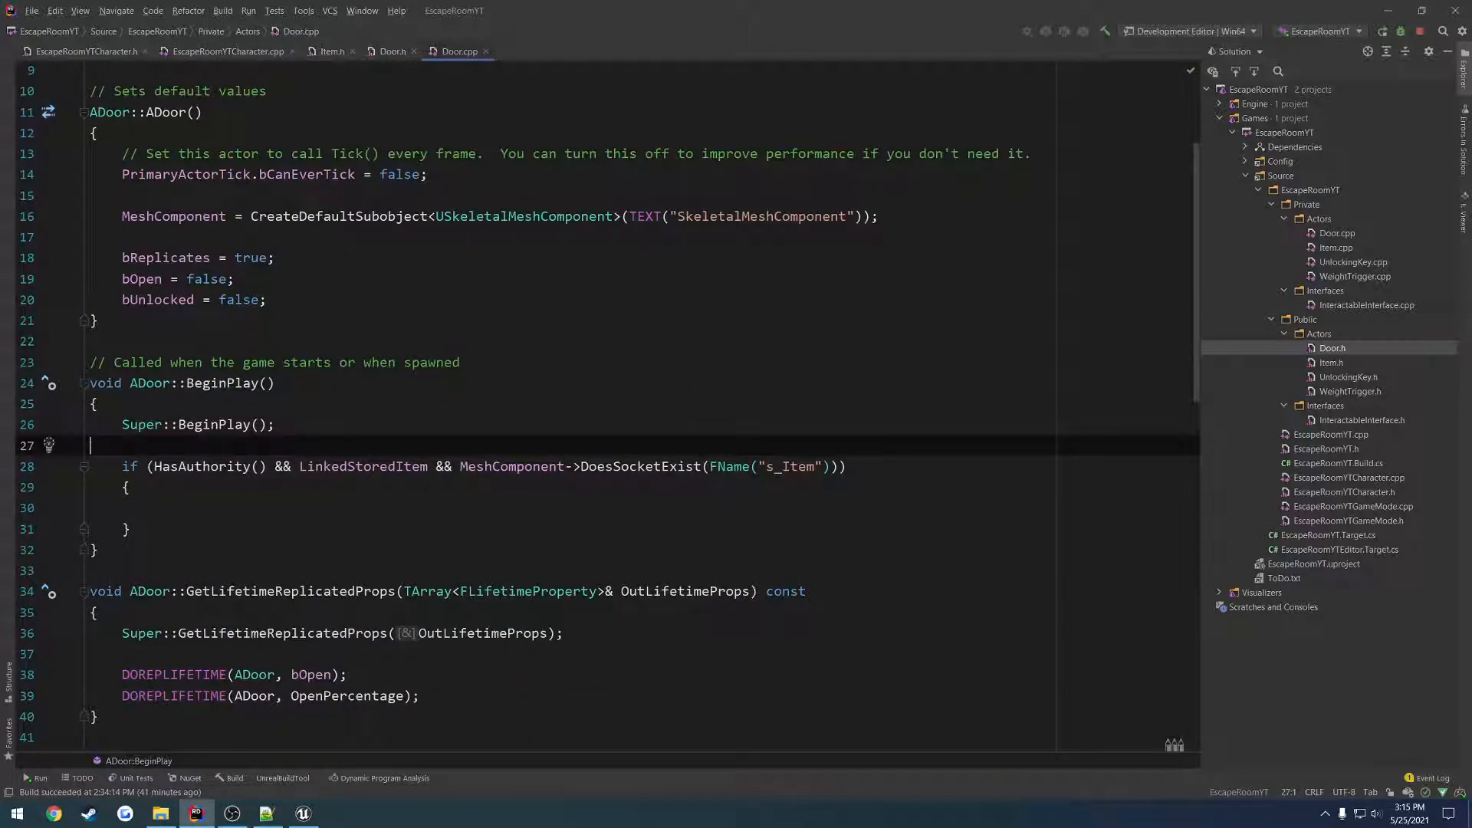
{"action": "left_click", "coordinate": [153, 508]}
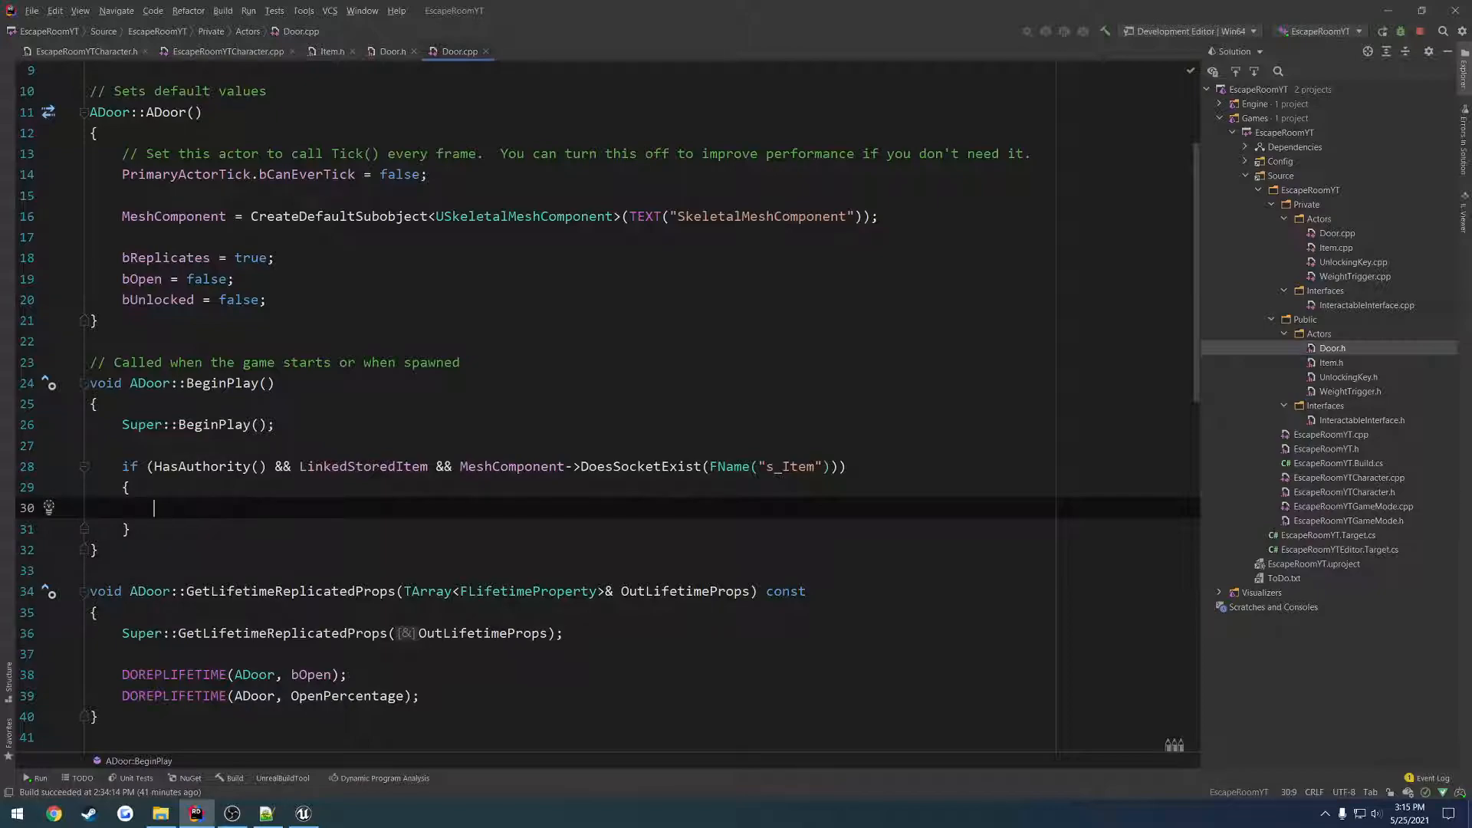
Attach LinkedStoredItem to MeshComponent's s_Item socket with SnapToTargetNotIncludingScale.
{"action": "type", "text": "LinkedStoredItem"}
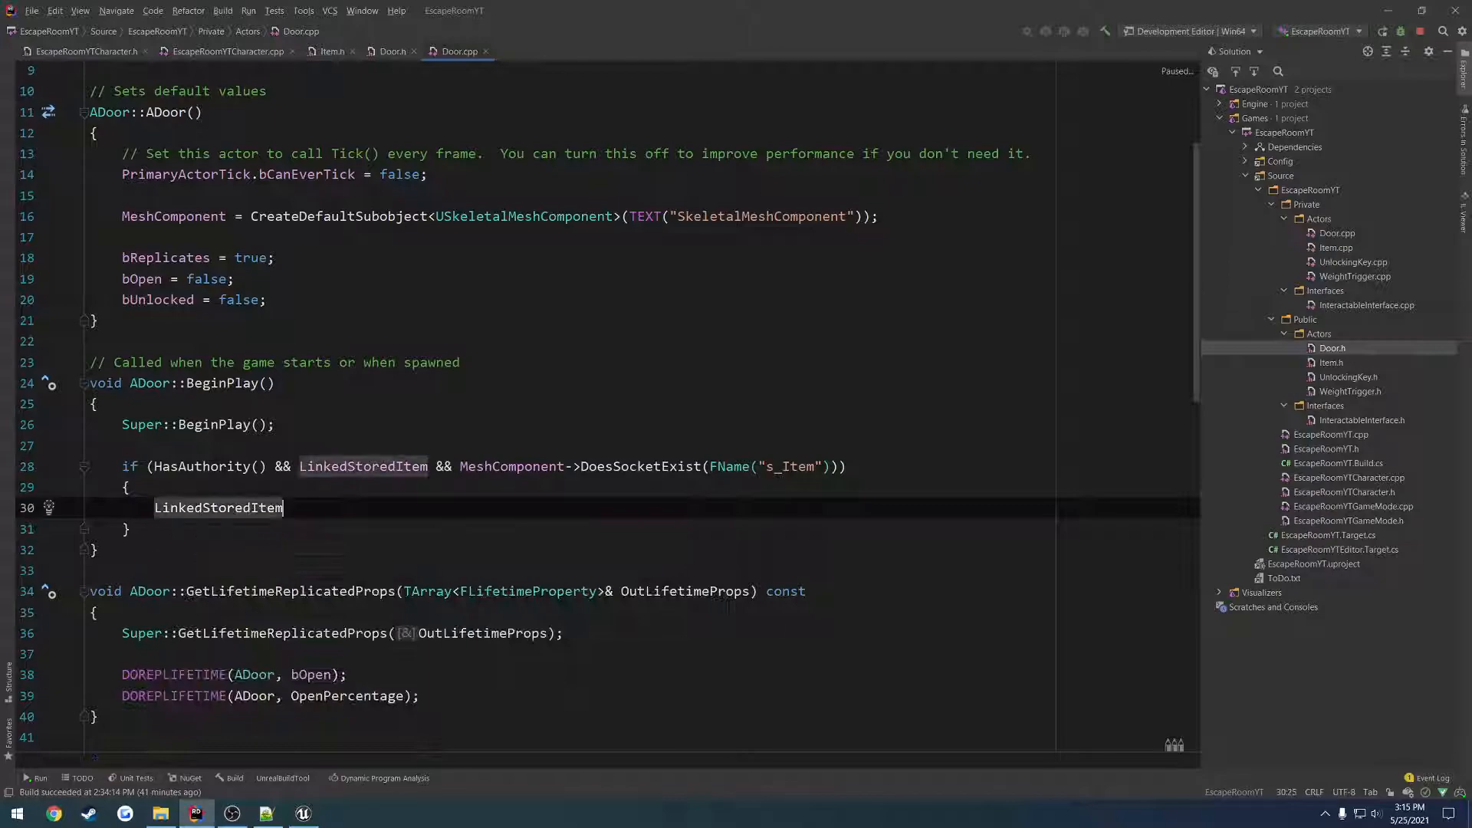
{"action": "type", "text": "->AttacT"}
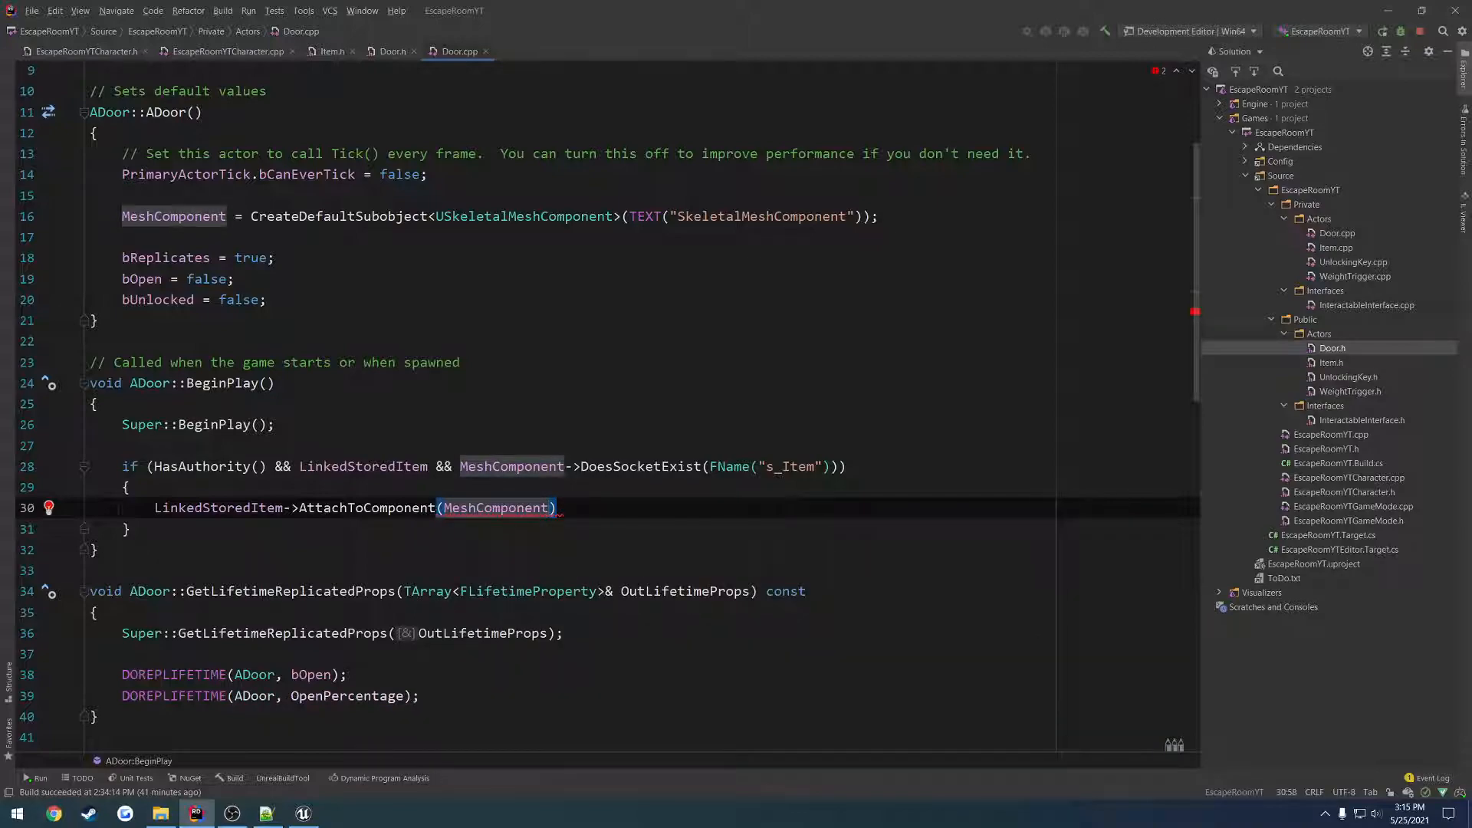
{"action": "type", "text": ","}
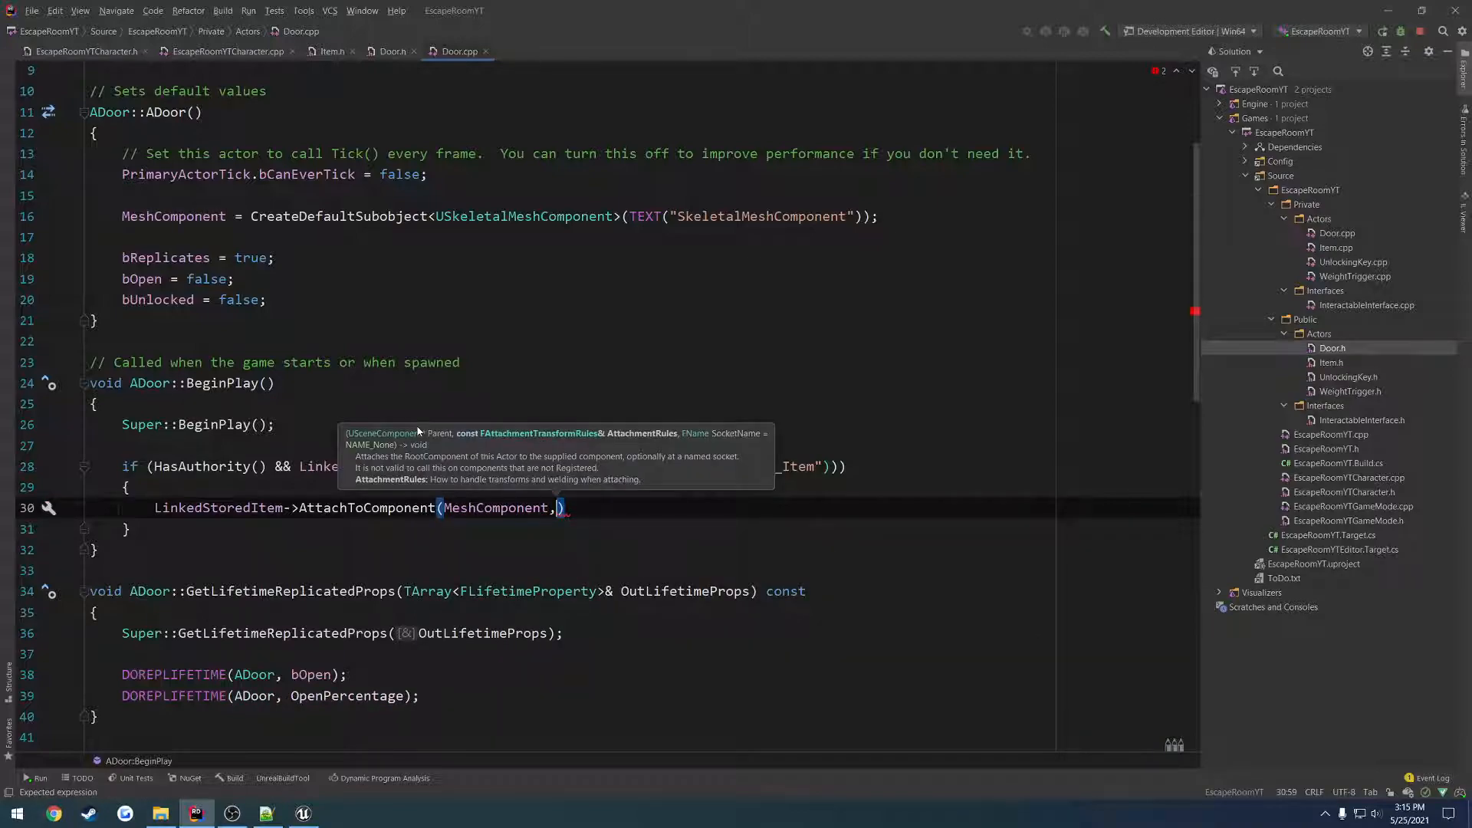
{"action": "type", "text": "FAttachmentTransformRules::SnapToTargetNotIncludingScale"}
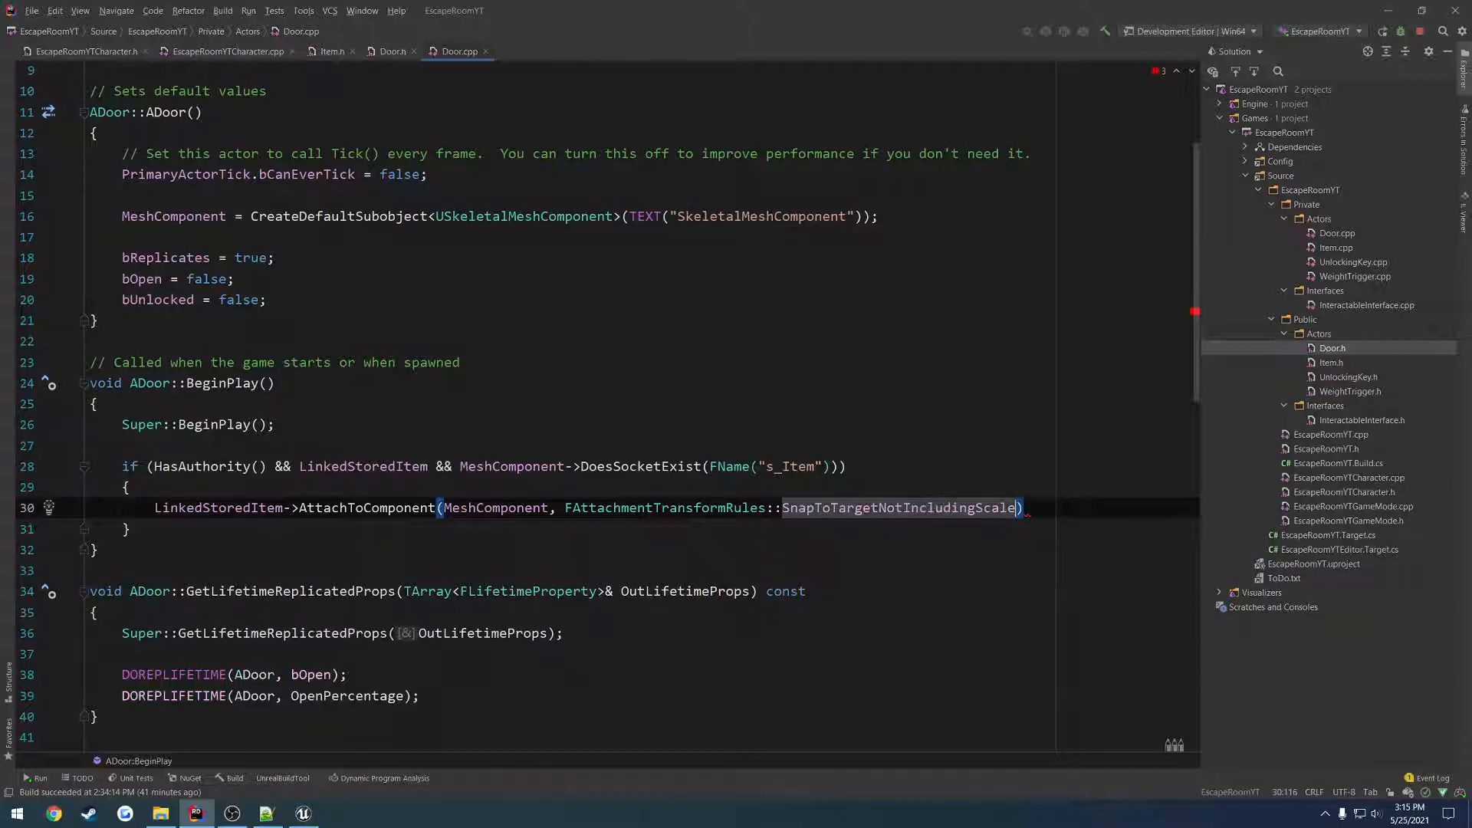
{"action": "type", "text": ","}
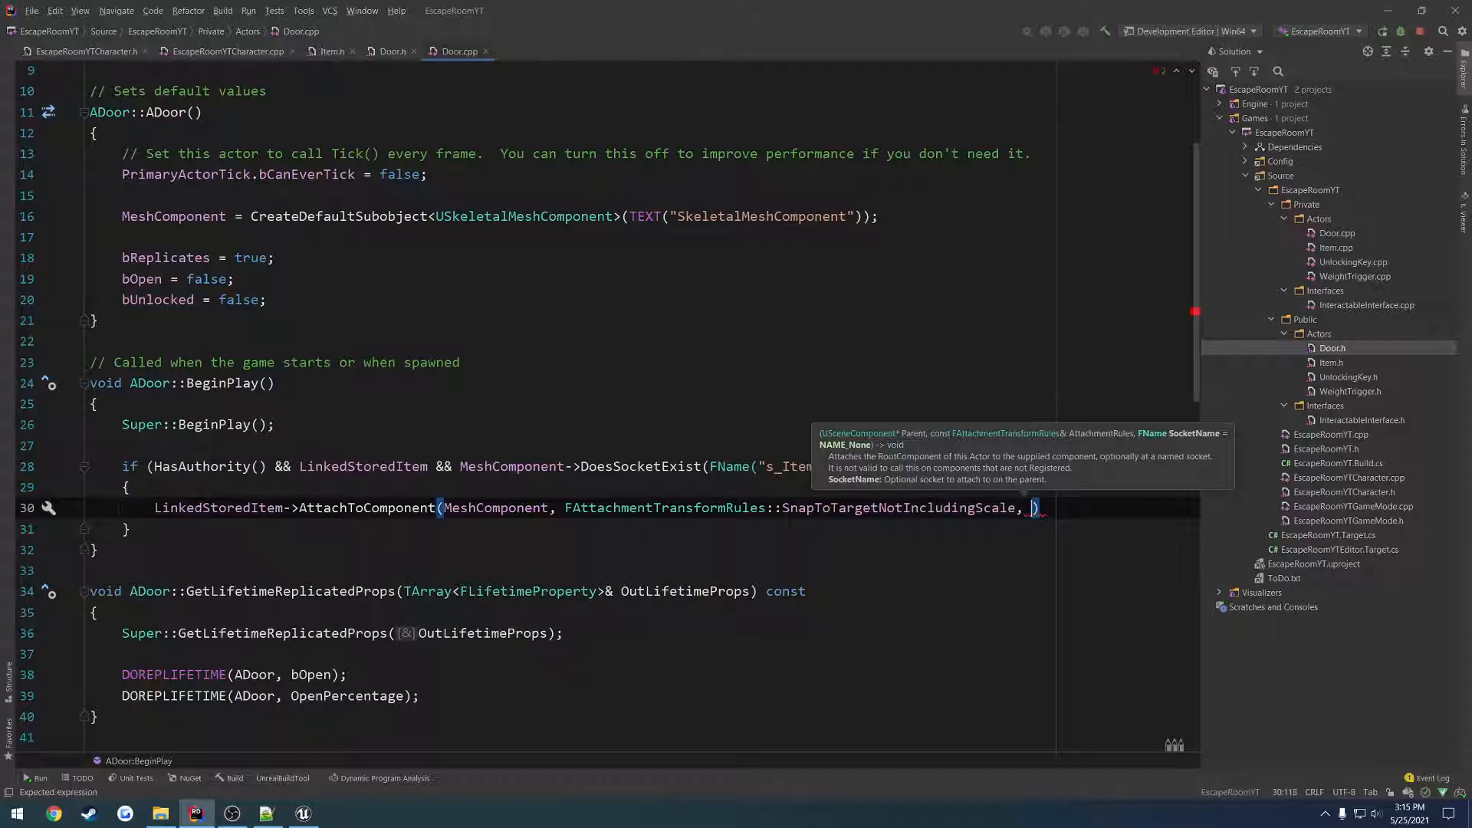
{"action": "type", "text": "FName(\"s_Item"}
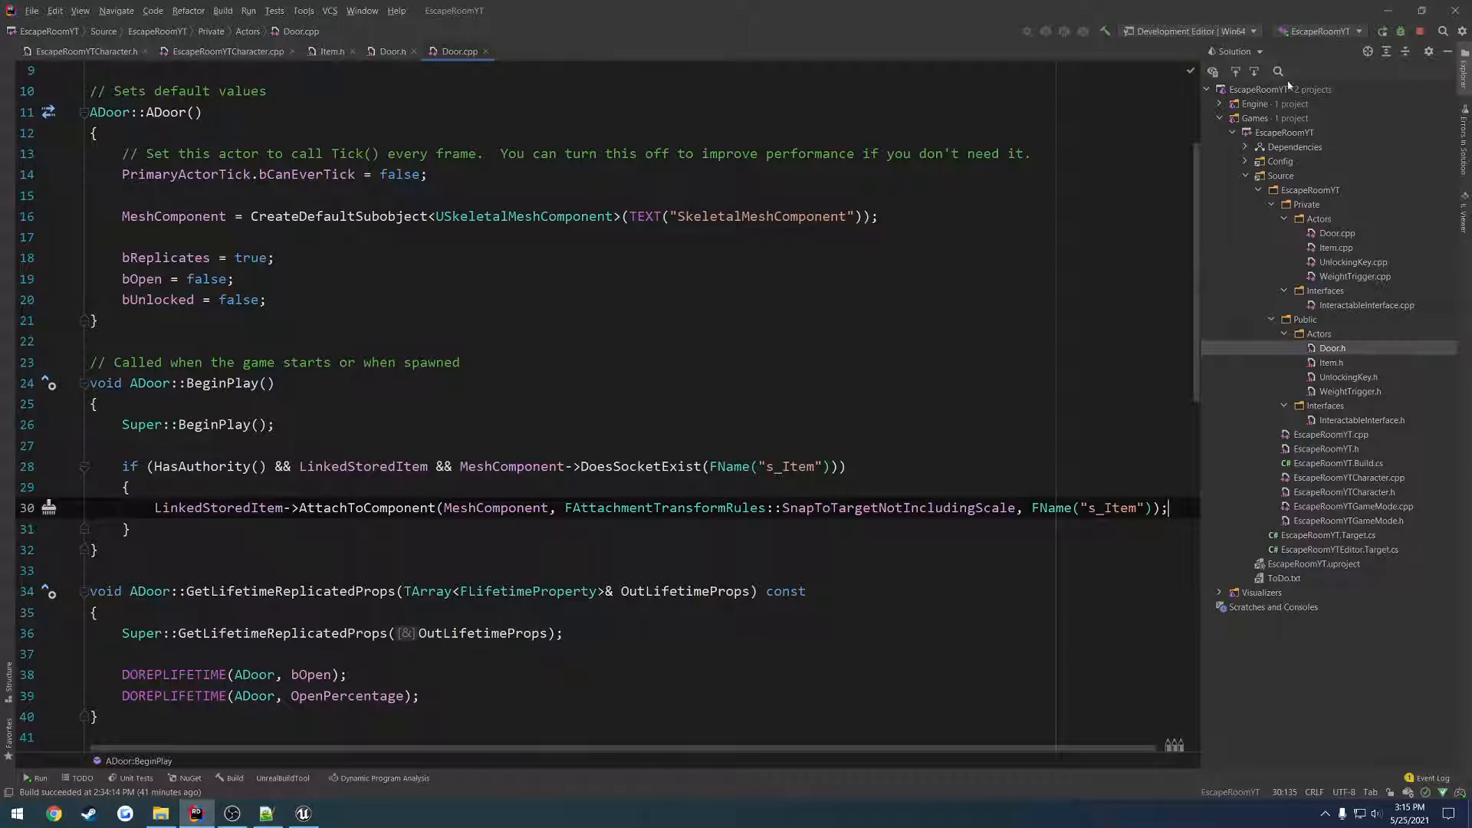
Run the project, skipping the drawer asset save, and choose Stop and Rerun to rebuild the editor.
{"action": "left_click", "coordinate": [302, 813]}
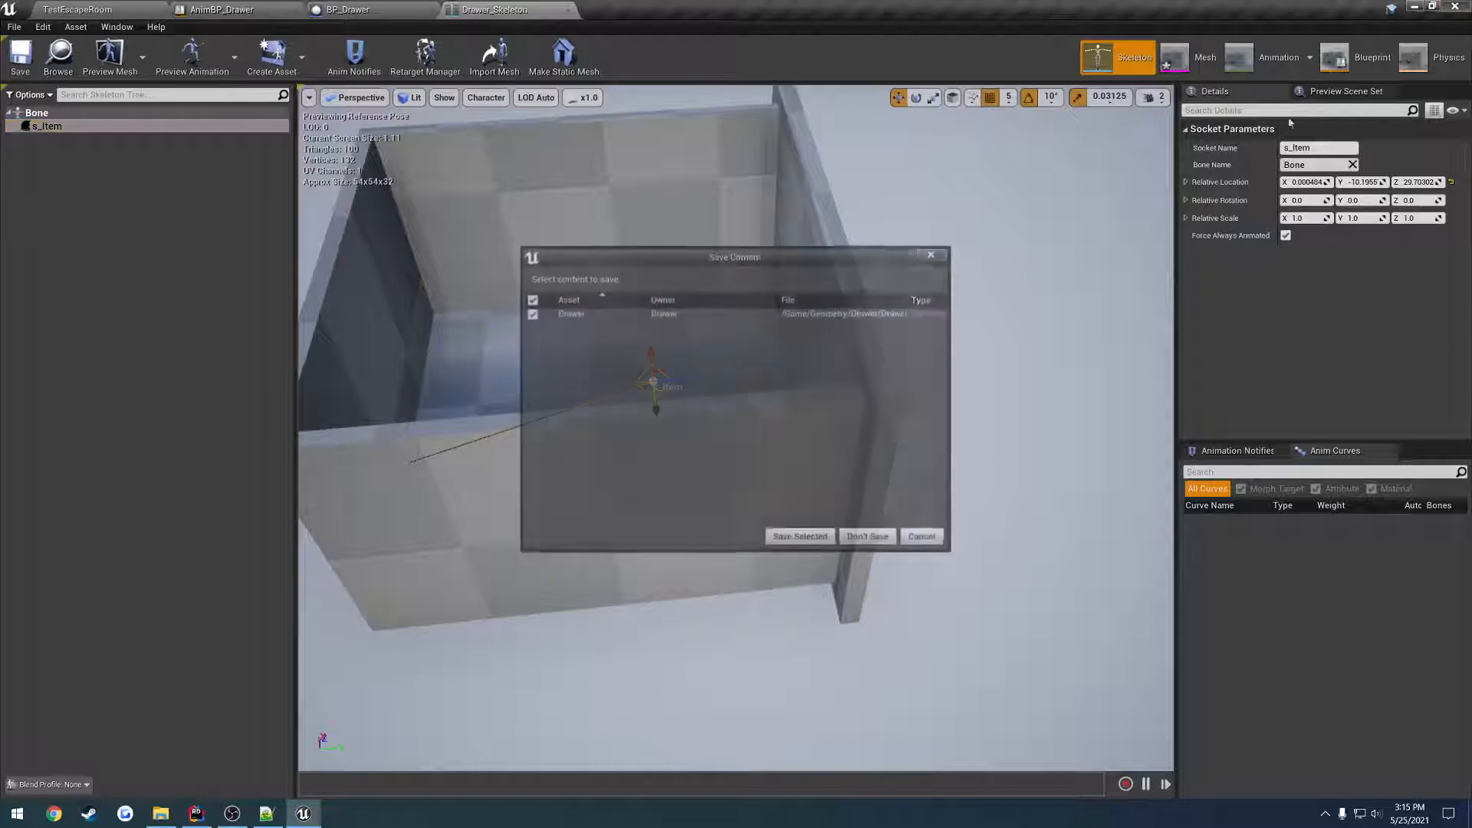
{"action": "left_click", "coordinate": [195, 813]}
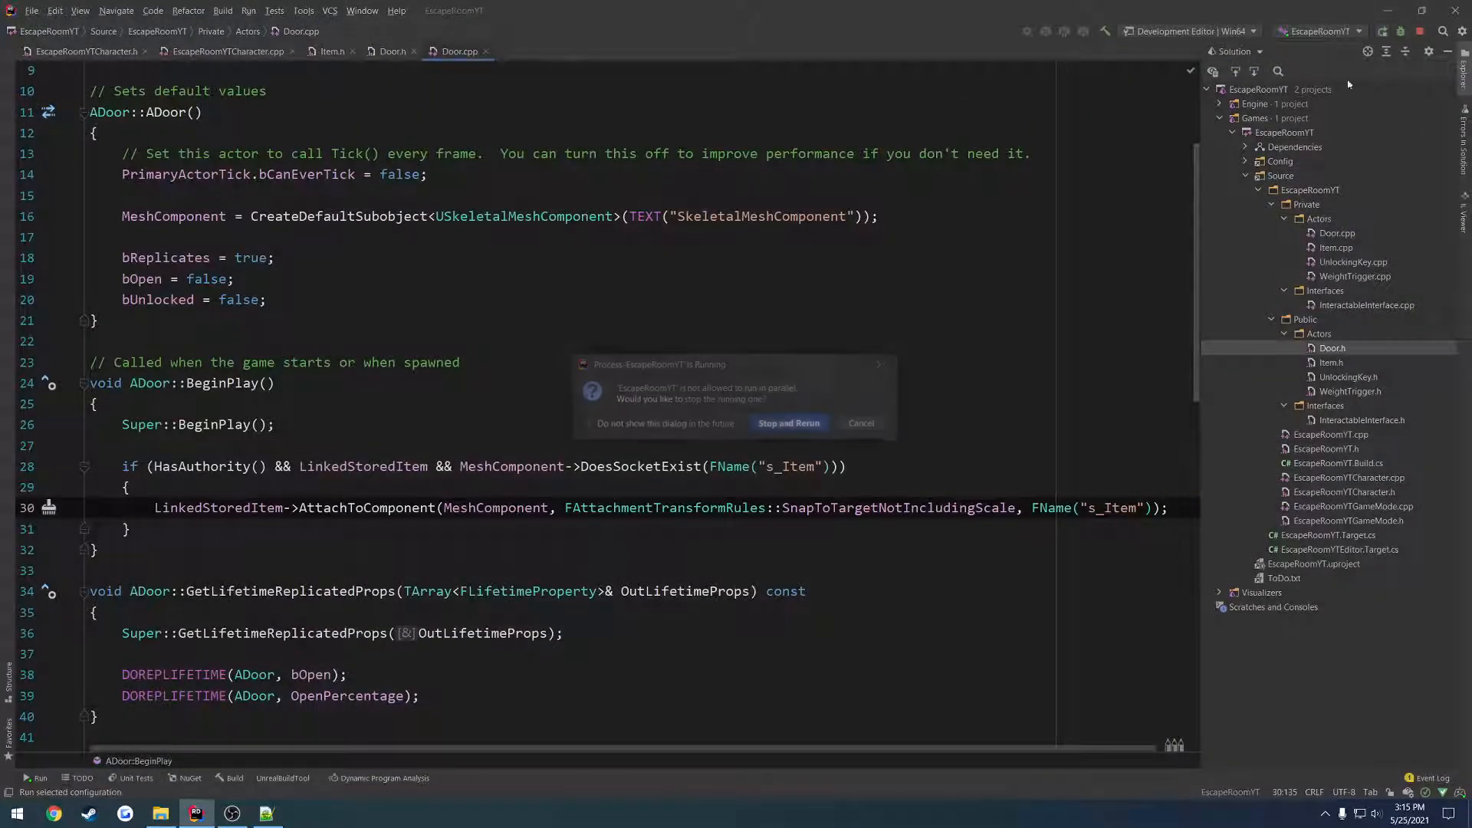
{"action": "left_click", "coordinate": [789, 423]}
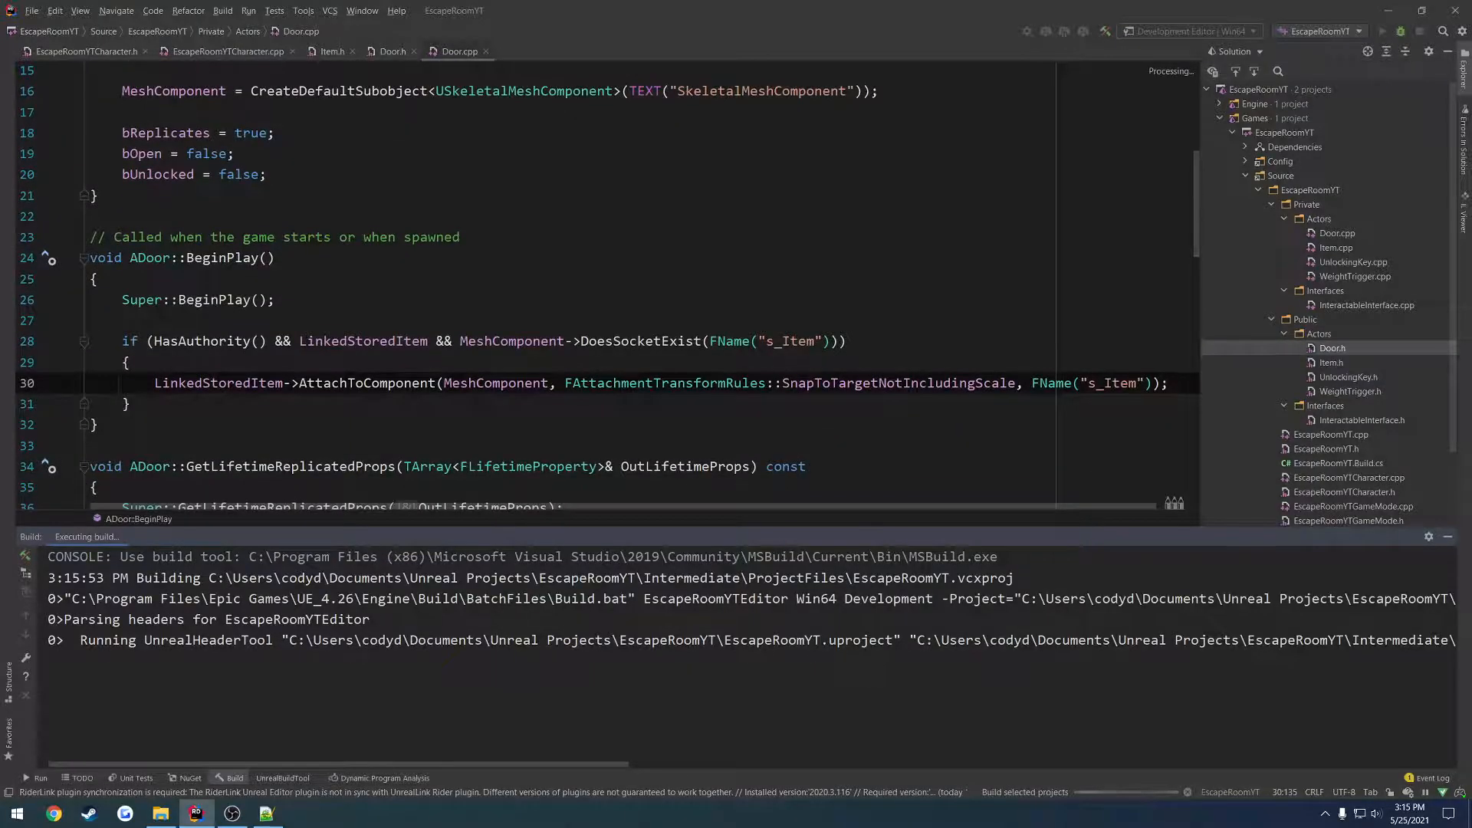
{"action": "left_click", "coordinate": [339, 813]}
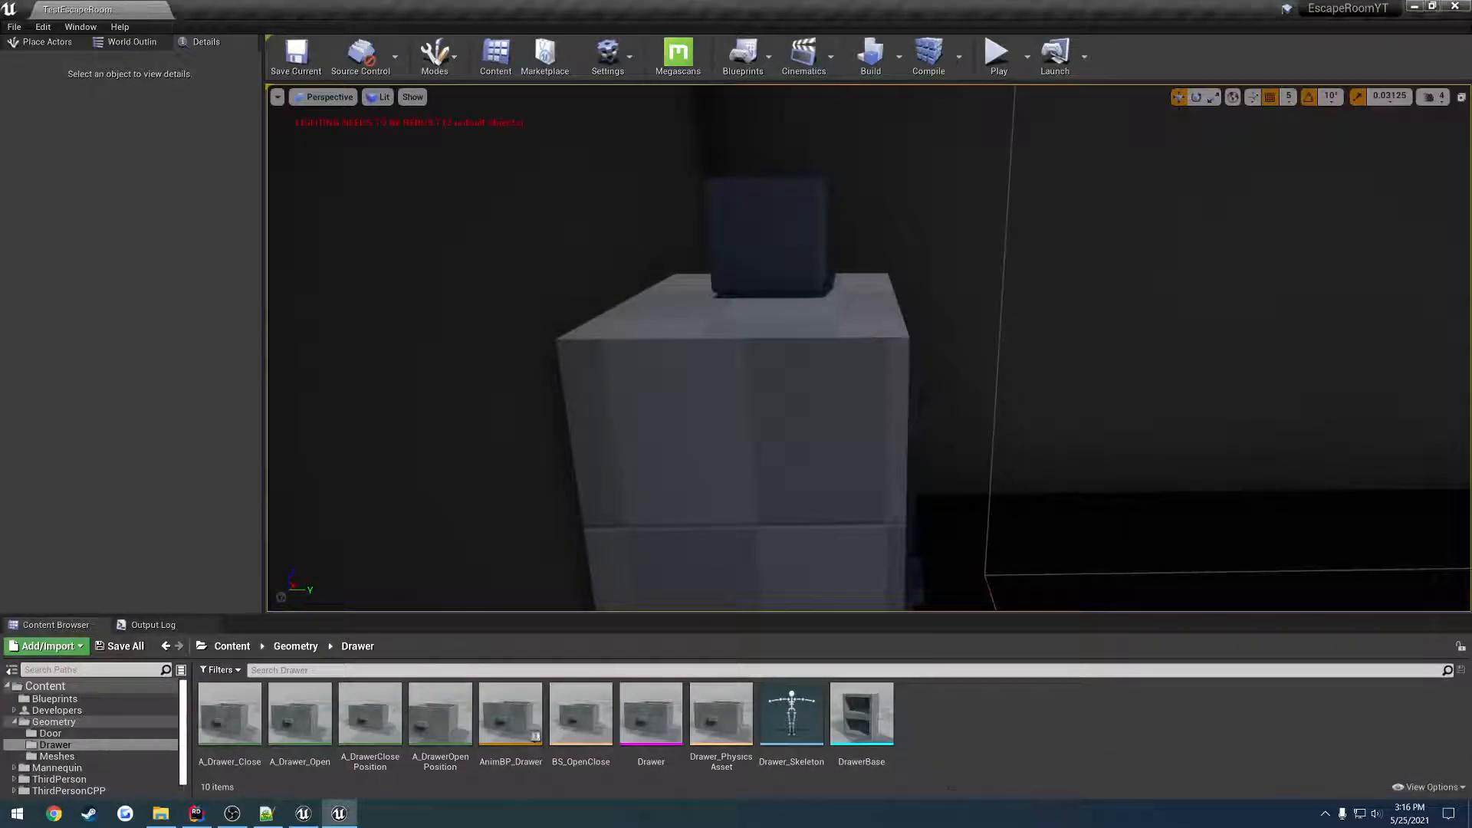
Play-test the level, then pick BP_UnlockingKey as the drawer's Linked Stored Item with the eyedropper.
{"action": "left_click", "coordinate": [997, 54]}
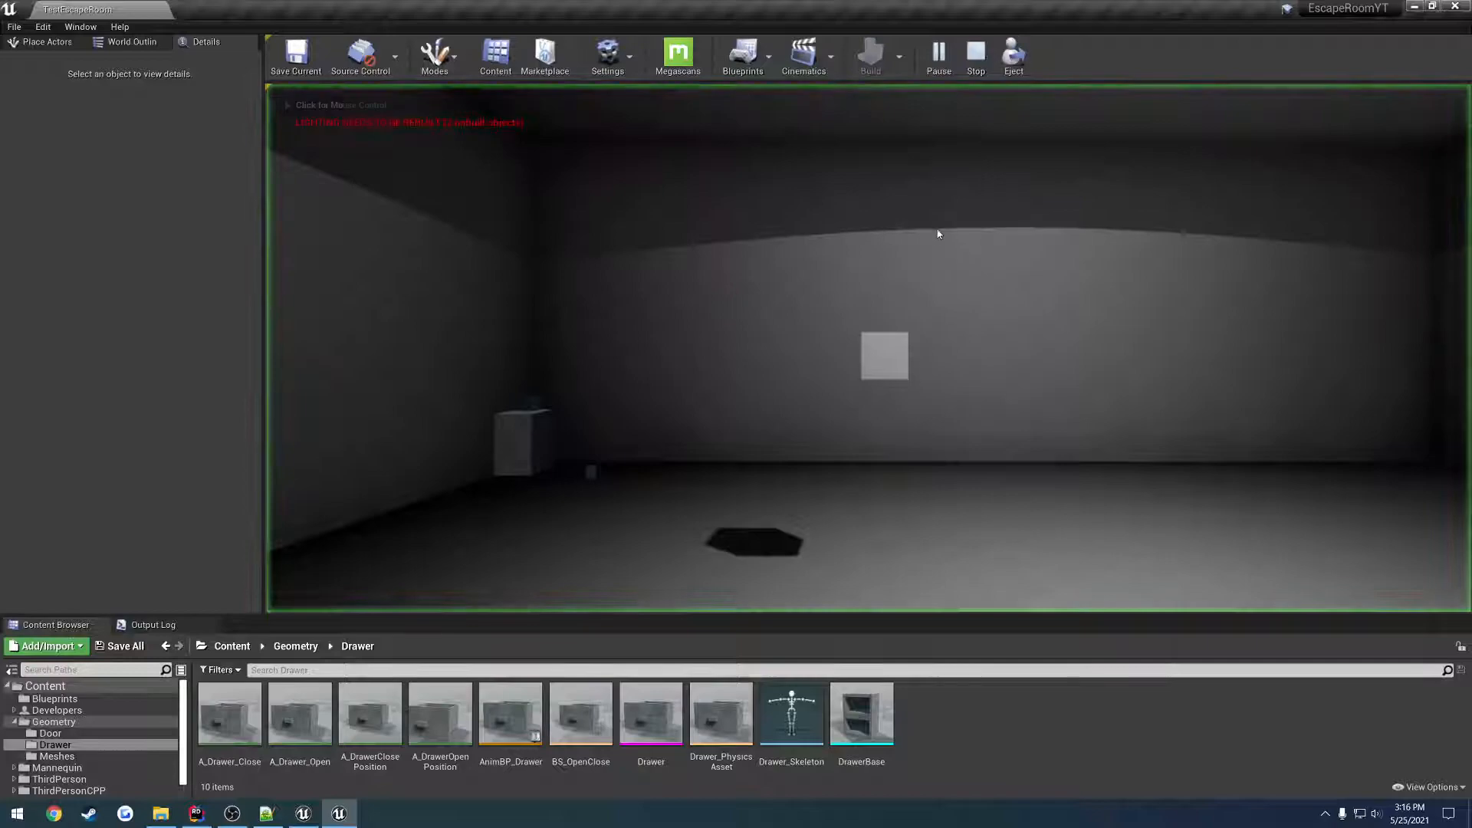
{"action": "left_click", "coordinate": [975, 56]}
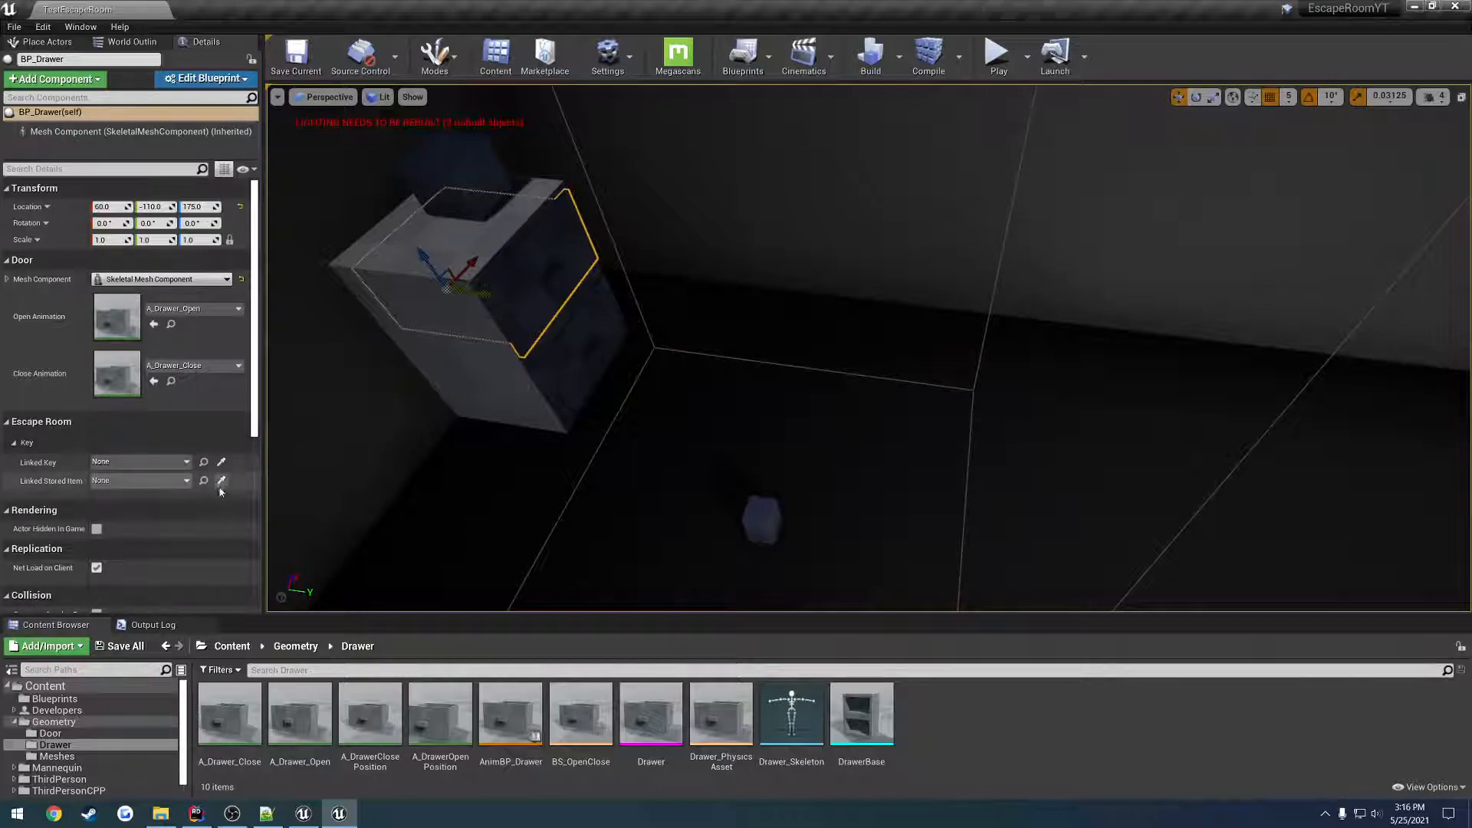
{"action": "left_click", "coordinate": [223, 480]}
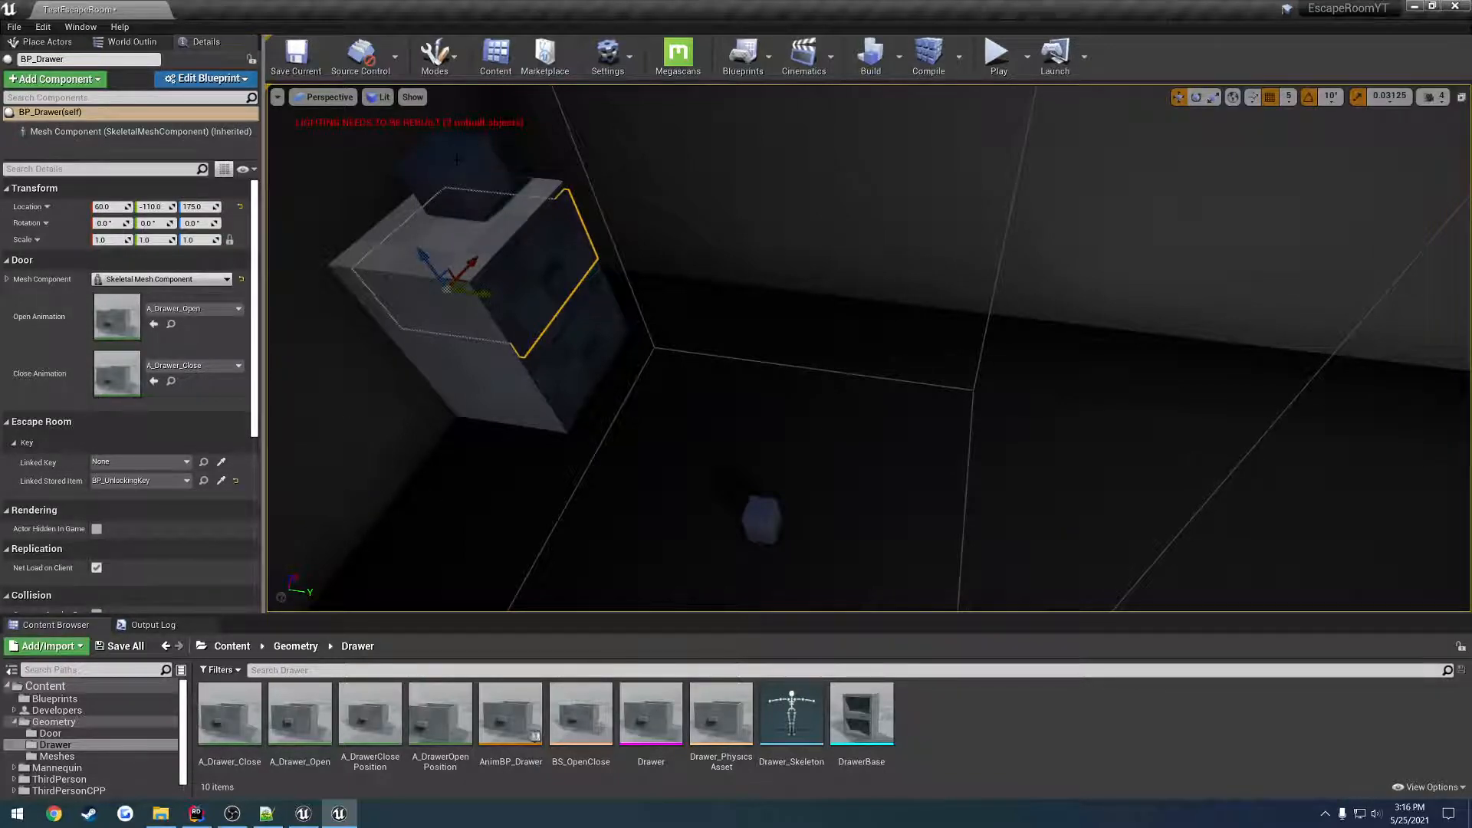
{"action": "left_click", "coordinate": [997, 57]}
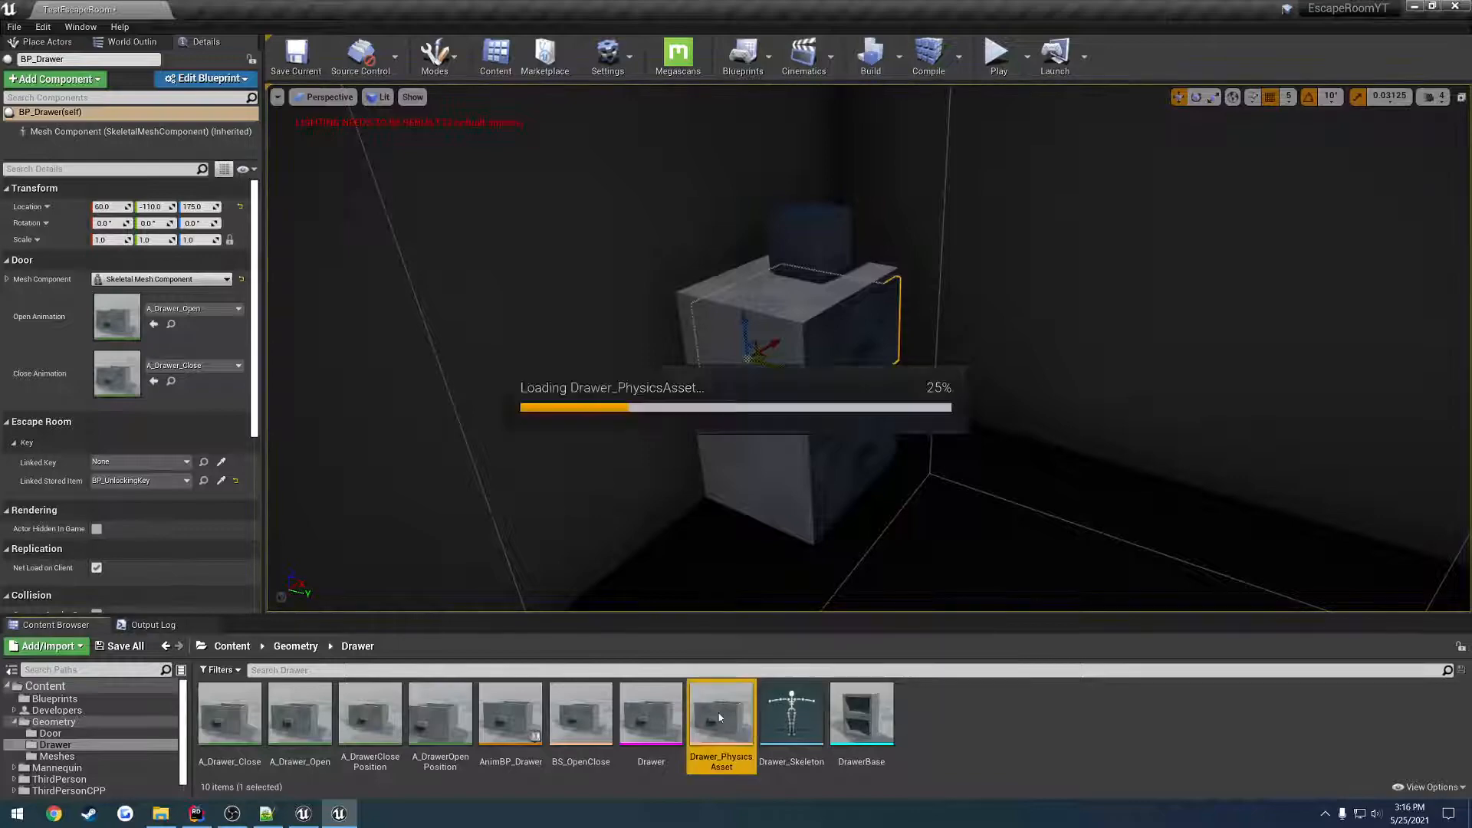
Open Drawer_PhysicsAsset, inspect the key sitting in the drawer, and return to the physics asset.
{"action": "double_click", "coordinate": [721, 713]}
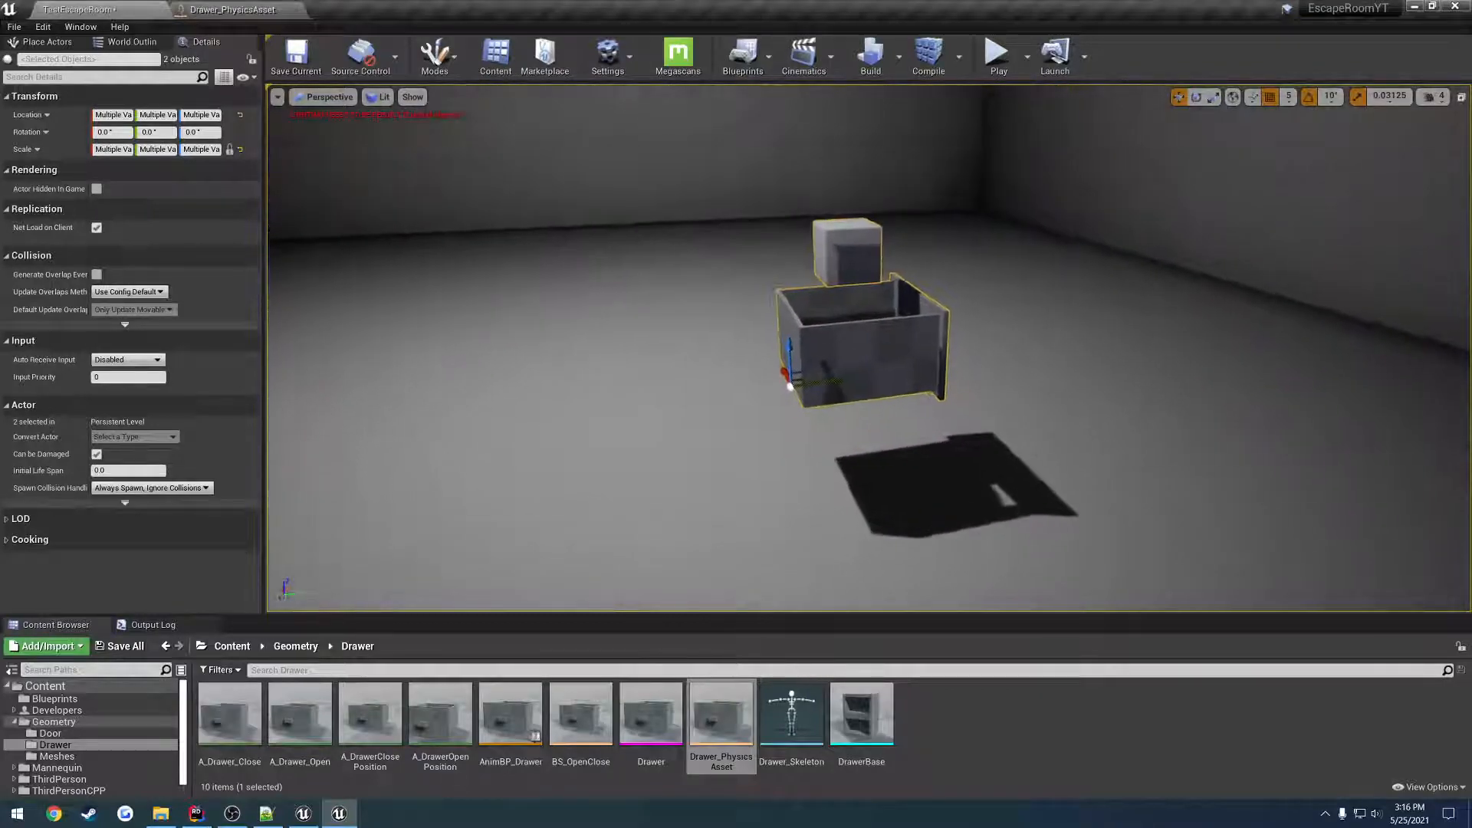
{"action": "left_click", "coordinate": [1434, 97]}
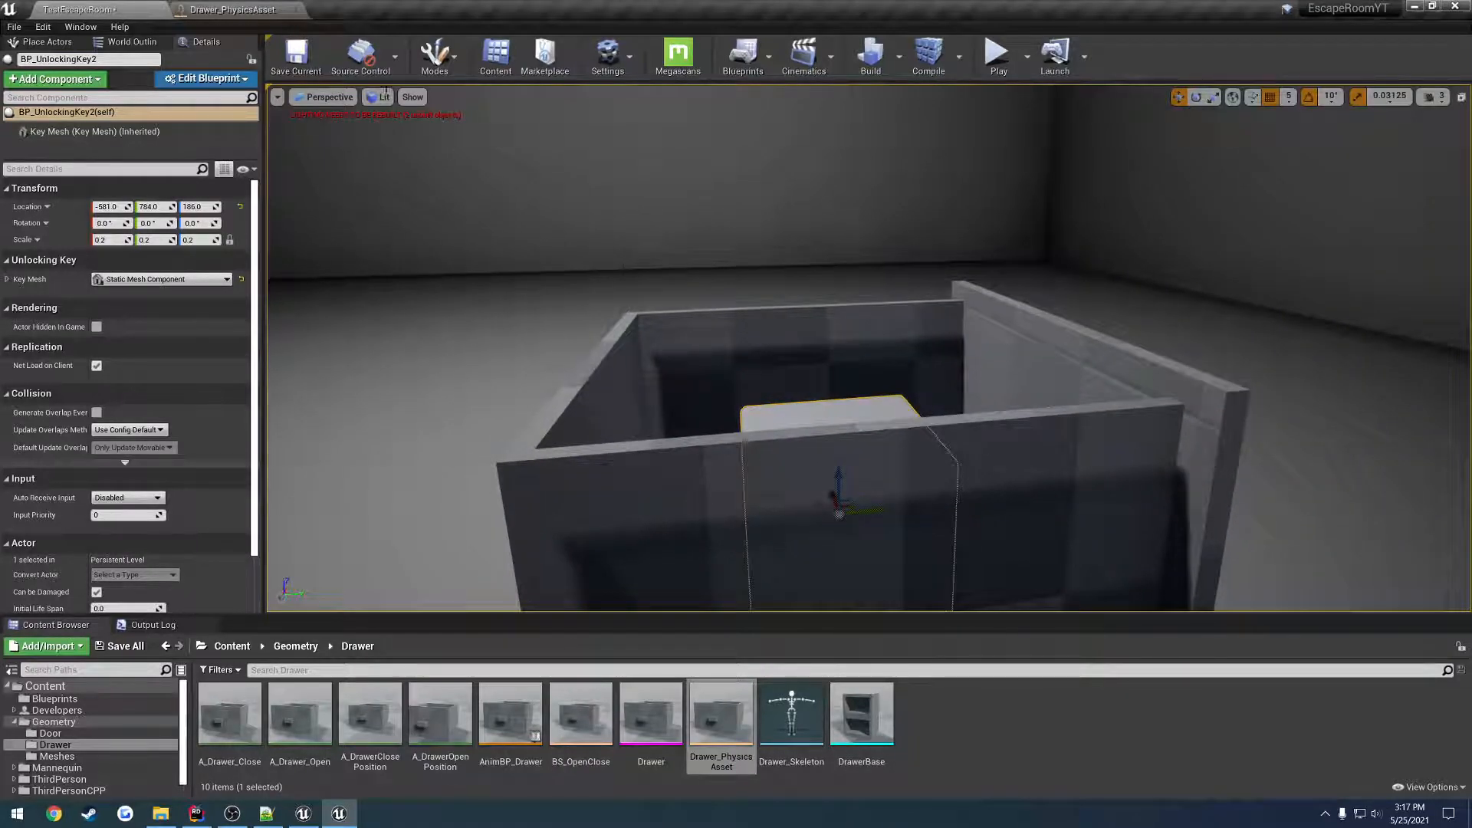
{"action": "double_click", "coordinate": [721, 714]}
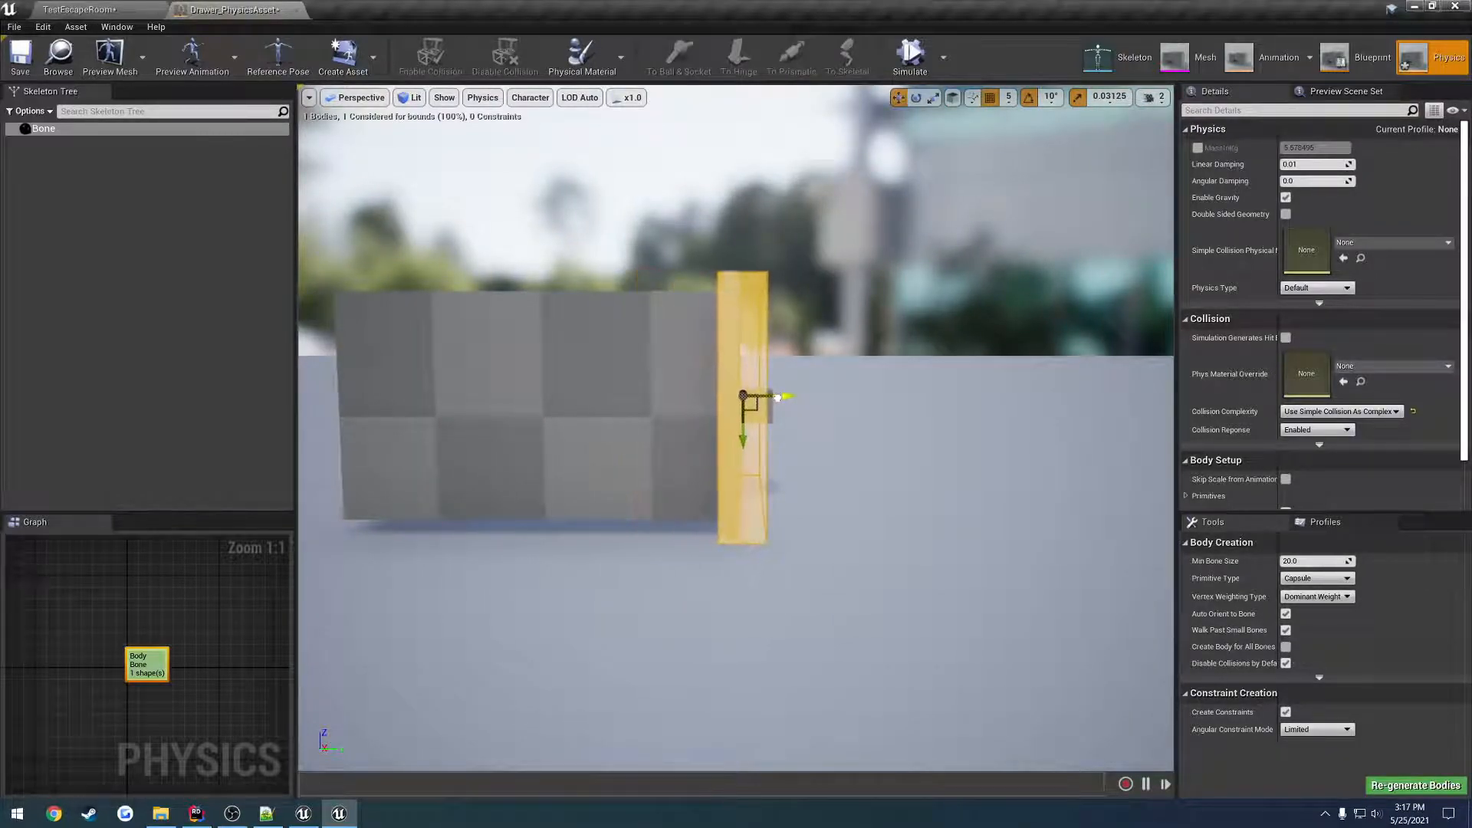
Add a box collision shape to the drawer bone's physics body via Add Shape > Add Box.
{"action": "right_click", "coordinate": [43, 129]}
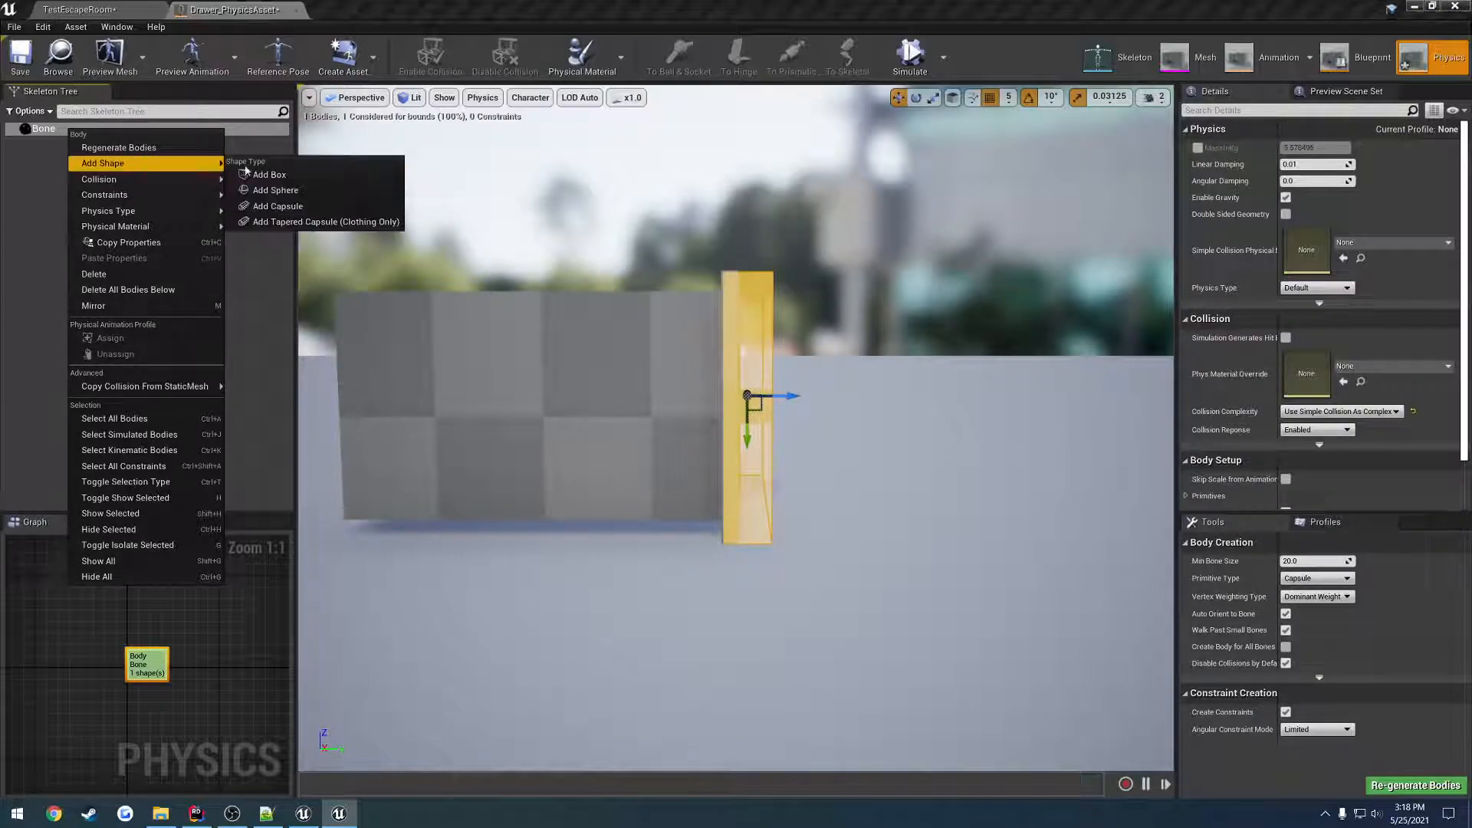
{"action": "left_click", "coordinate": [270, 174]}
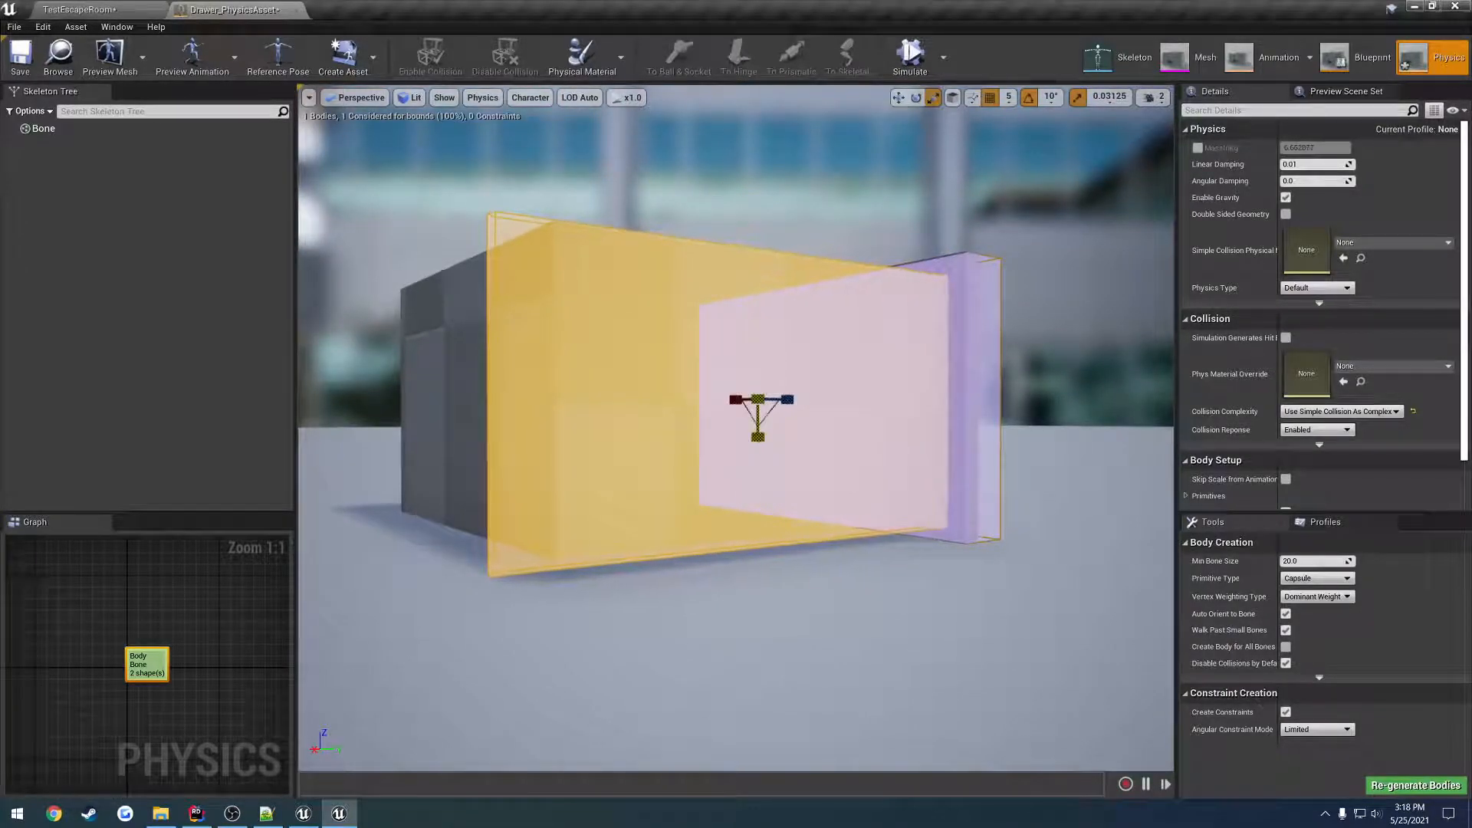
View the drawer from behind and select a collision box to fit to its outline.
{"action": "left_click", "coordinate": [359, 96]}
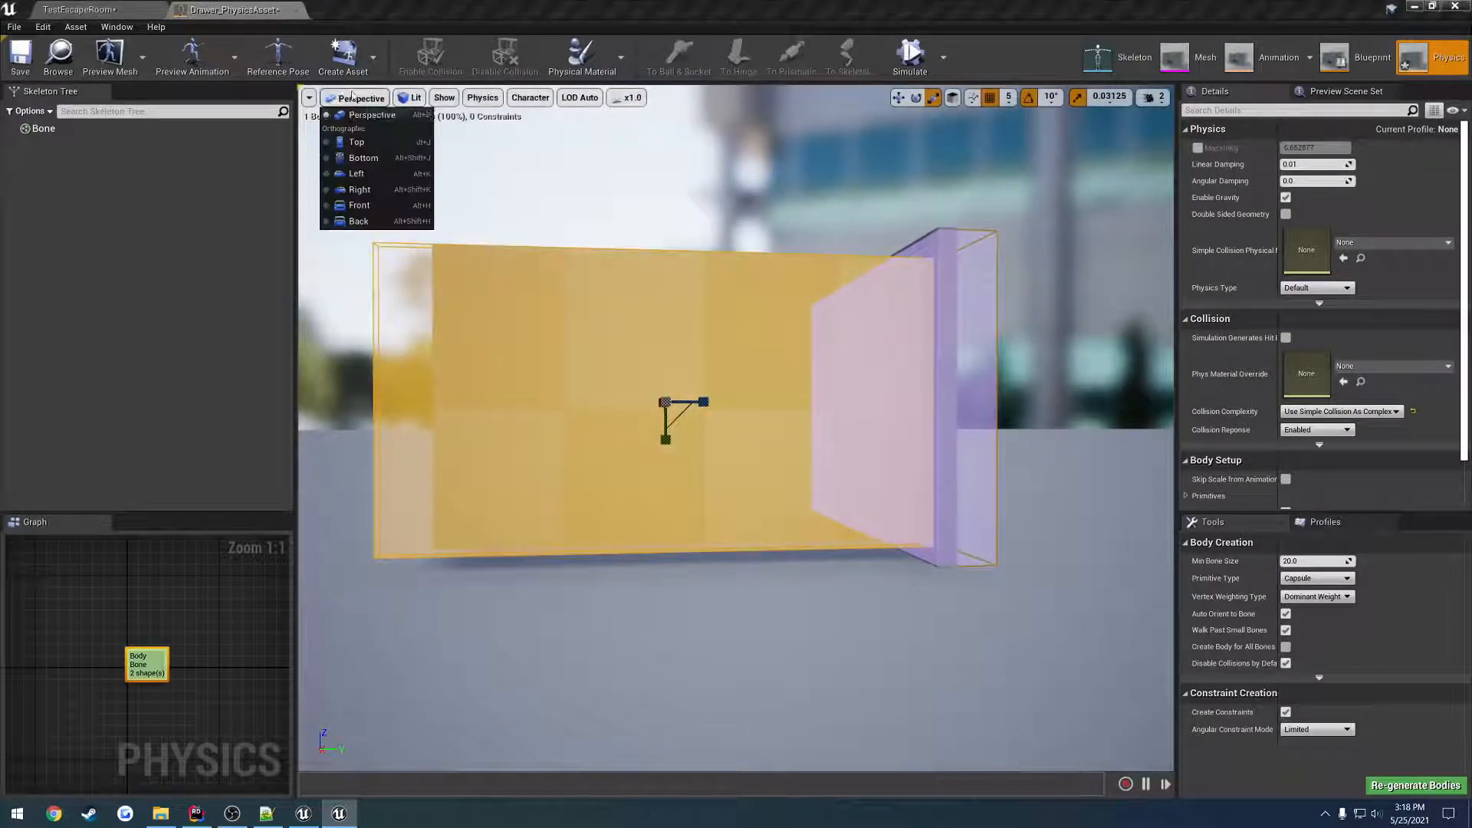
{"action": "left_click", "coordinate": [359, 188]}
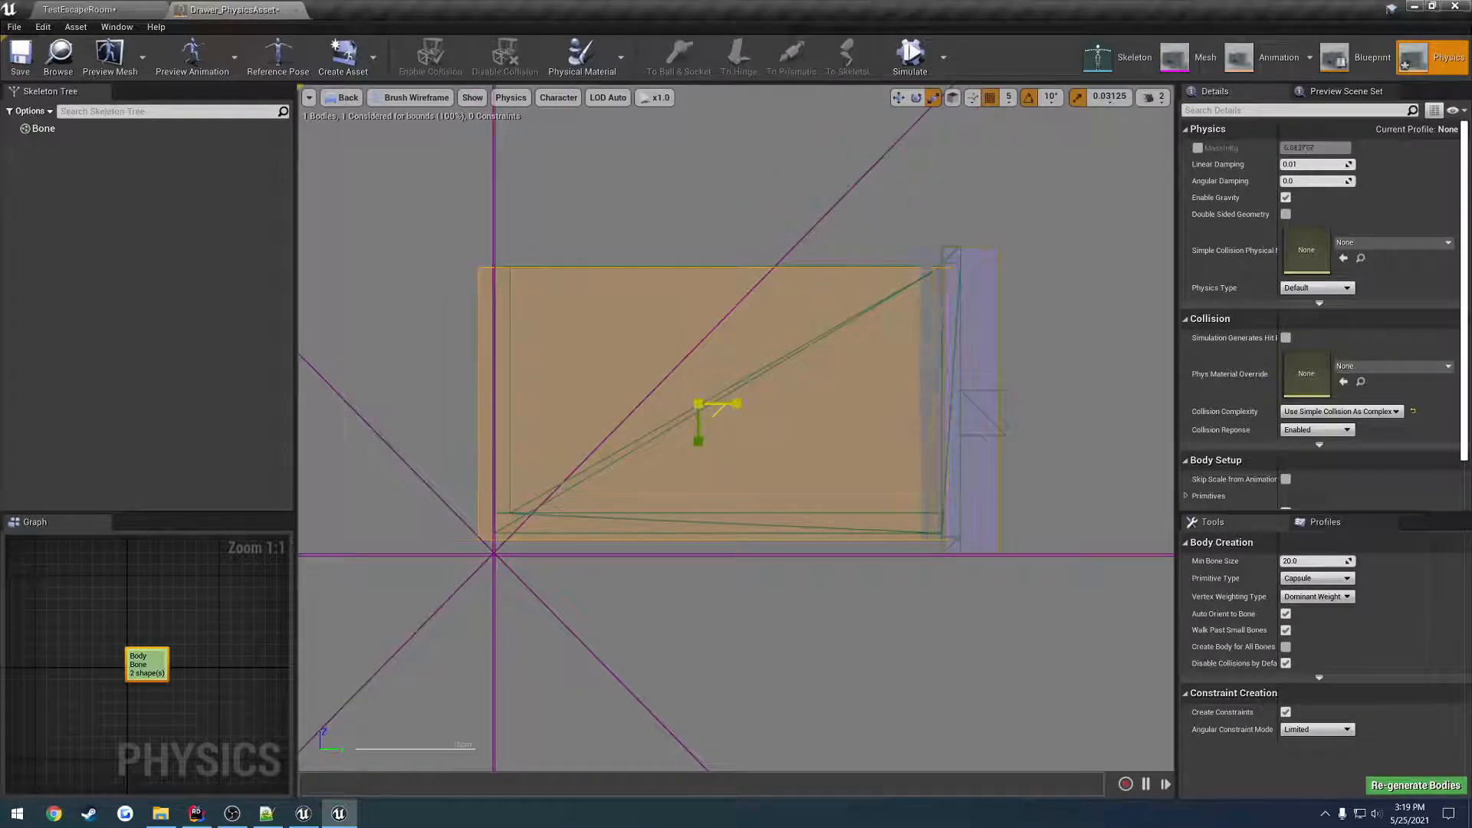
{"action": "left_click", "coordinate": [898, 97]}
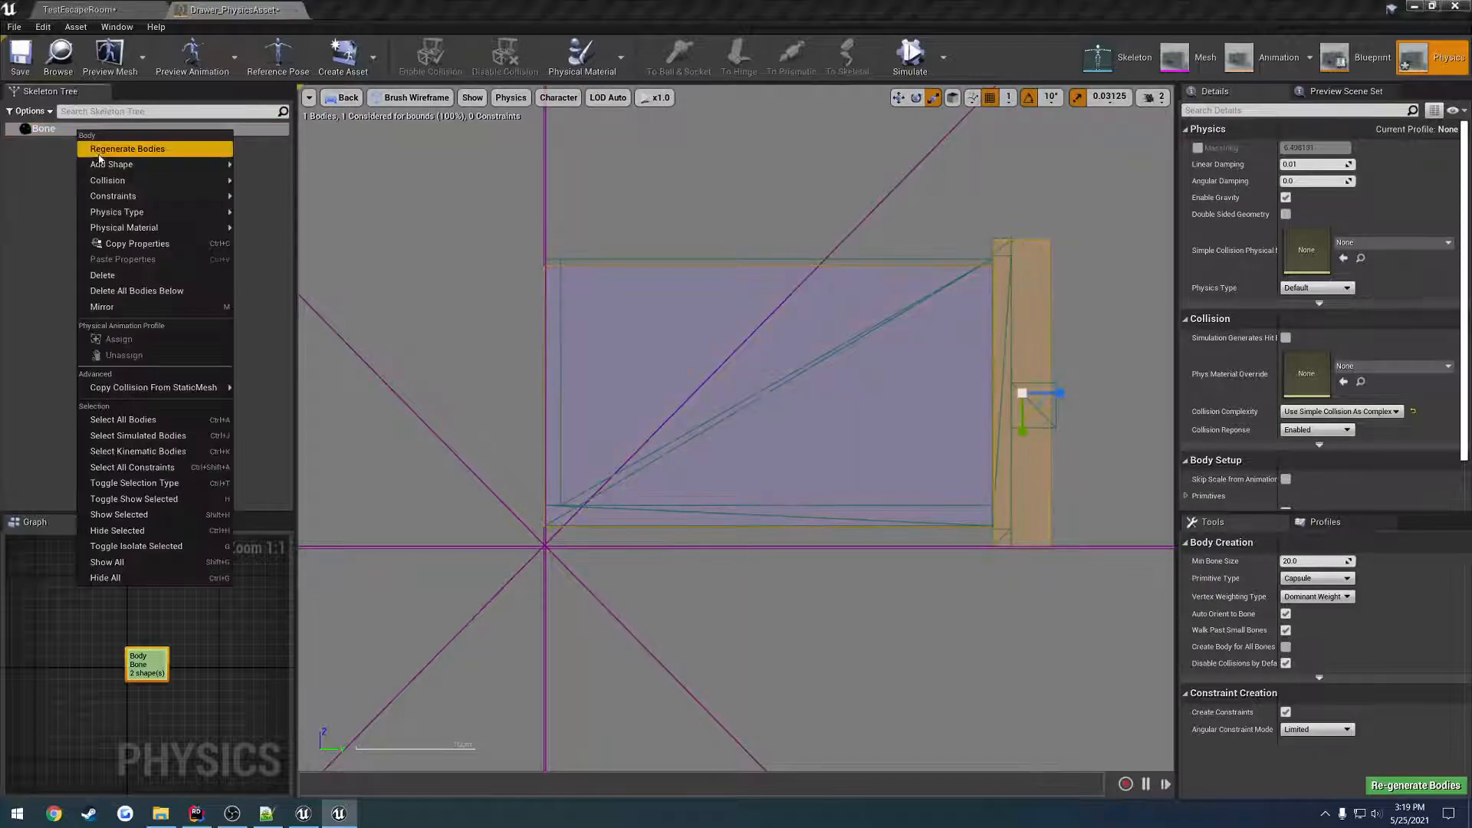
Add a third box collision shape to the drawer body and view it from above.
{"action": "left_click", "coordinate": [112, 164]}
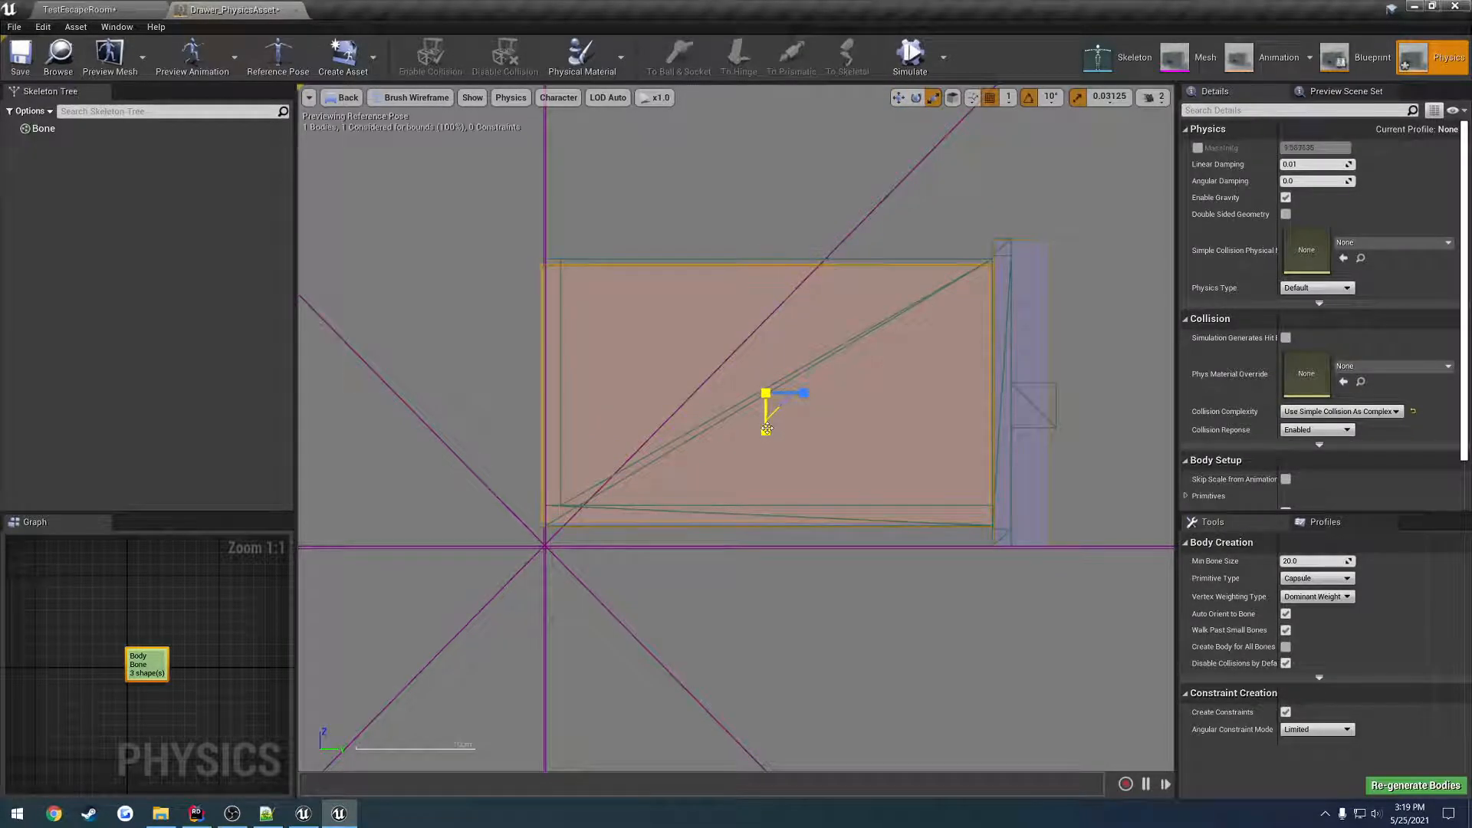
{"action": "left_click", "coordinate": [340, 96]}
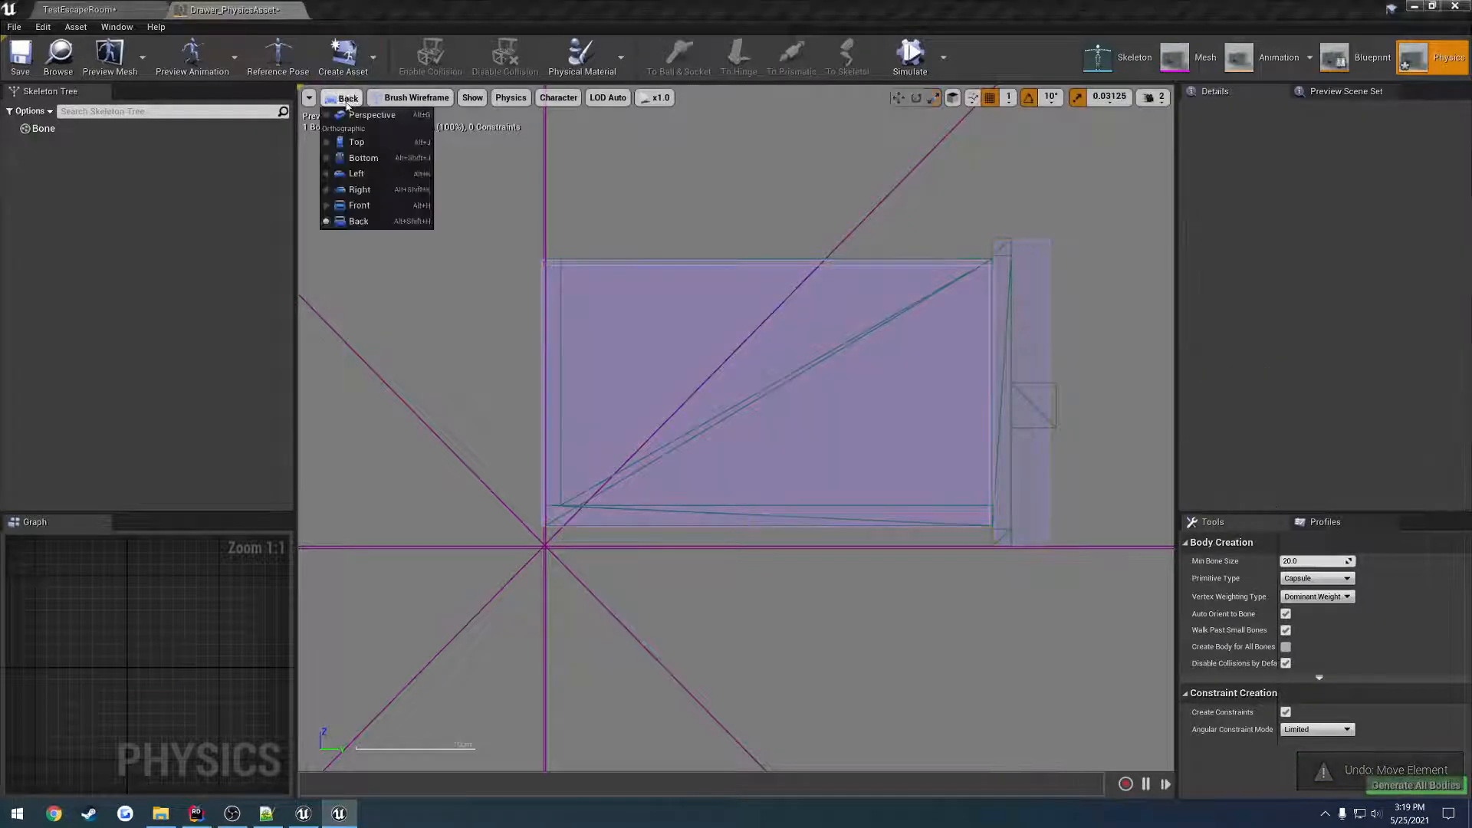
{"action": "left_click", "coordinate": [356, 141]}
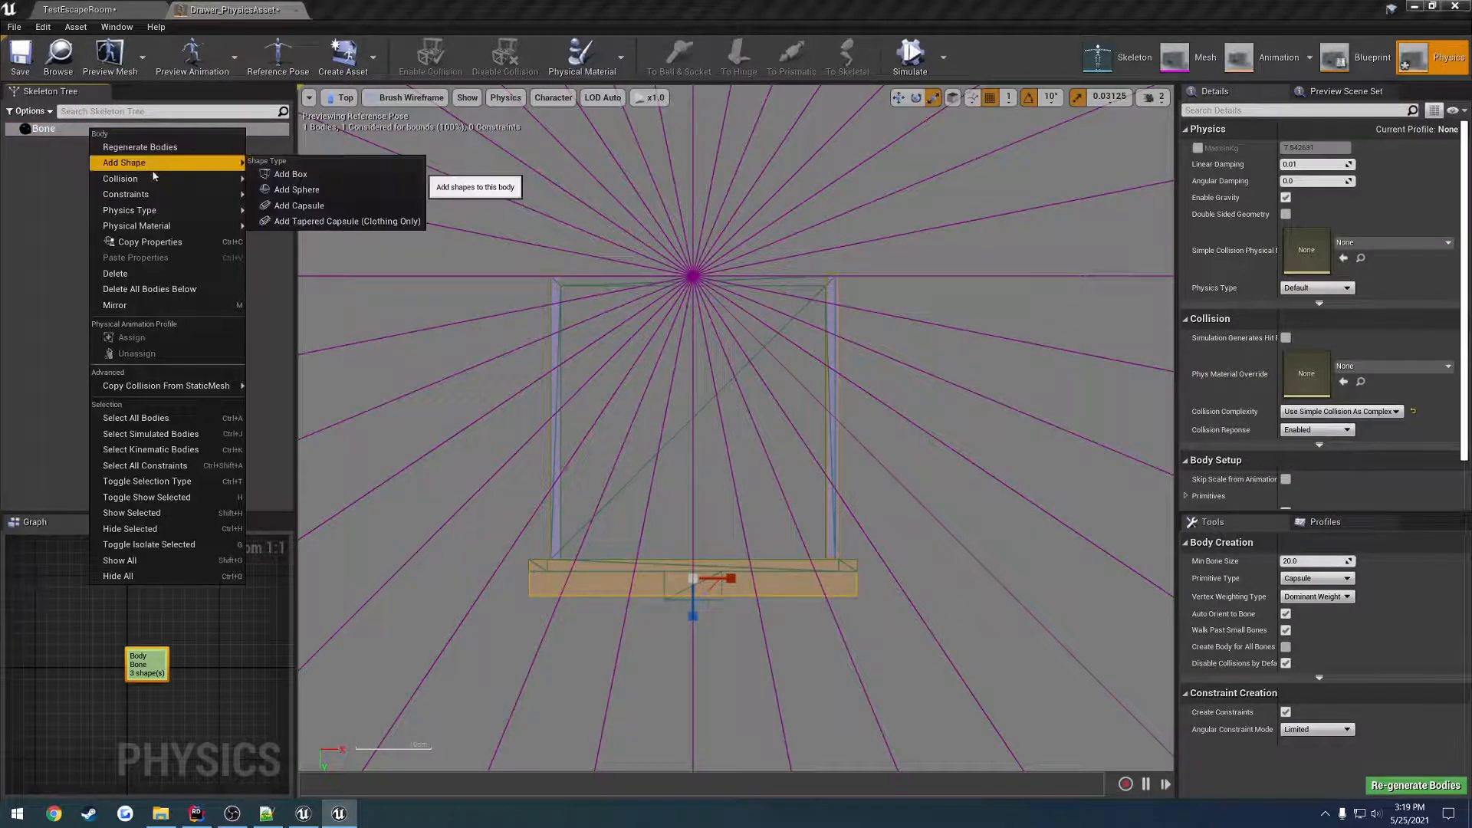
Add a fourth box shape on the drawer's far side, check it from the side, return to the level.
{"action": "left_click", "coordinate": [290, 173]}
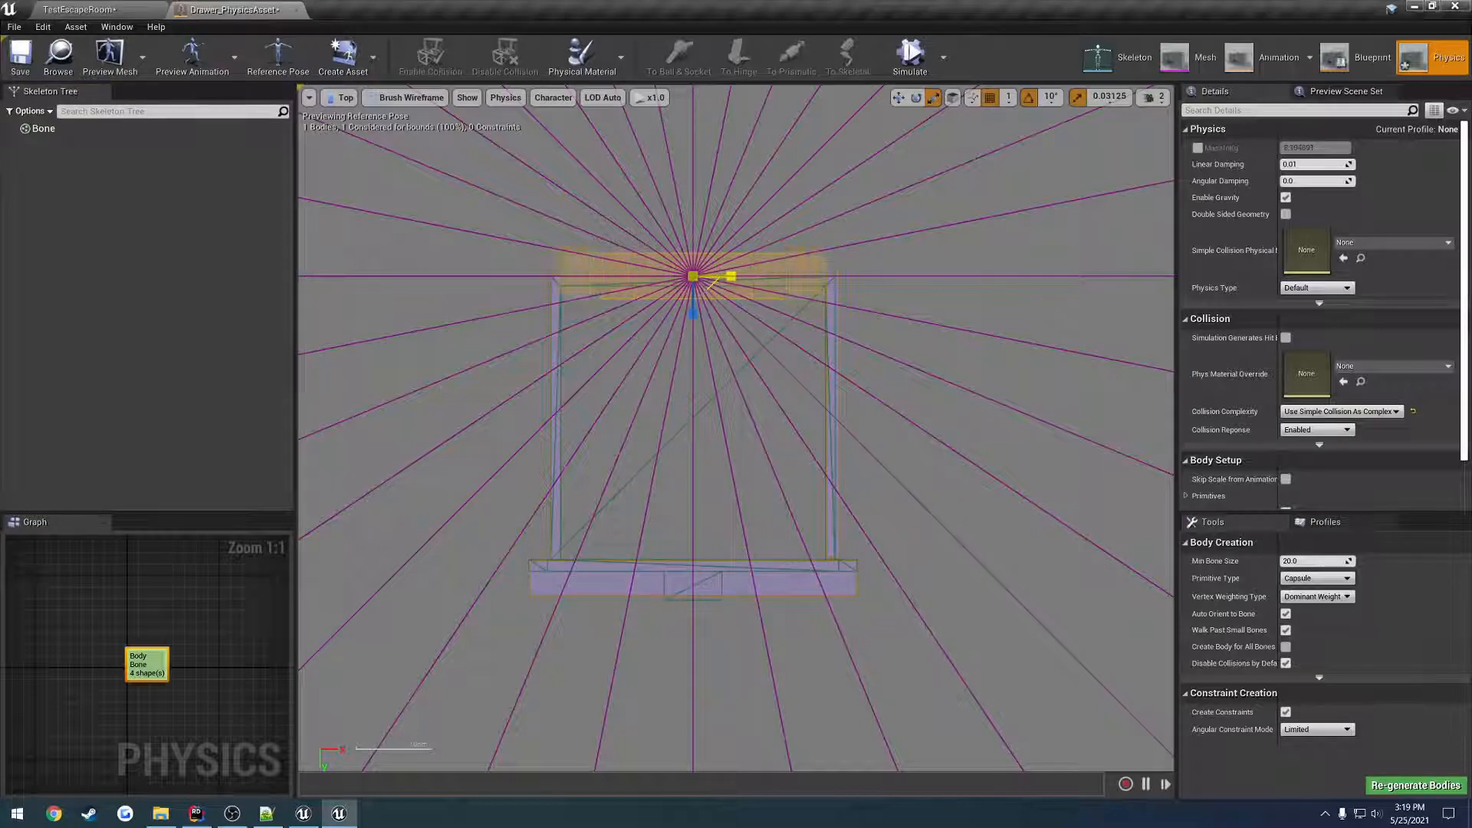
{"action": "left_click", "coordinate": [344, 96]}
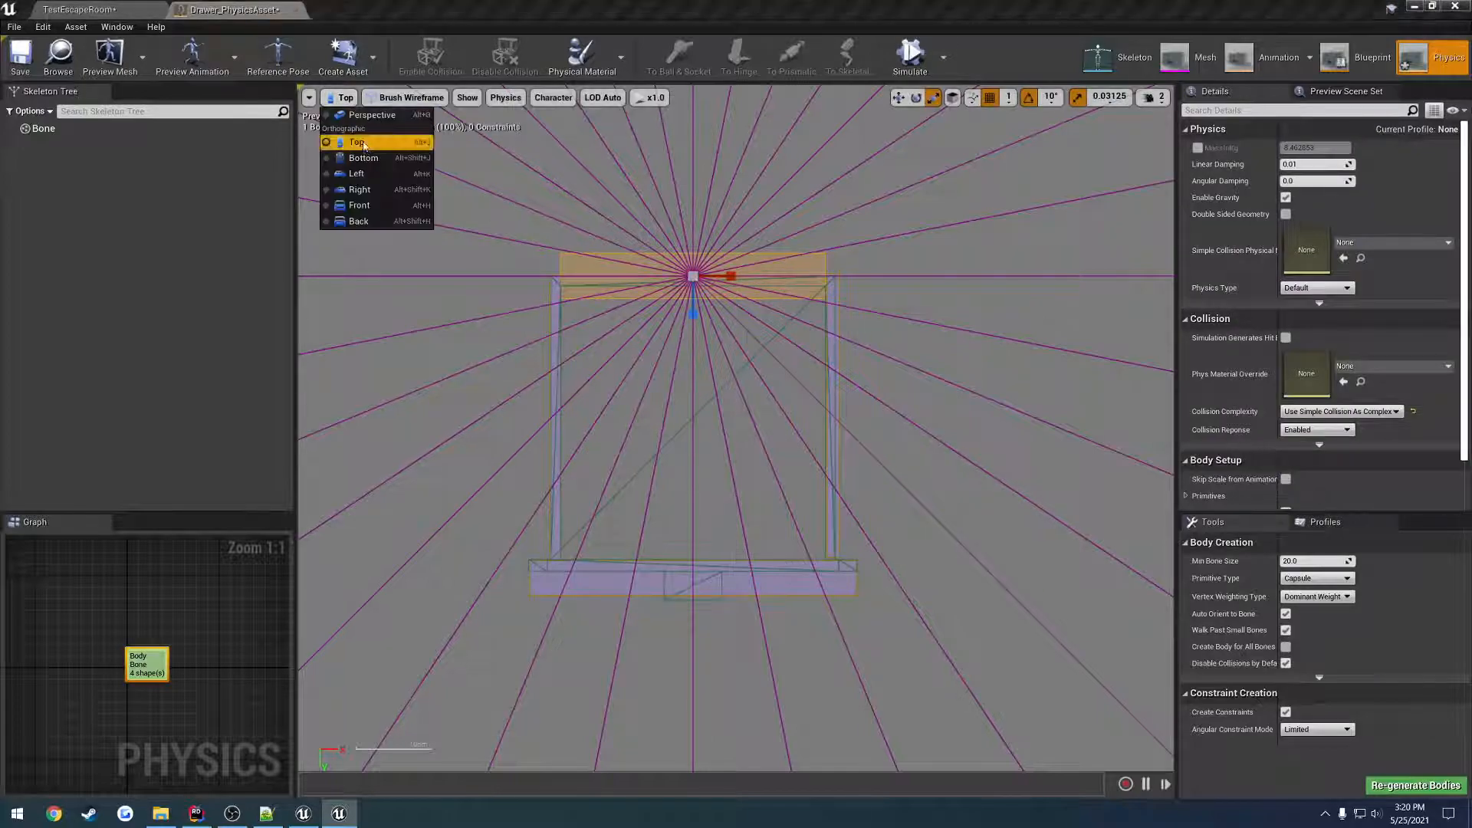
{"action": "left_click", "coordinate": [357, 173]}
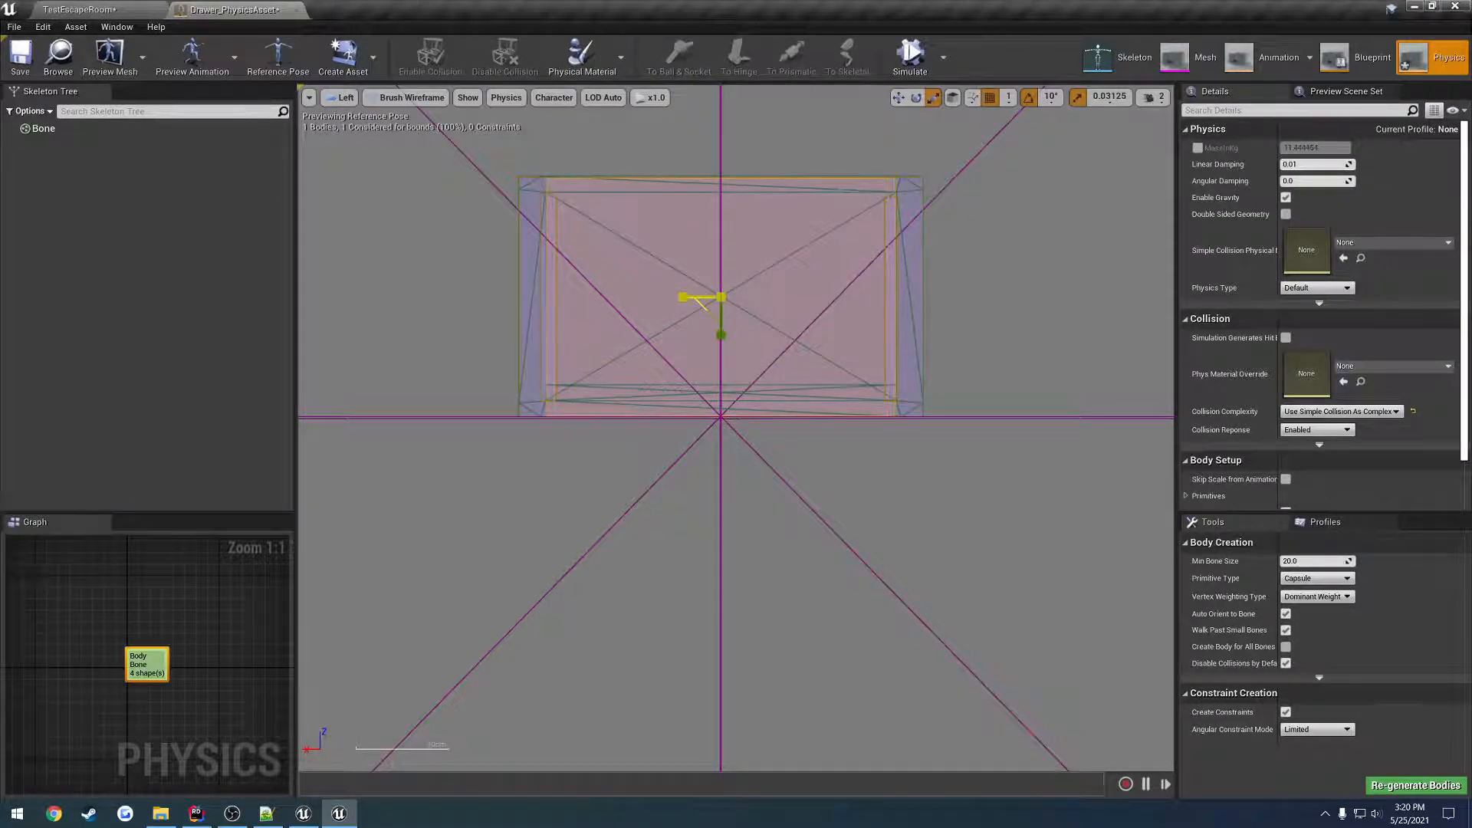
{"action": "left_click", "coordinate": [340, 98]}
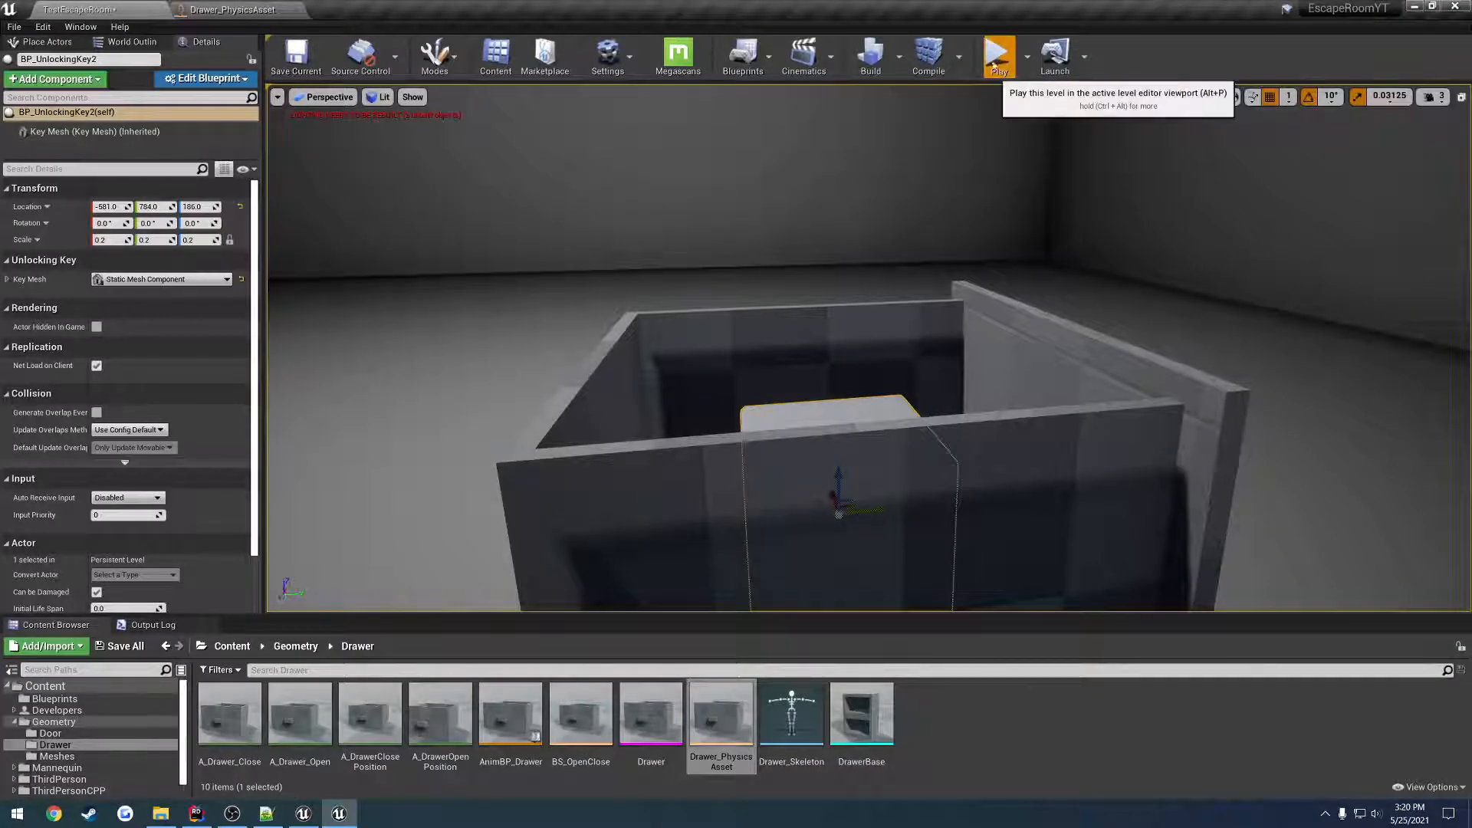
Compare the Linked Key settings of BP_Drawer2 and BP_Door in the level.
{"action": "left_click", "coordinate": [999, 56]}
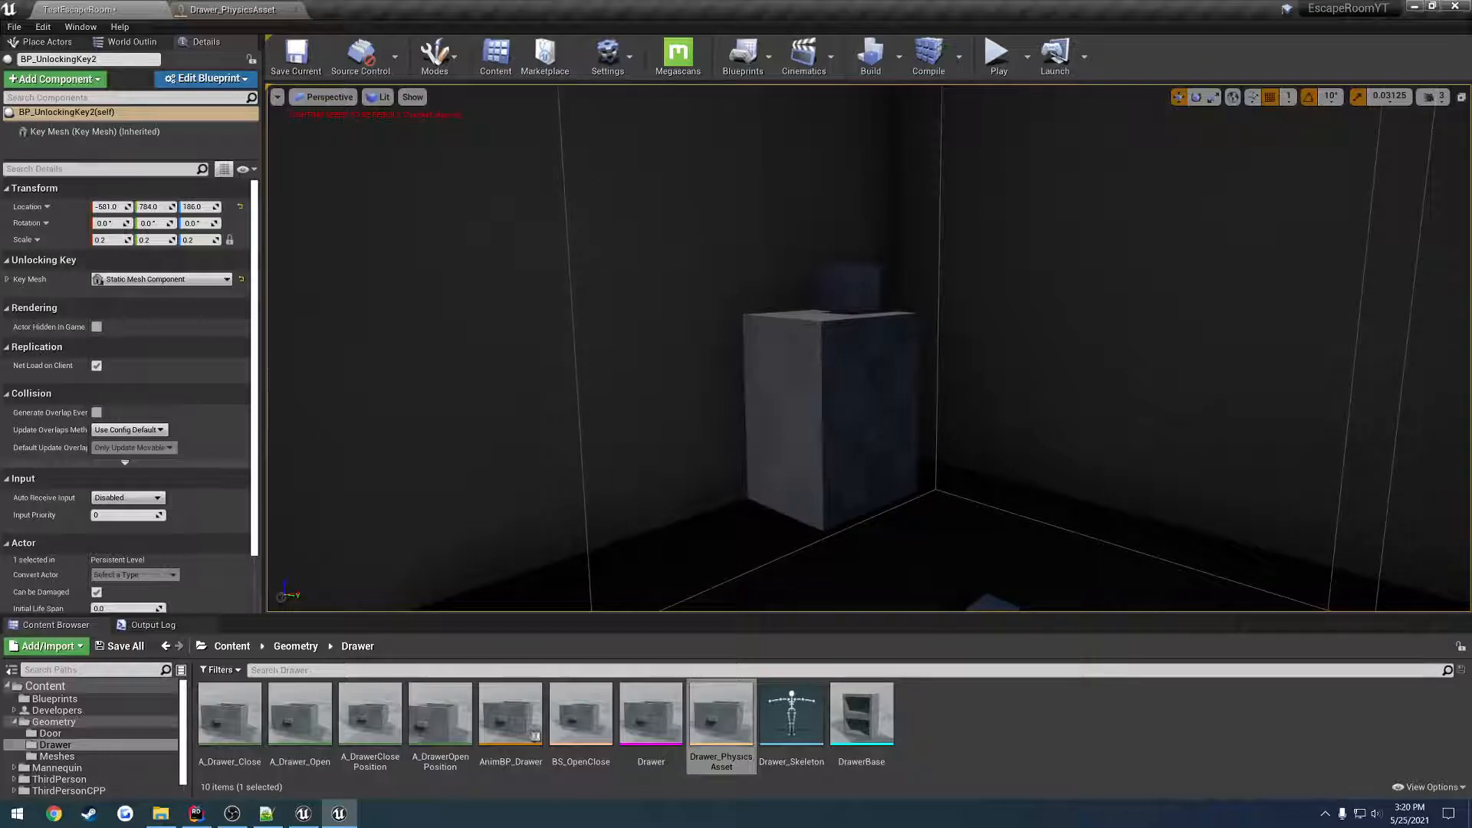
{"action": "left_click", "coordinate": [826, 451]}
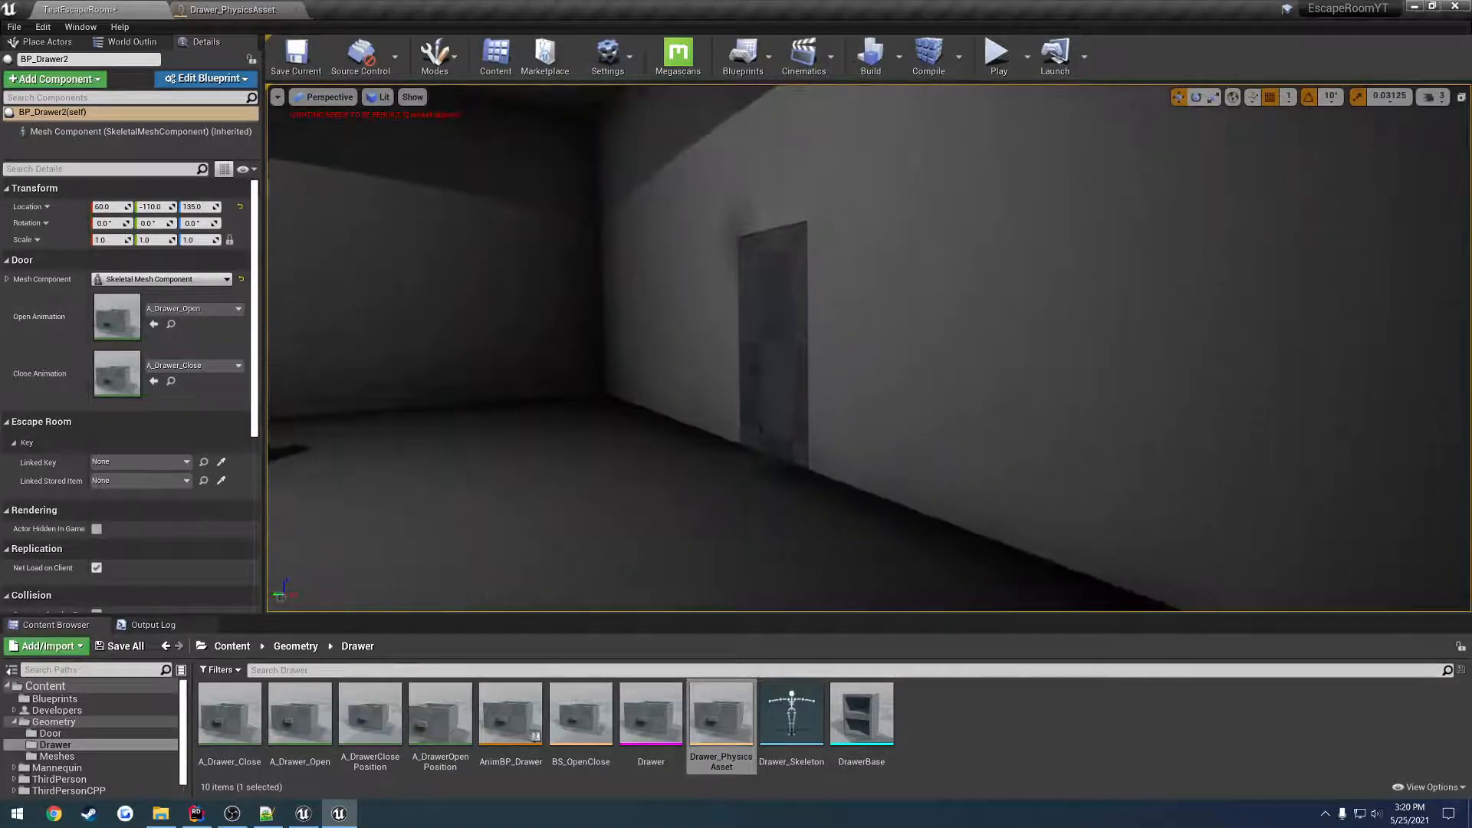
{"action": "left_click", "coordinate": [774, 328]}
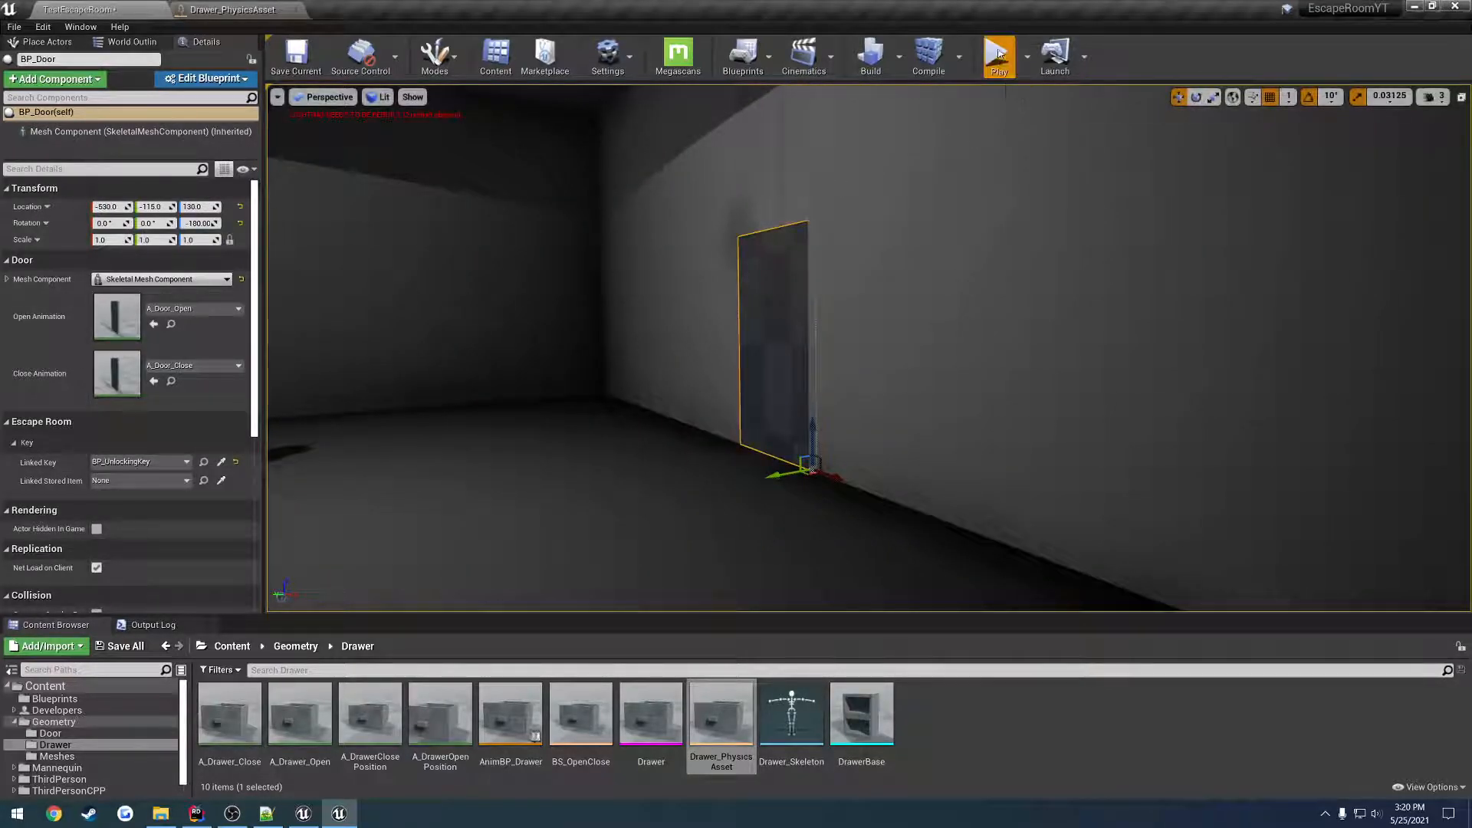
Locate the NetworkPlayerStart beside the drawer block in the level.
{"action": "left_click", "coordinate": [999, 57]}
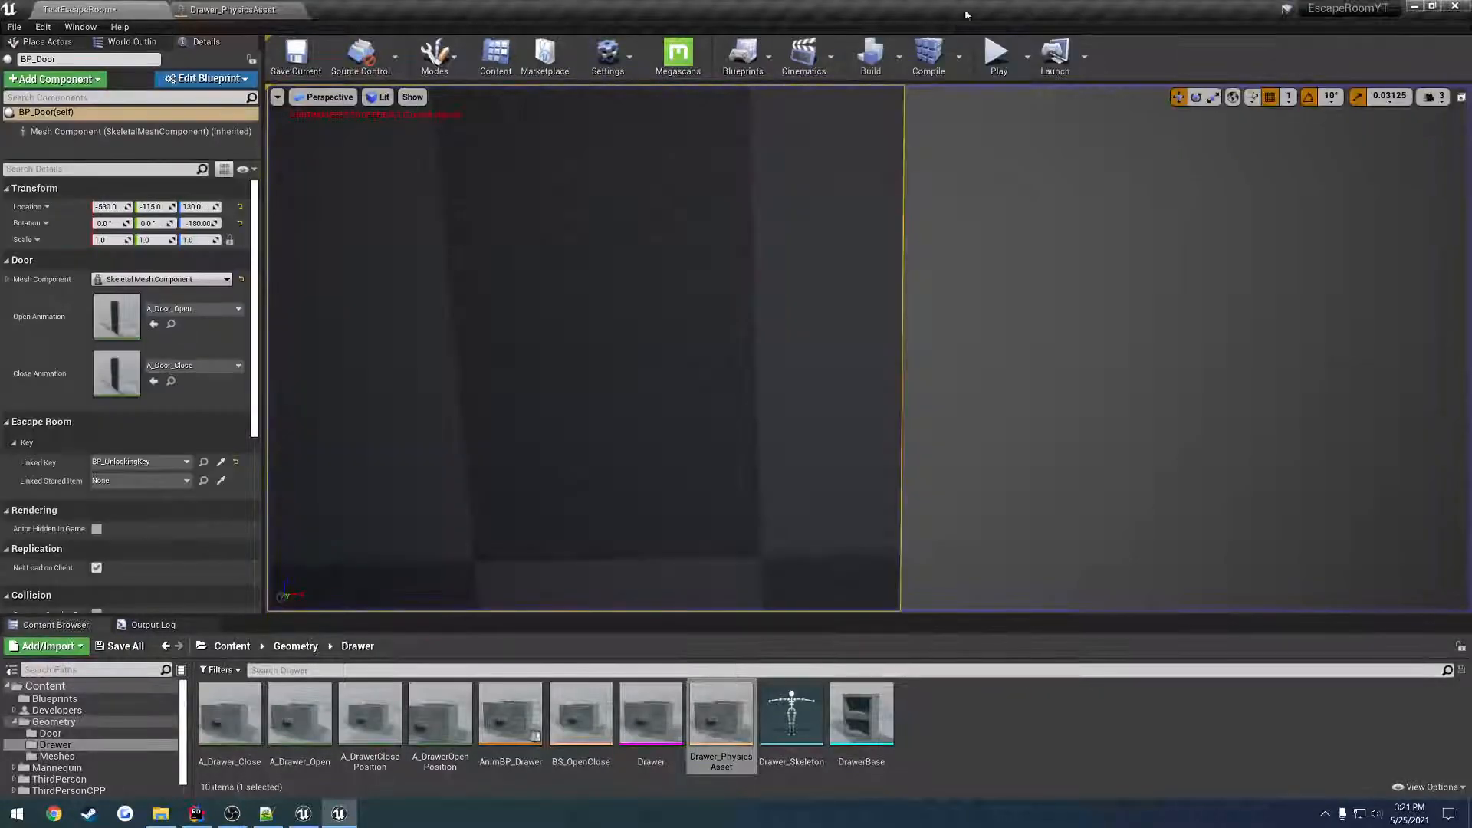
{"action": "left_click", "coordinate": [1026, 57]}
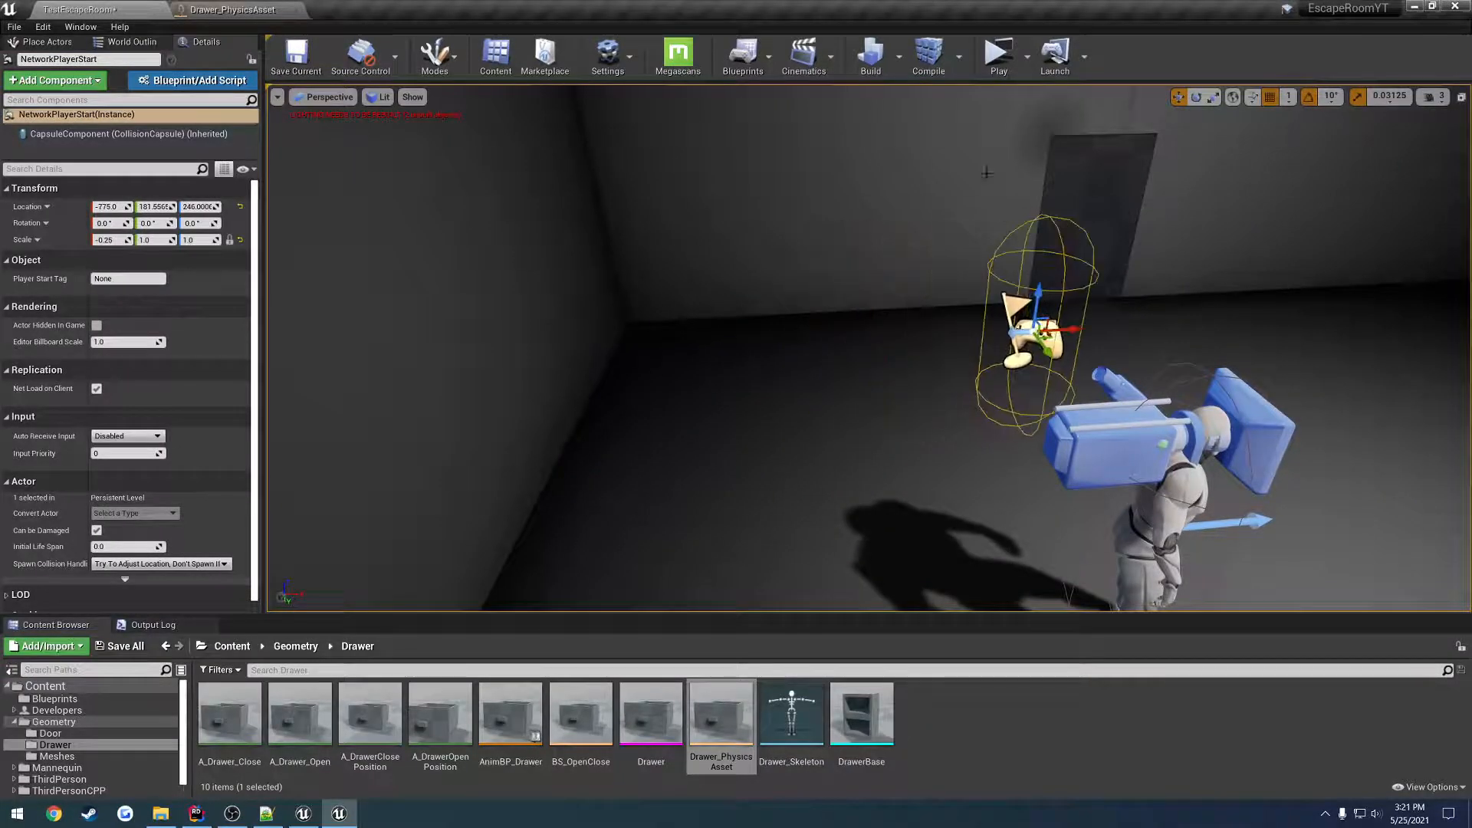
{"action": "left_click", "coordinate": [997, 54]}
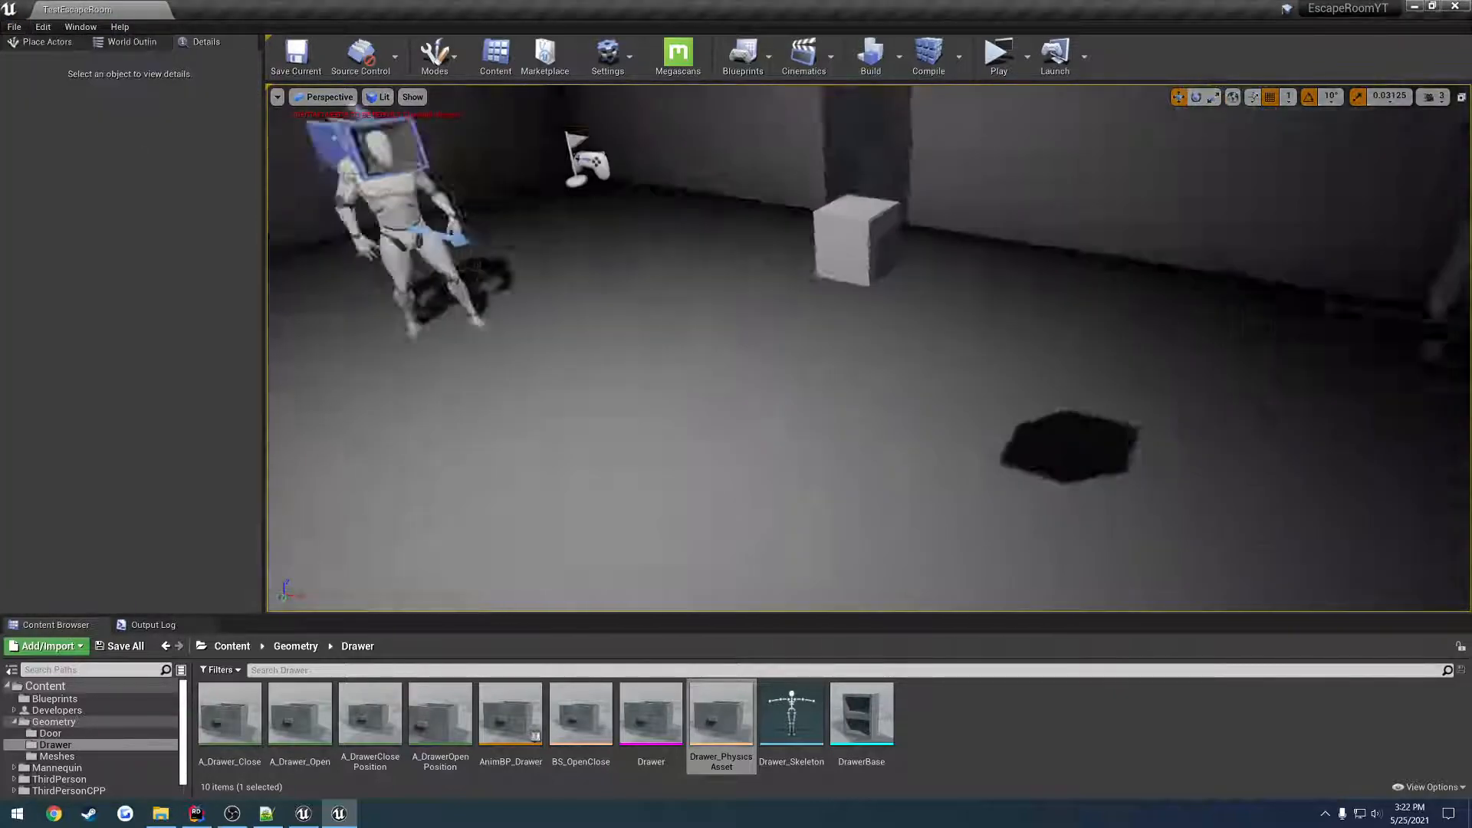
Play-test the room and check the drawer with the key resting on top.
{"action": "left_click", "coordinate": [745, 428]}
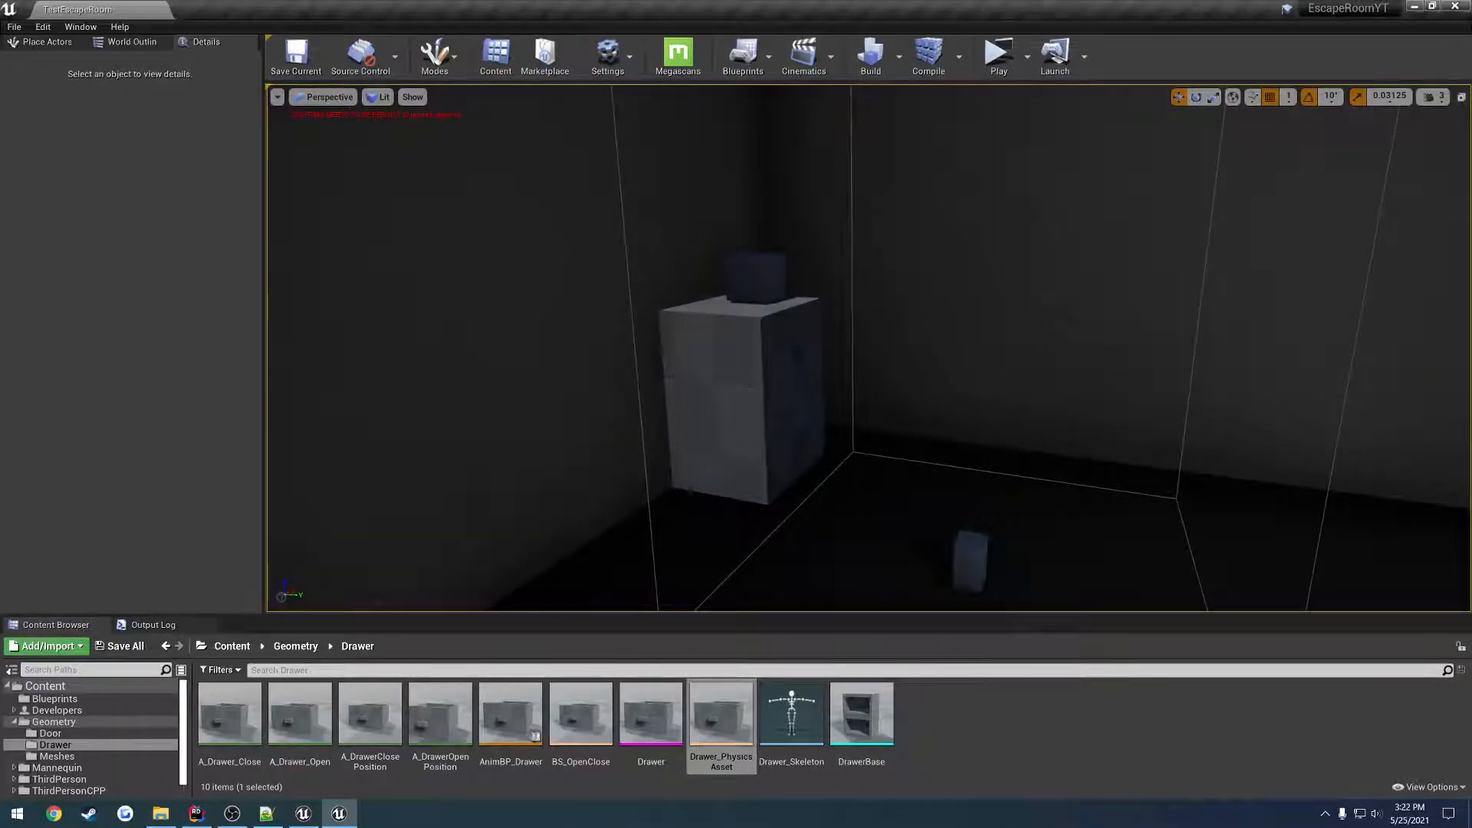
Check BP_Drawer's Linked Stored Item in Details, then switch to Rider's door code.
{"action": "left_click", "coordinate": [969, 554]}
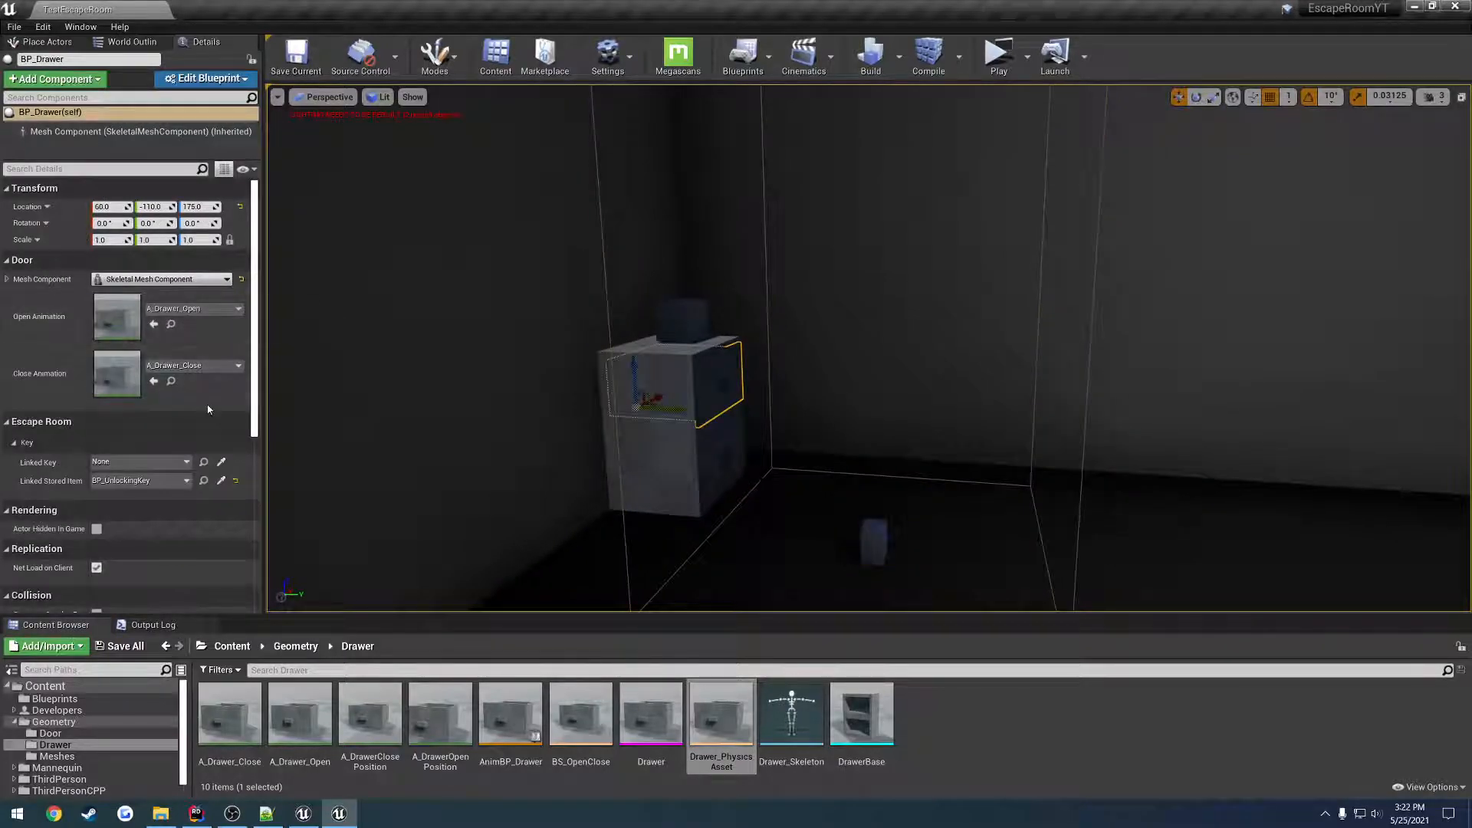
{"action": "scroll", "scroll_direction": "down", "scroll_amount": 3}
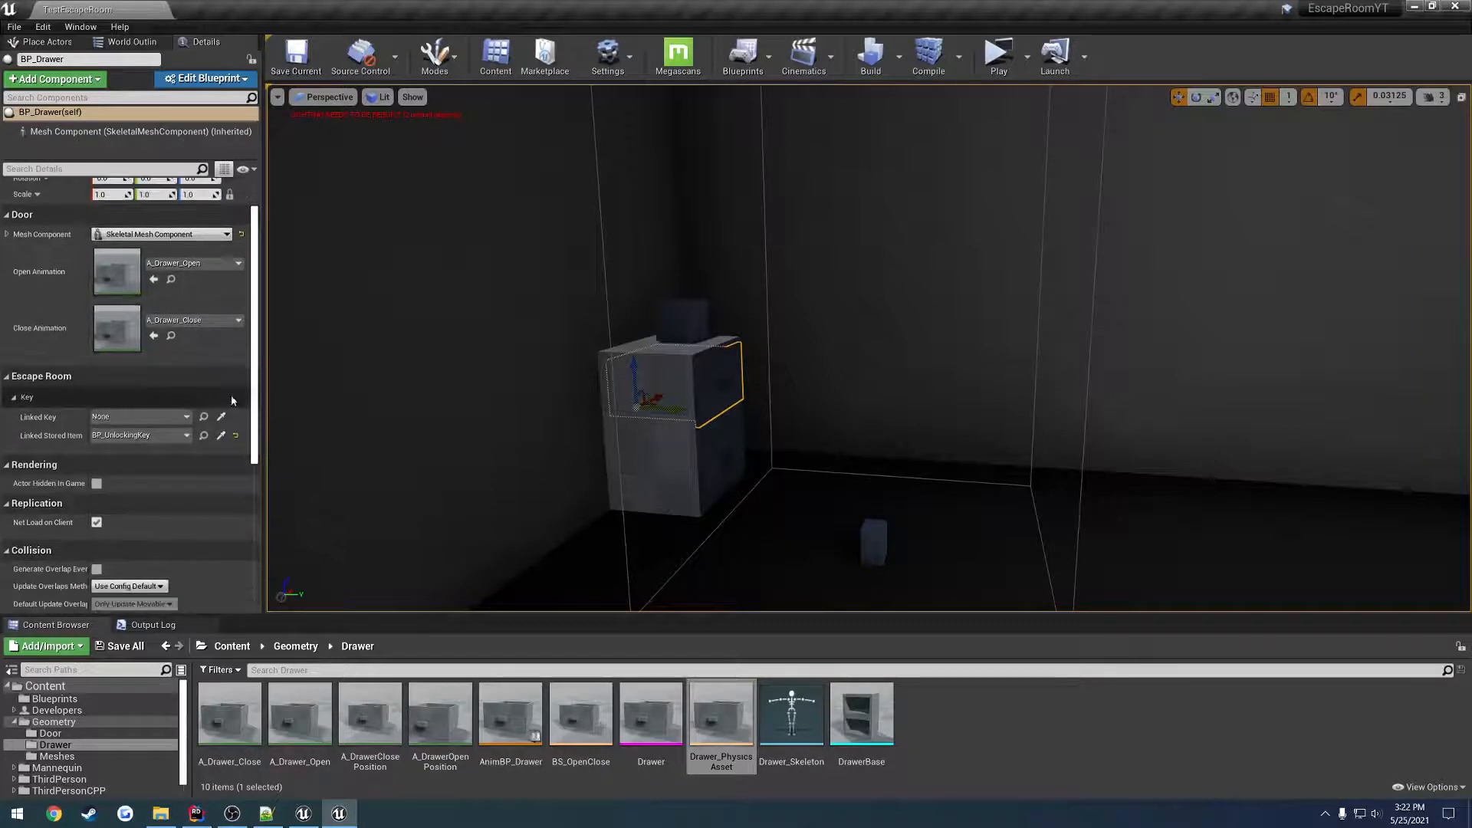
{"action": "scroll", "scroll_direction": "down", "scroll_amount": 3}
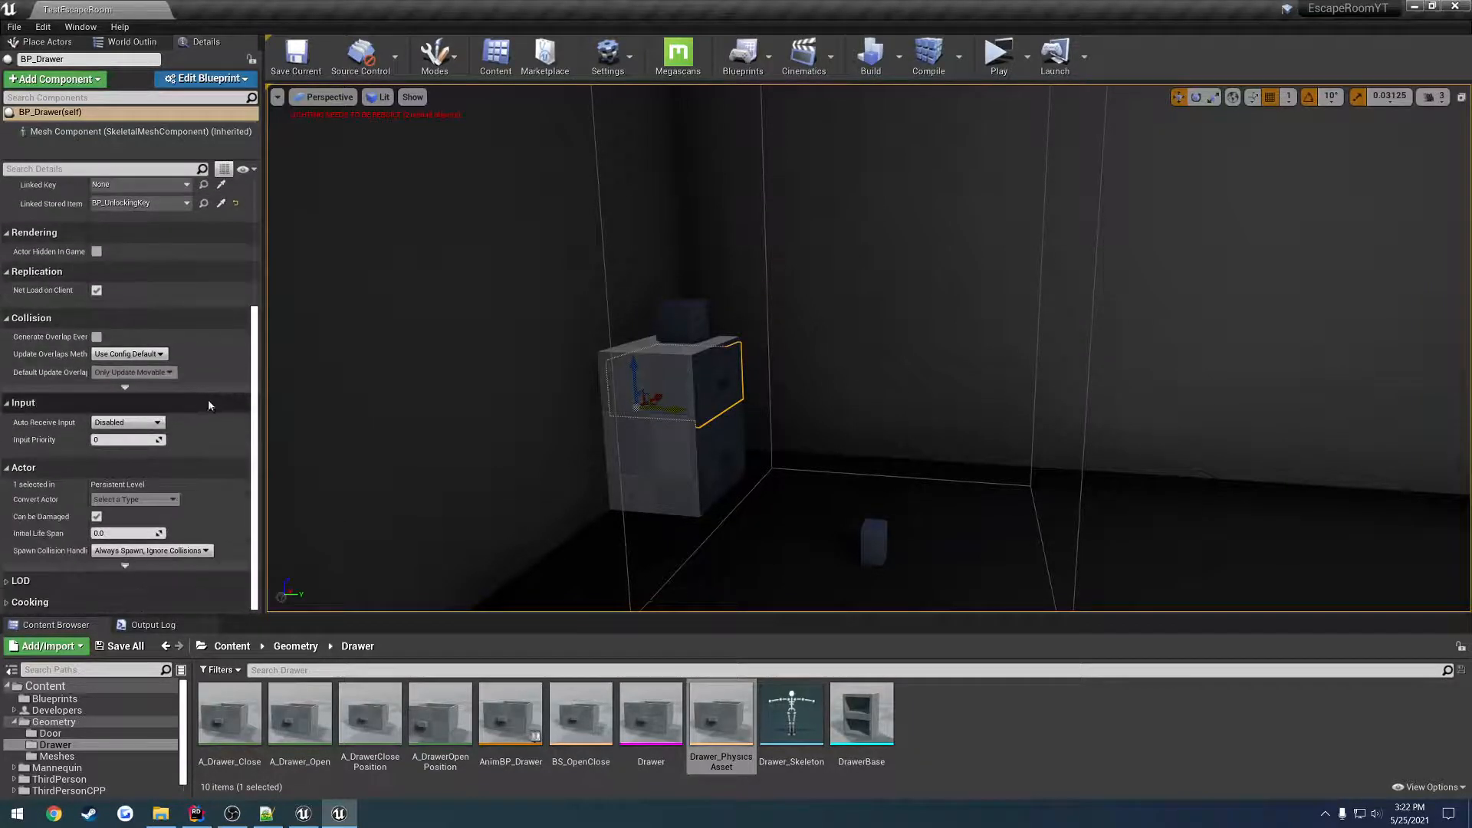
{"action": "scroll", "scroll_direction": "up", "scroll_amount": 3}
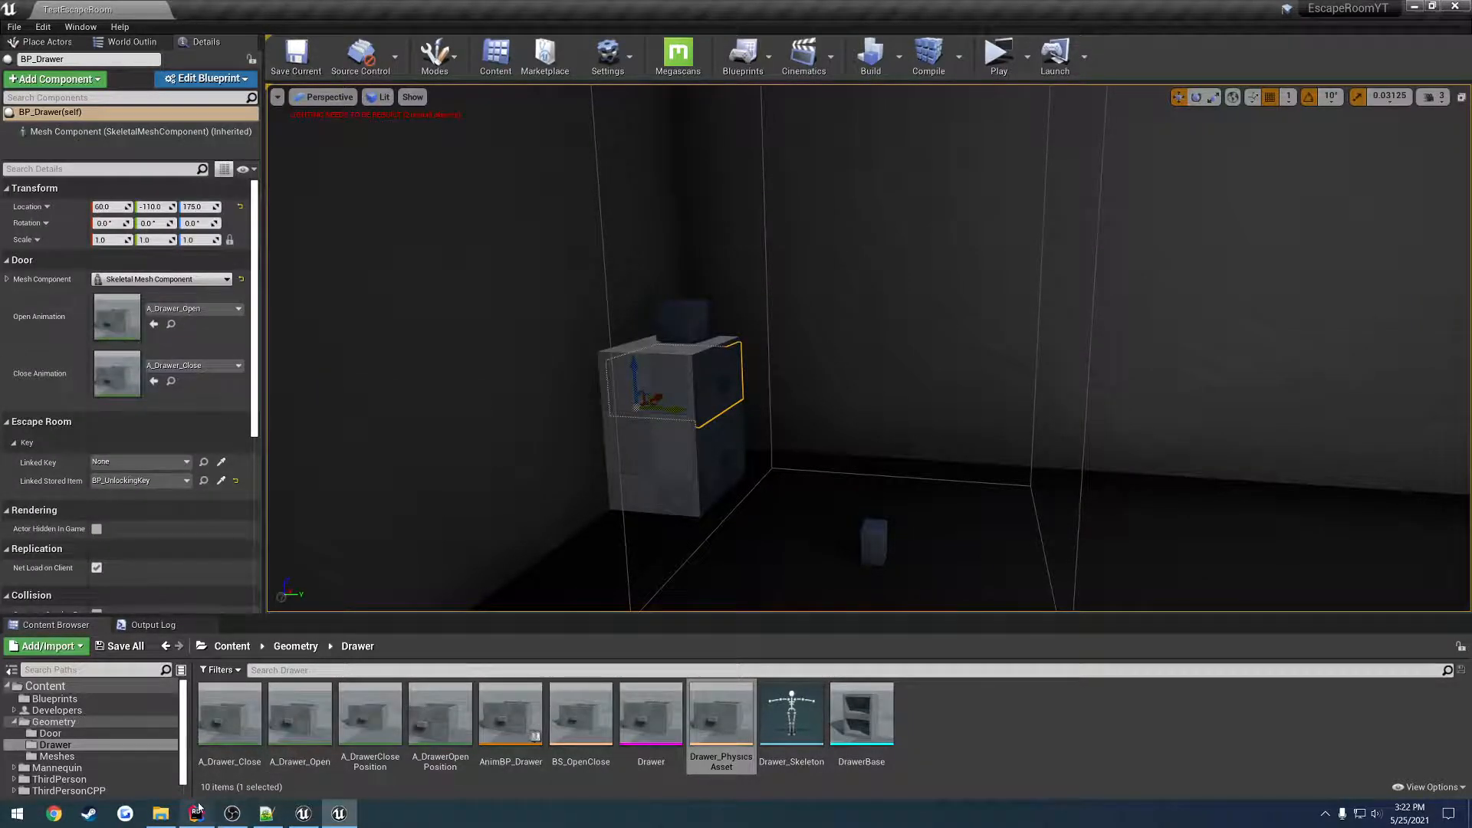
{"action": "left_click", "coordinate": [195, 813]}
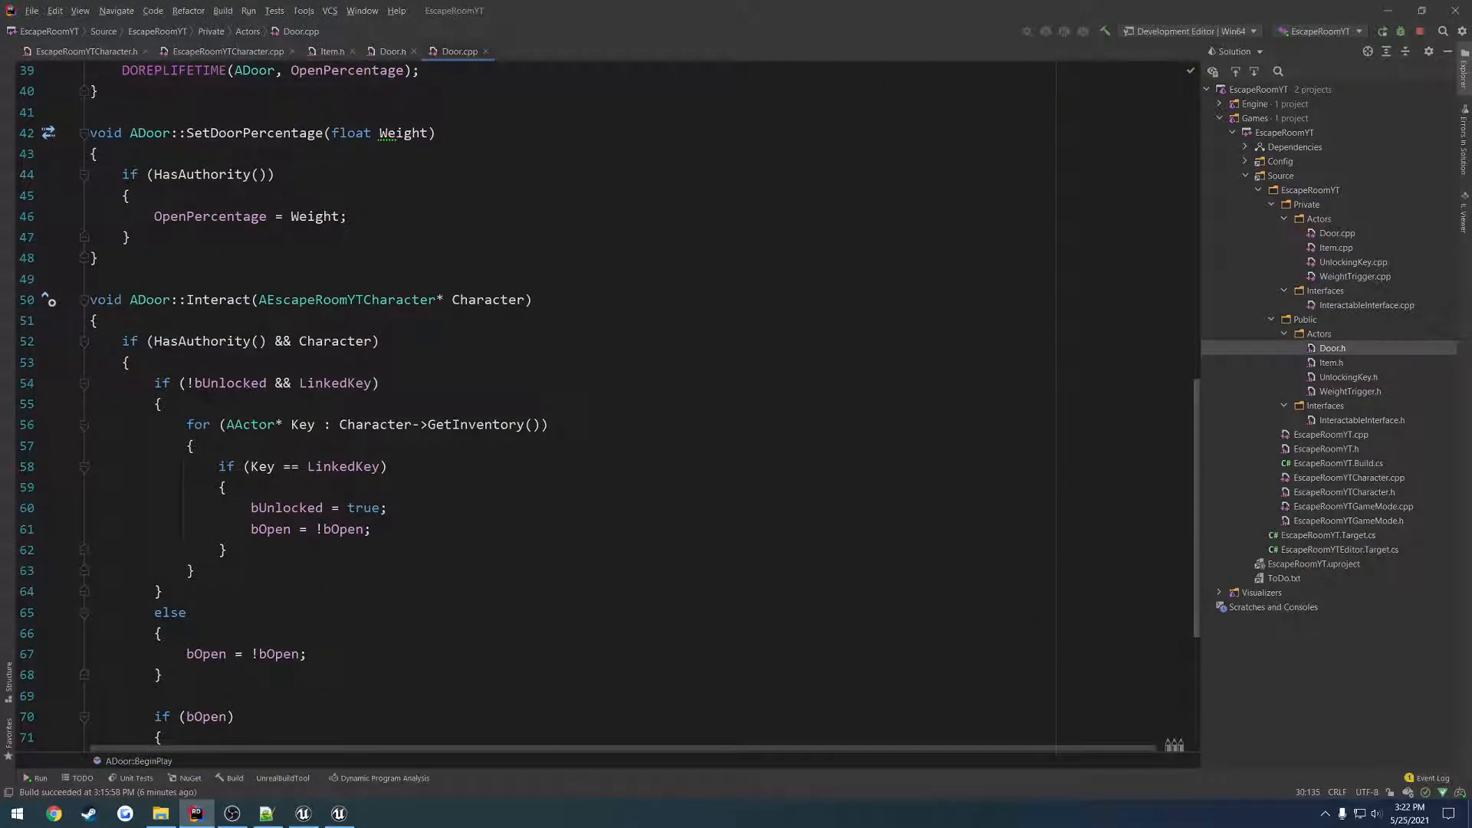
Review the bUnlocked and LinkedStoredItem declarations in Door.h, then return to Unreal.
{"action": "scroll", "scroll_direction": "down", "scroll_amount": 3}
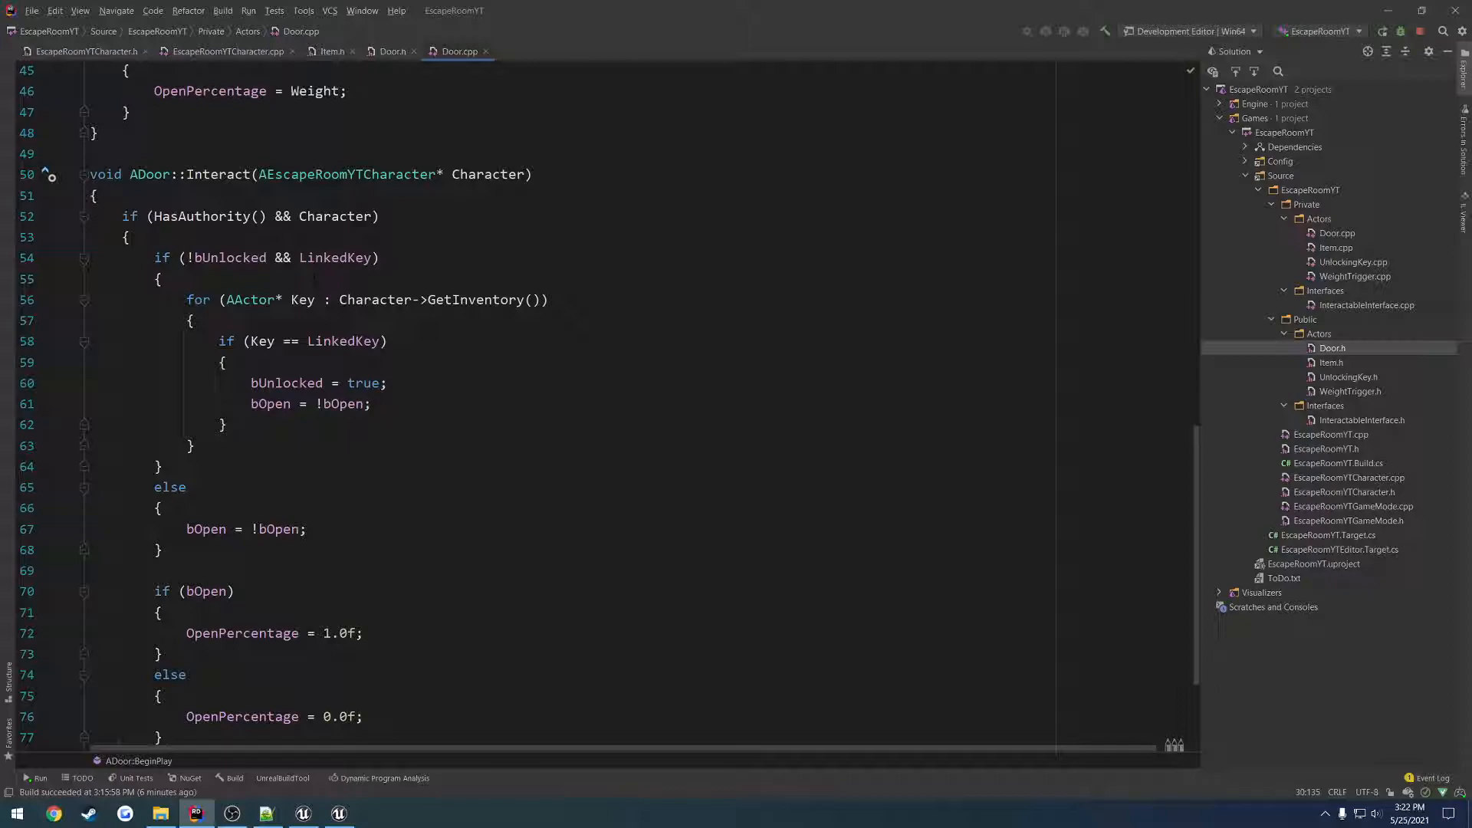
{"action": "double_click", "coordinate": [228, 258]}
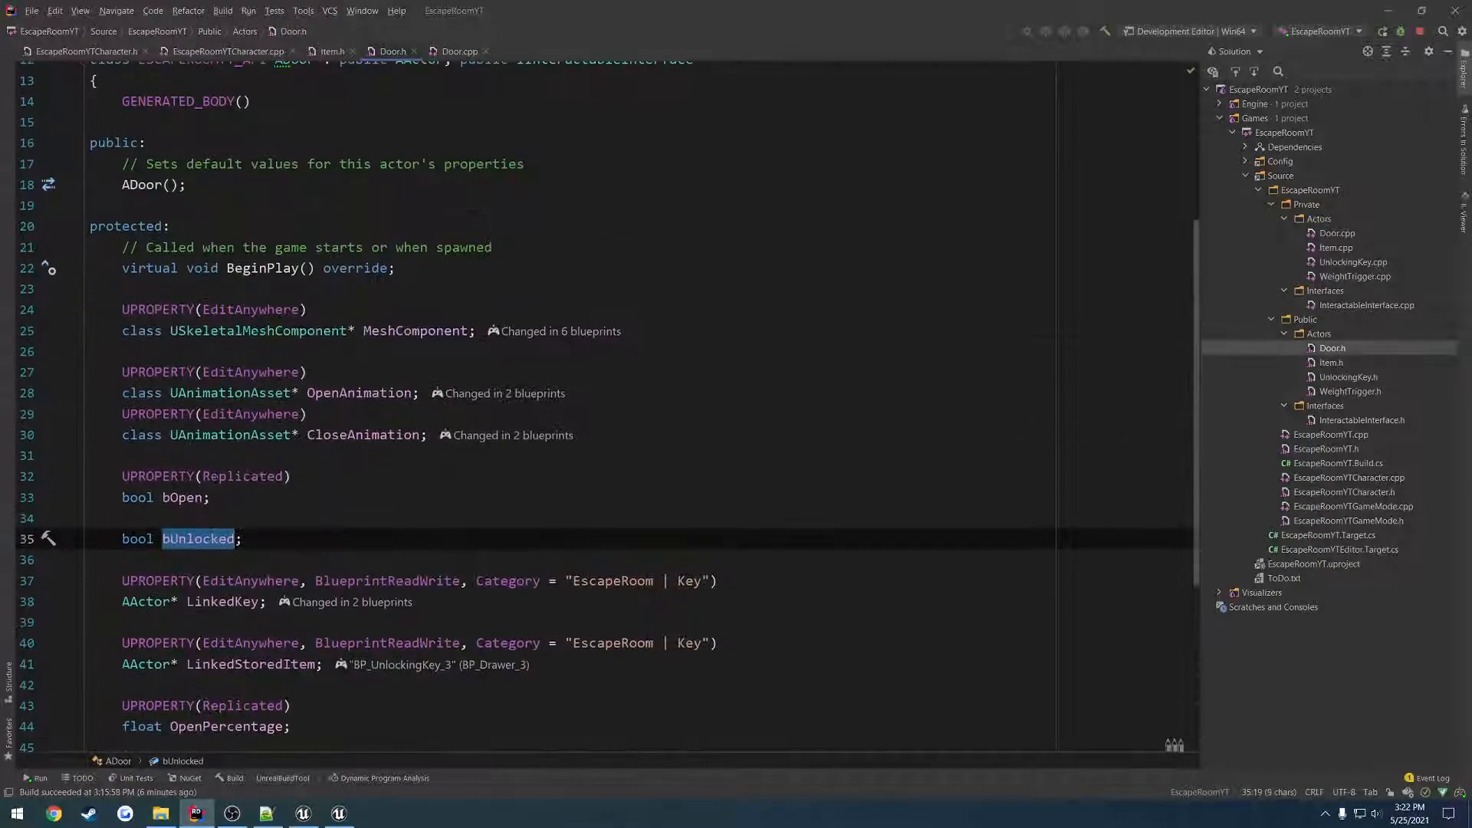
{"action": "scroll", "scroll_direction": "down", "scroll_amount": 3}
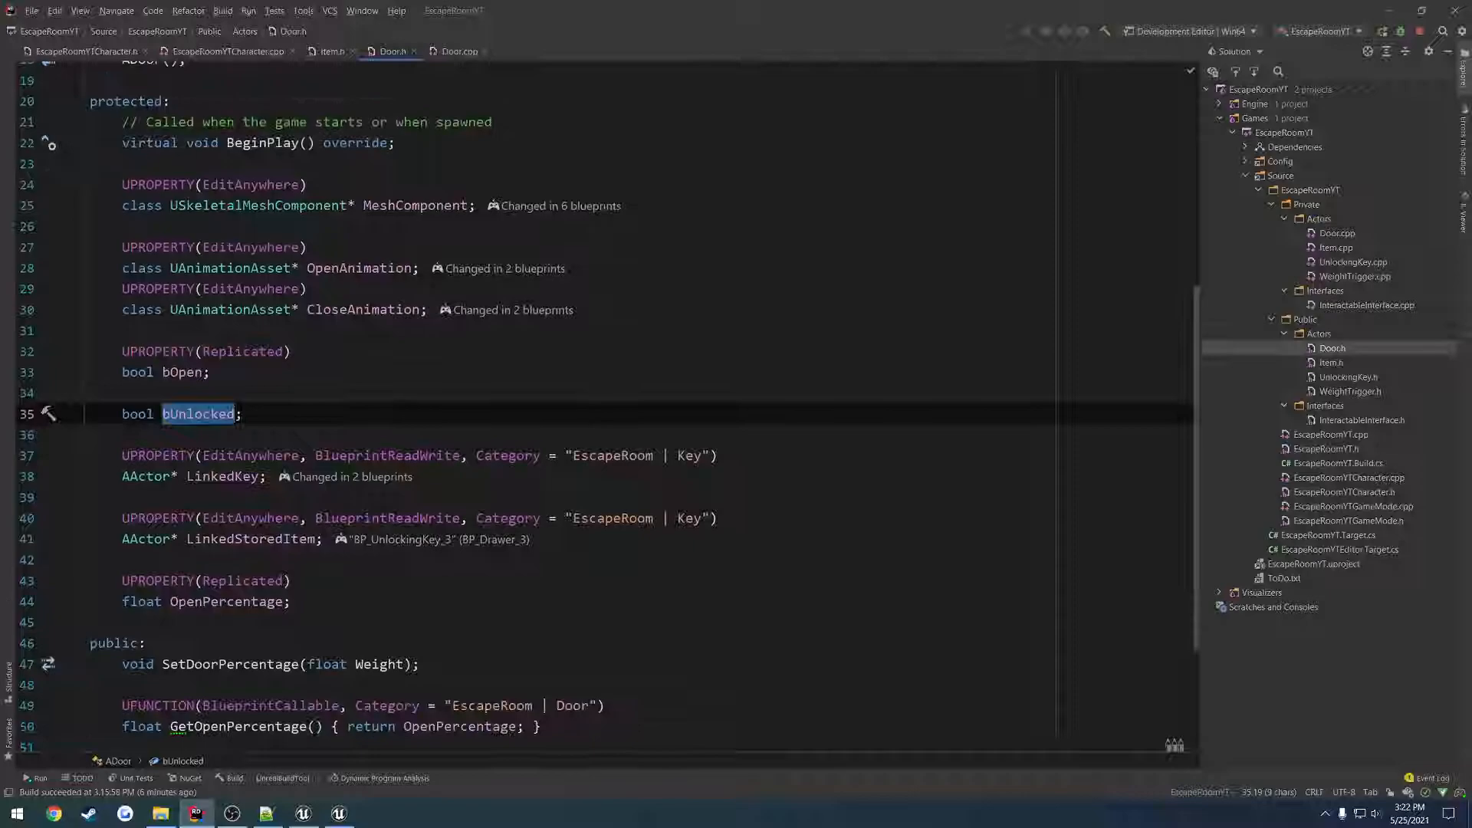
{"action": "left_click", "coordinate": [302, 813]}
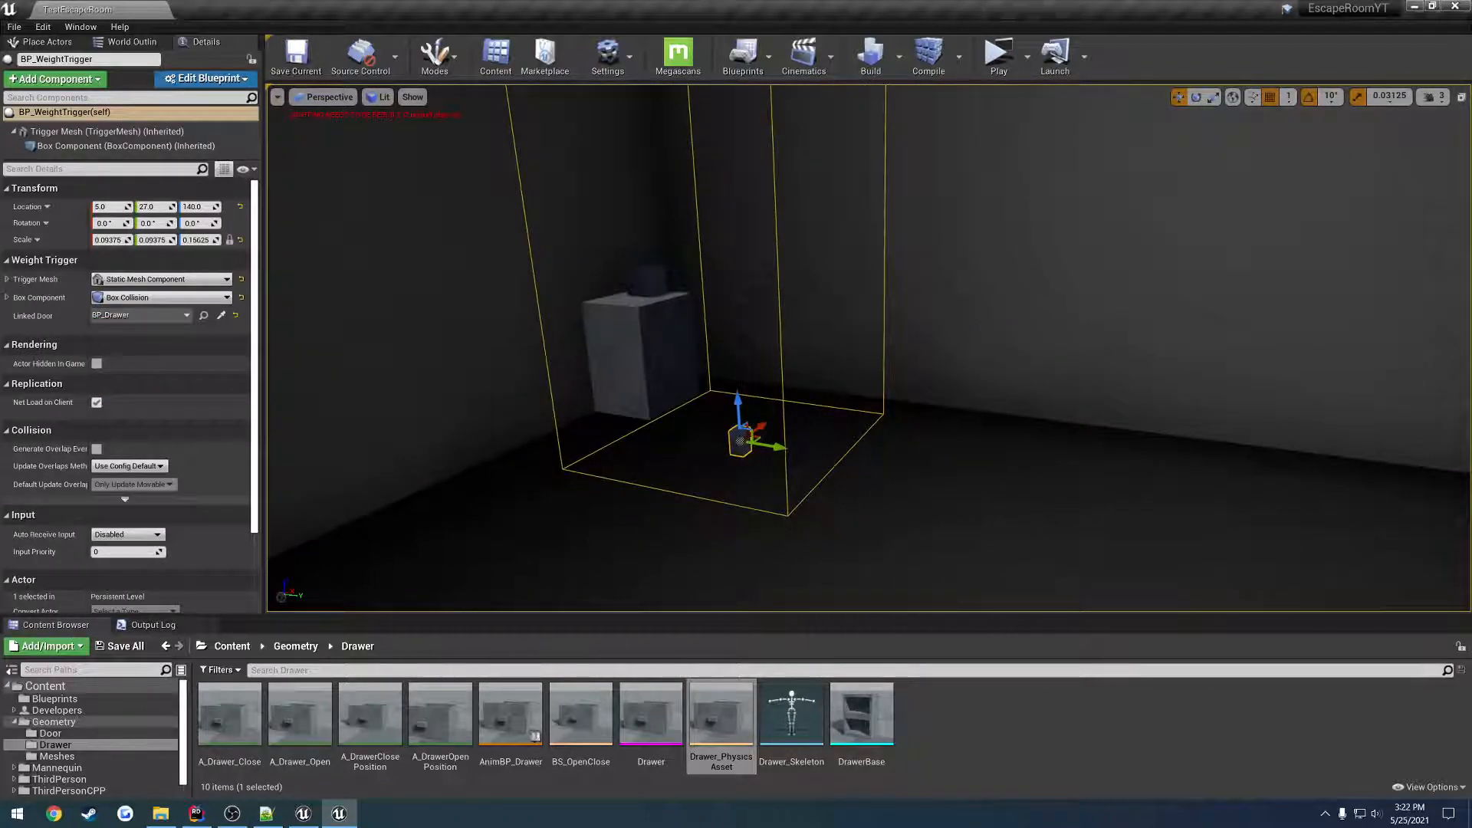
Look around BP_WeightTrigger linked to BP_Drawer, then return to Rider.
{"action": "left_click", "coordinate": [1021, 53]}
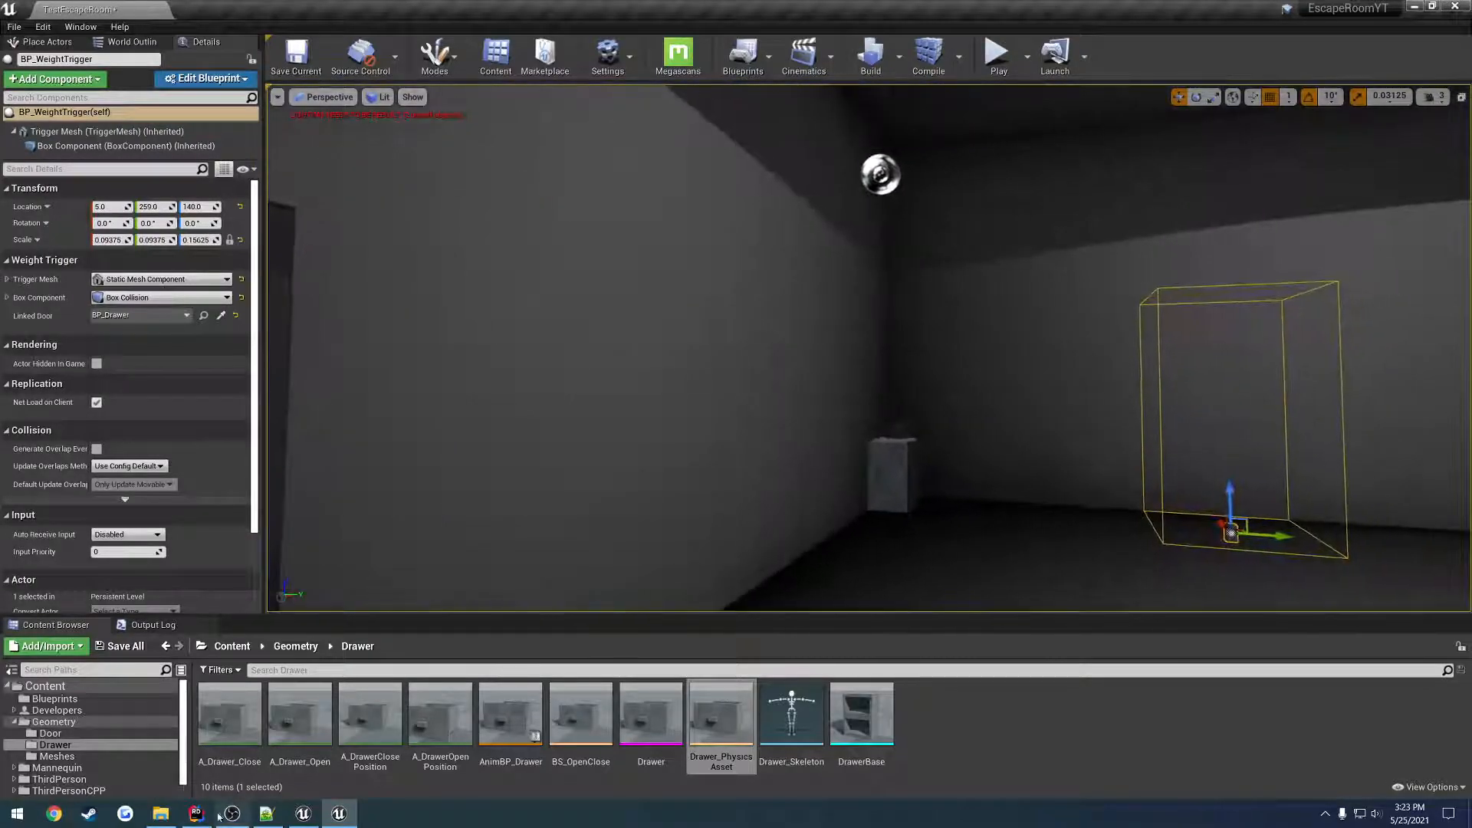
{"action": "left_click", "coordinate": [195, 813]}
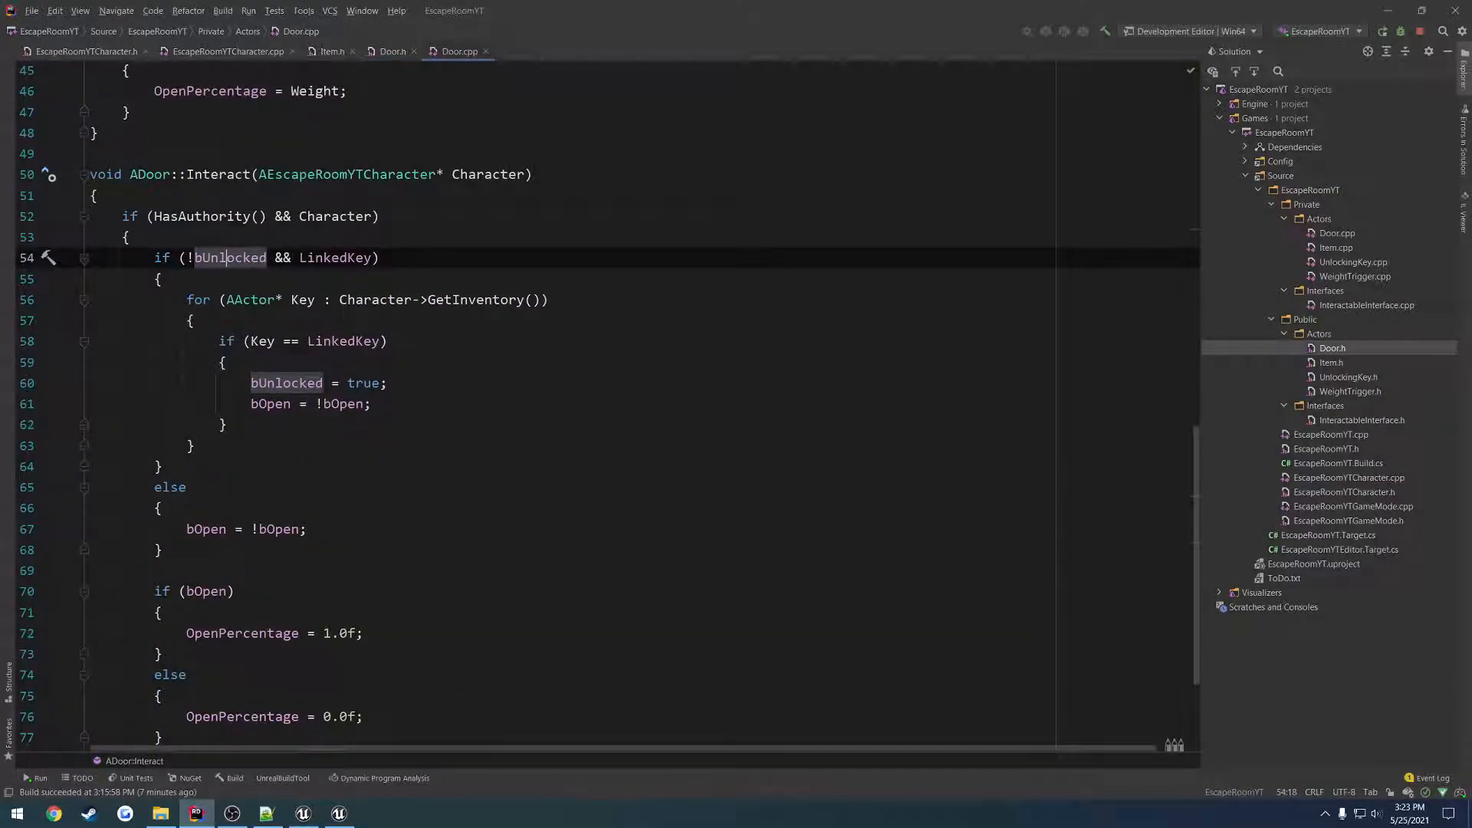
Examine the LinkedKey part of ADoor::Interact's unlock check, then return to Unreal.
{"action": "double_click", "coordinate": [337, 258]}
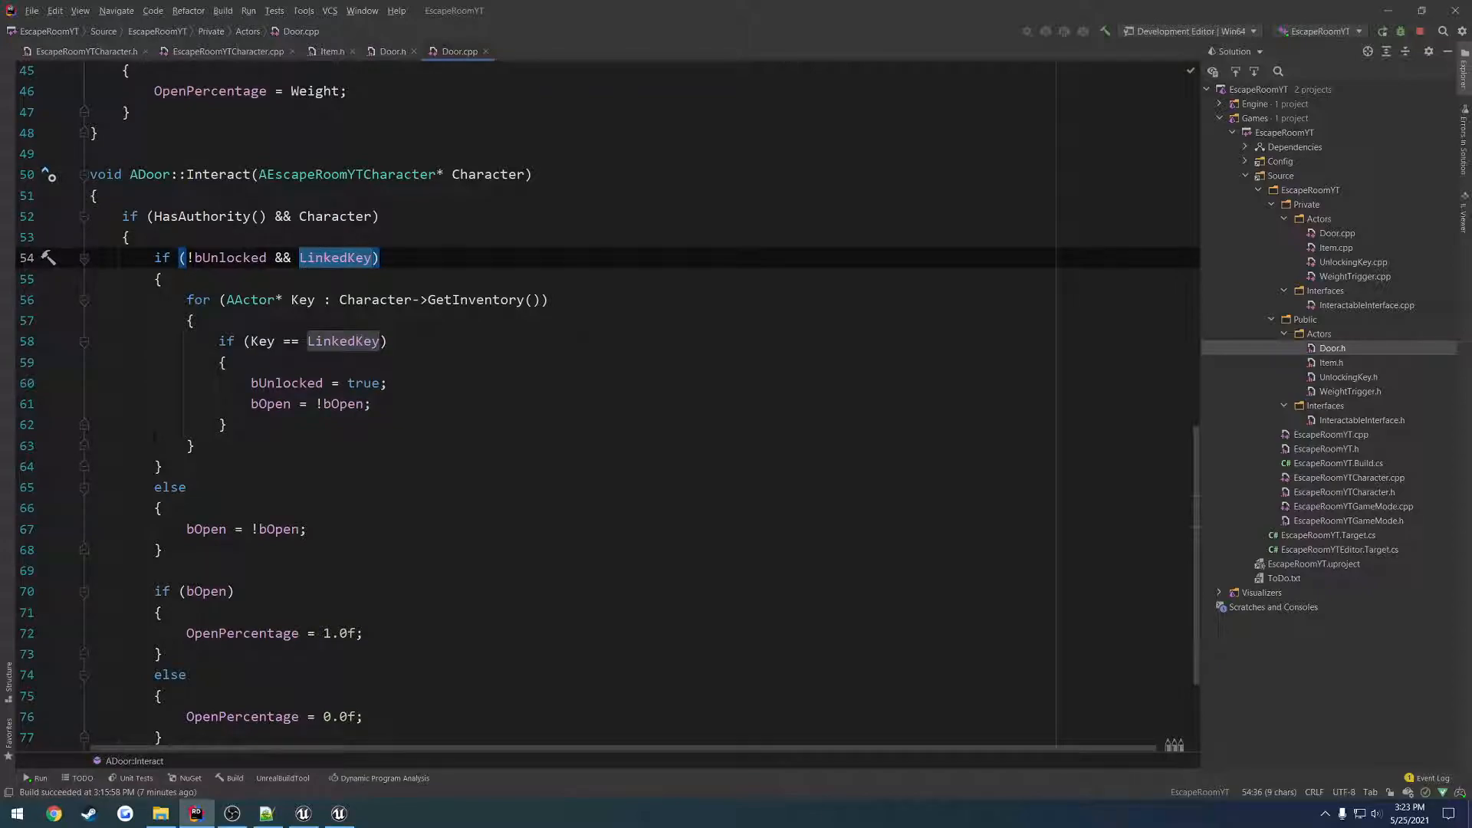
{"action": "left_click", "coordinate": [338, 813]}
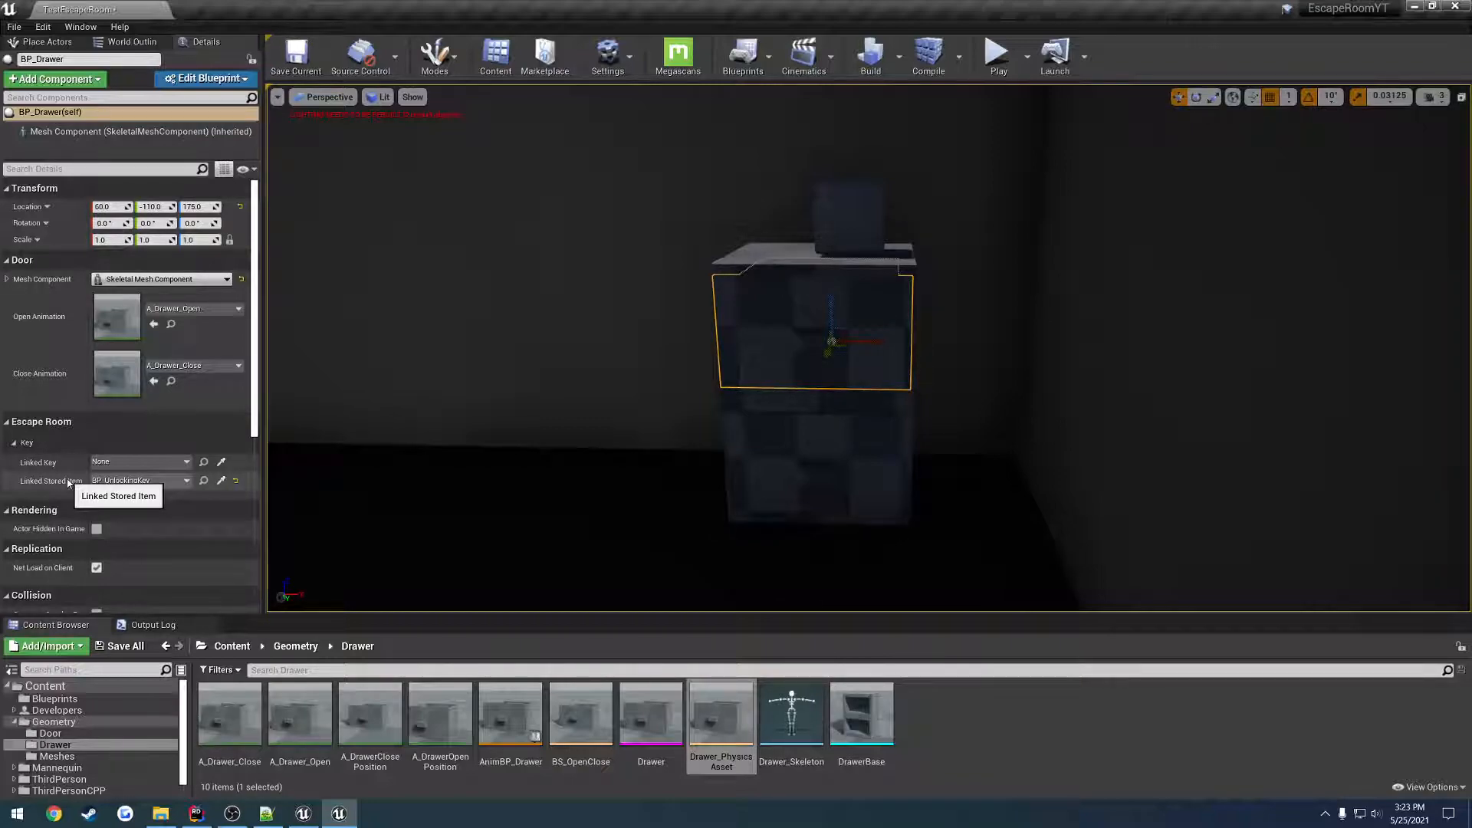
{"action": "mouse_move", "coordinate": [245, 813]}
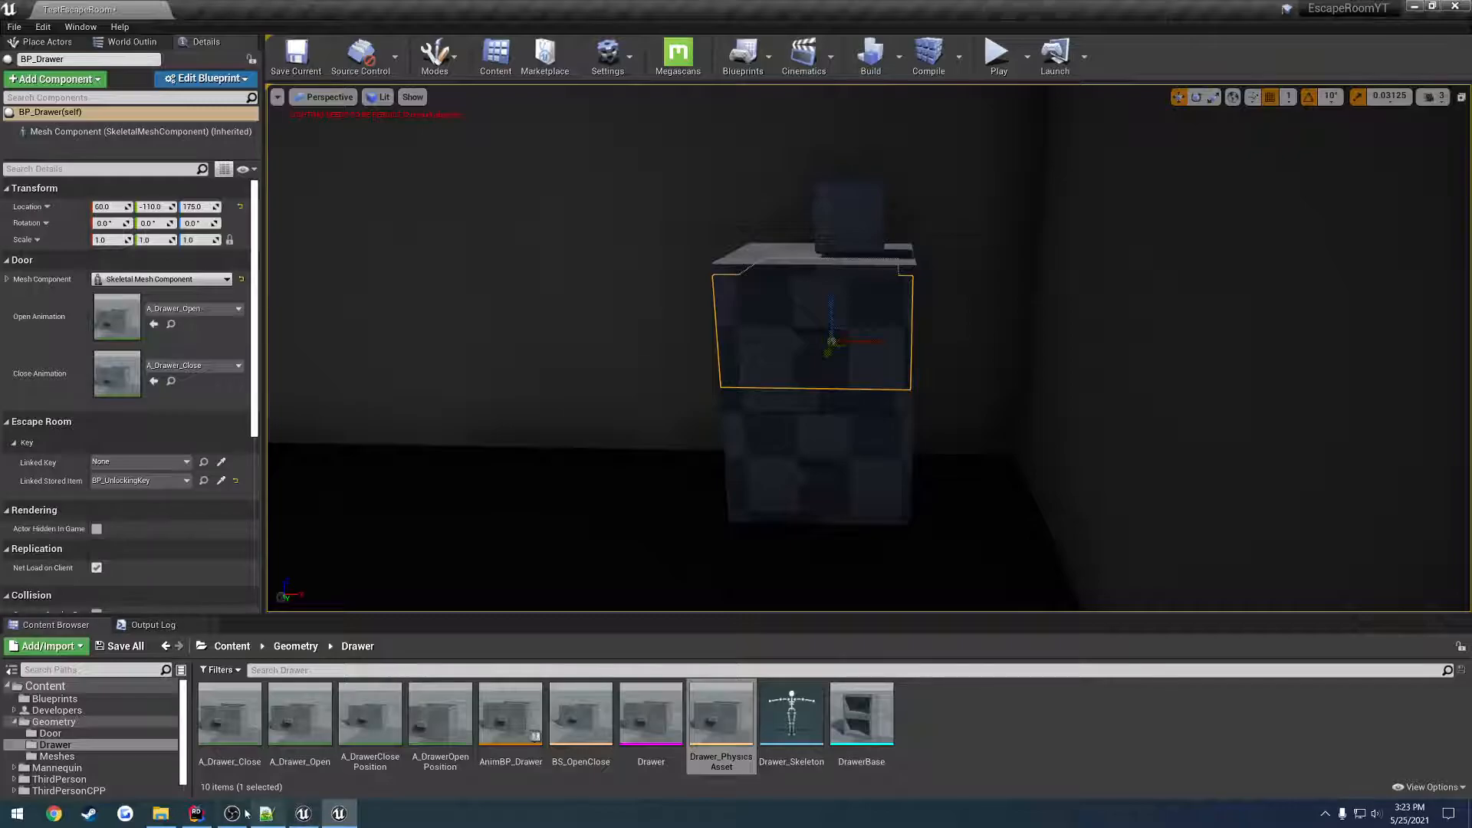
Confirm BP_Drawer stores BP_UnlockingKey, then reopen Door.cpp's Interact check in Rider.
{"action": "left_click", "coordinate": [195, 813]}
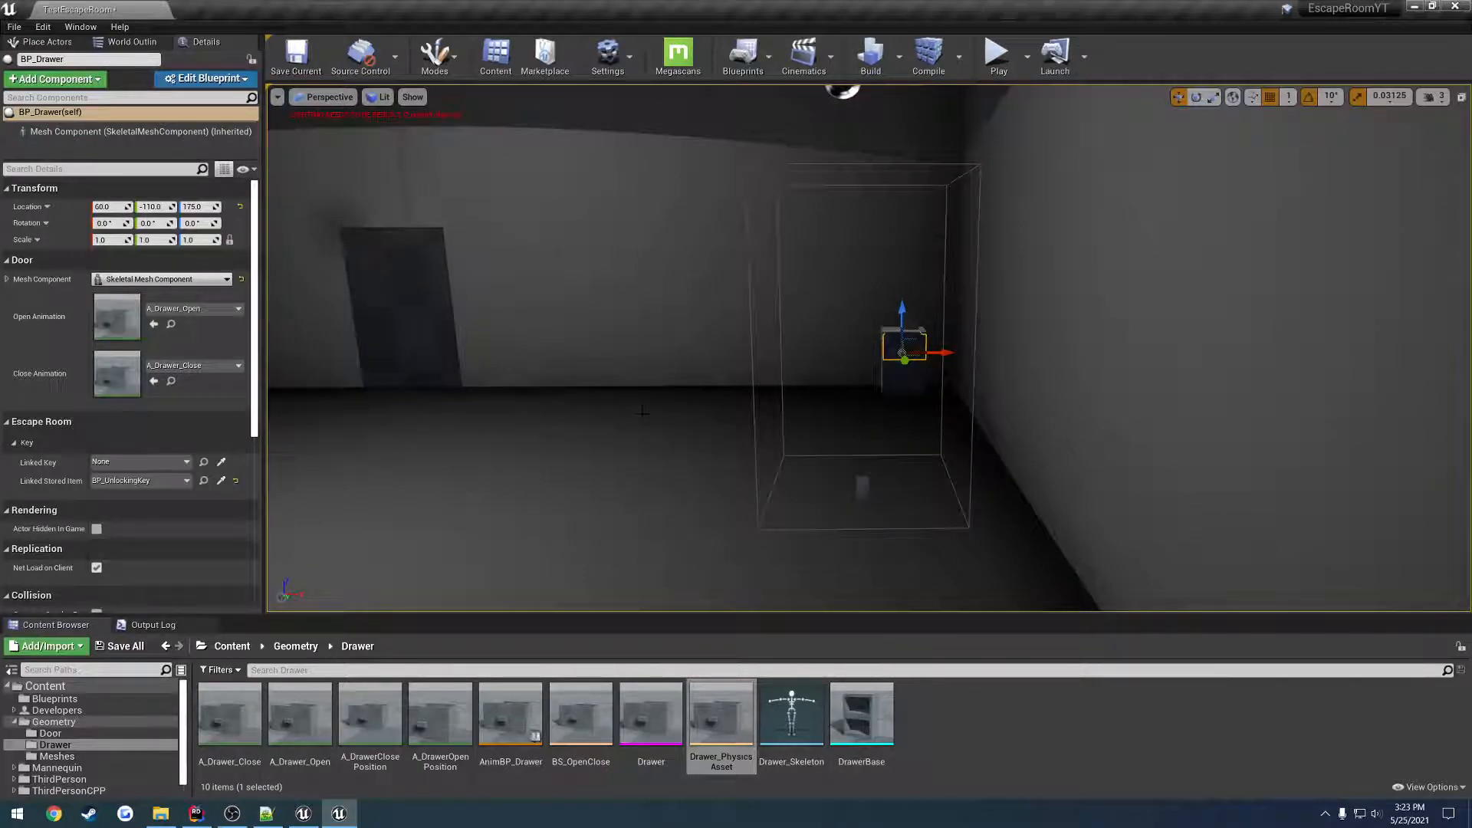
{"action": "left_click", "coordinate": [194, 813]}
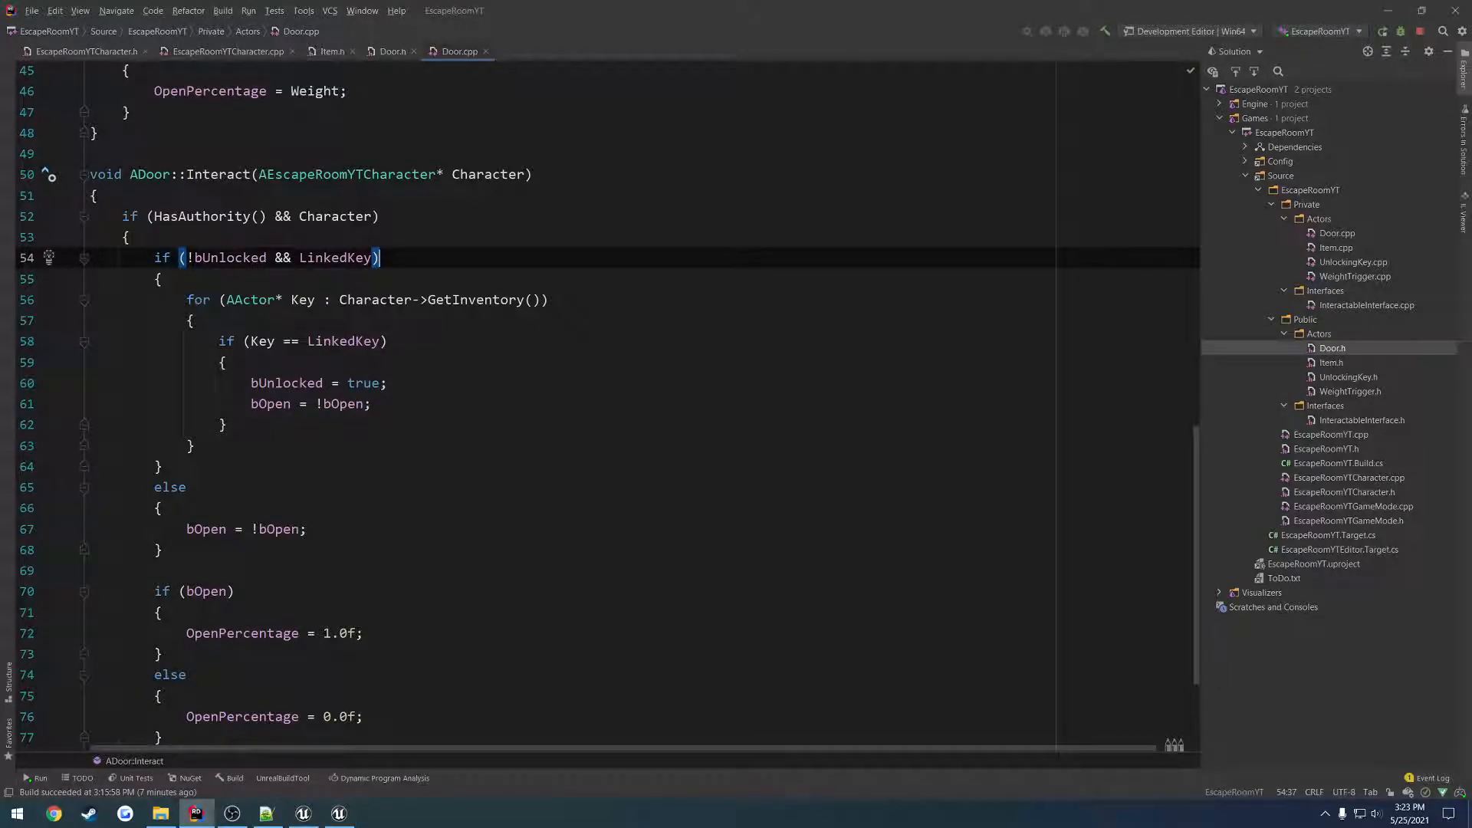
Review Door.cpp's BeginPlay socket attachment and scroll back to the Interact function.
{"action": "left_click", "coordinate": [194, 445]}
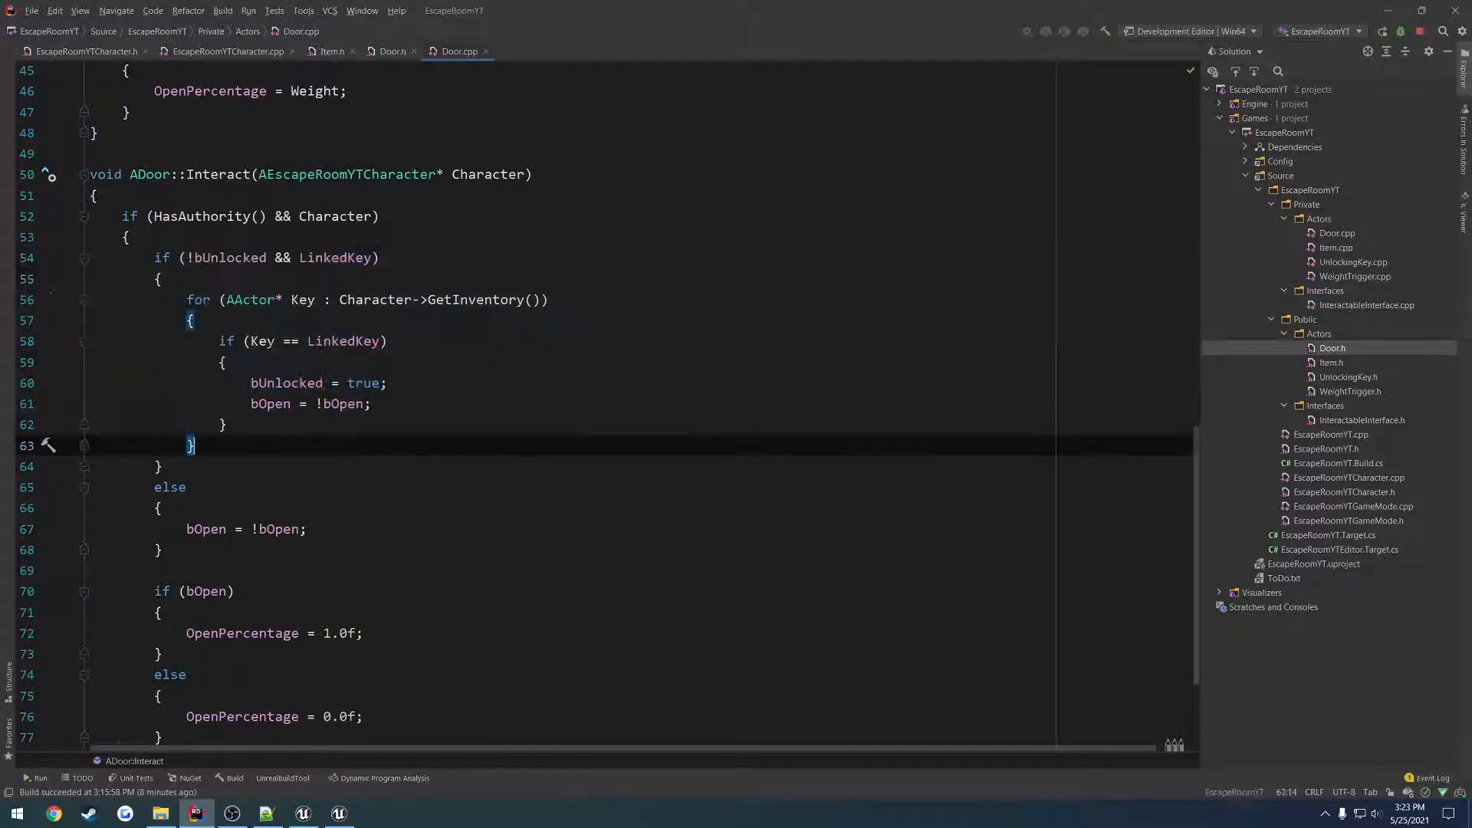
{"action": "scroll", "scroll_direction": "up", "scroll_amount": 3}
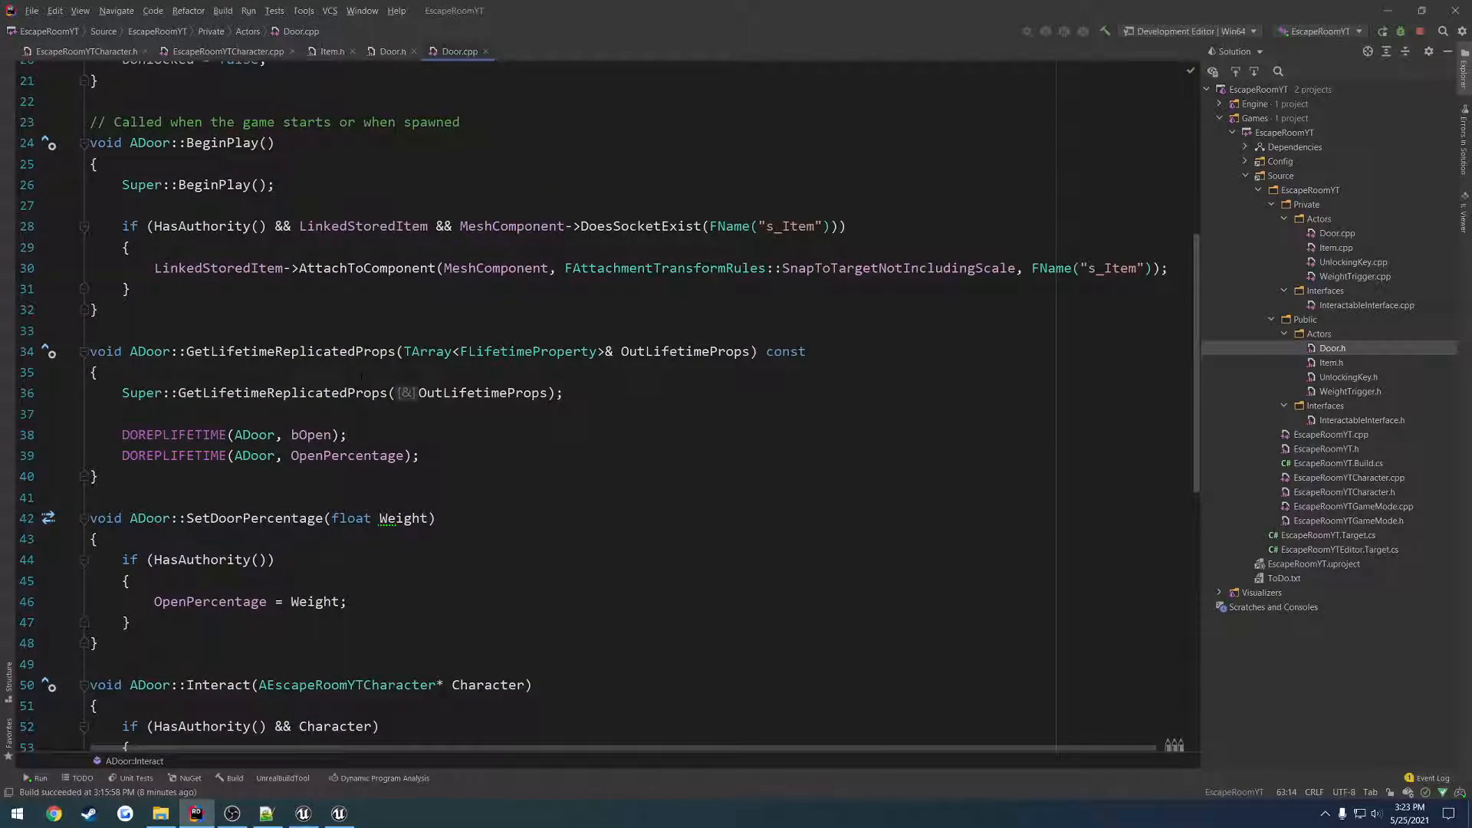
{"action": "scroll", "scroll_direction": "up", "scroll_amount": 3}
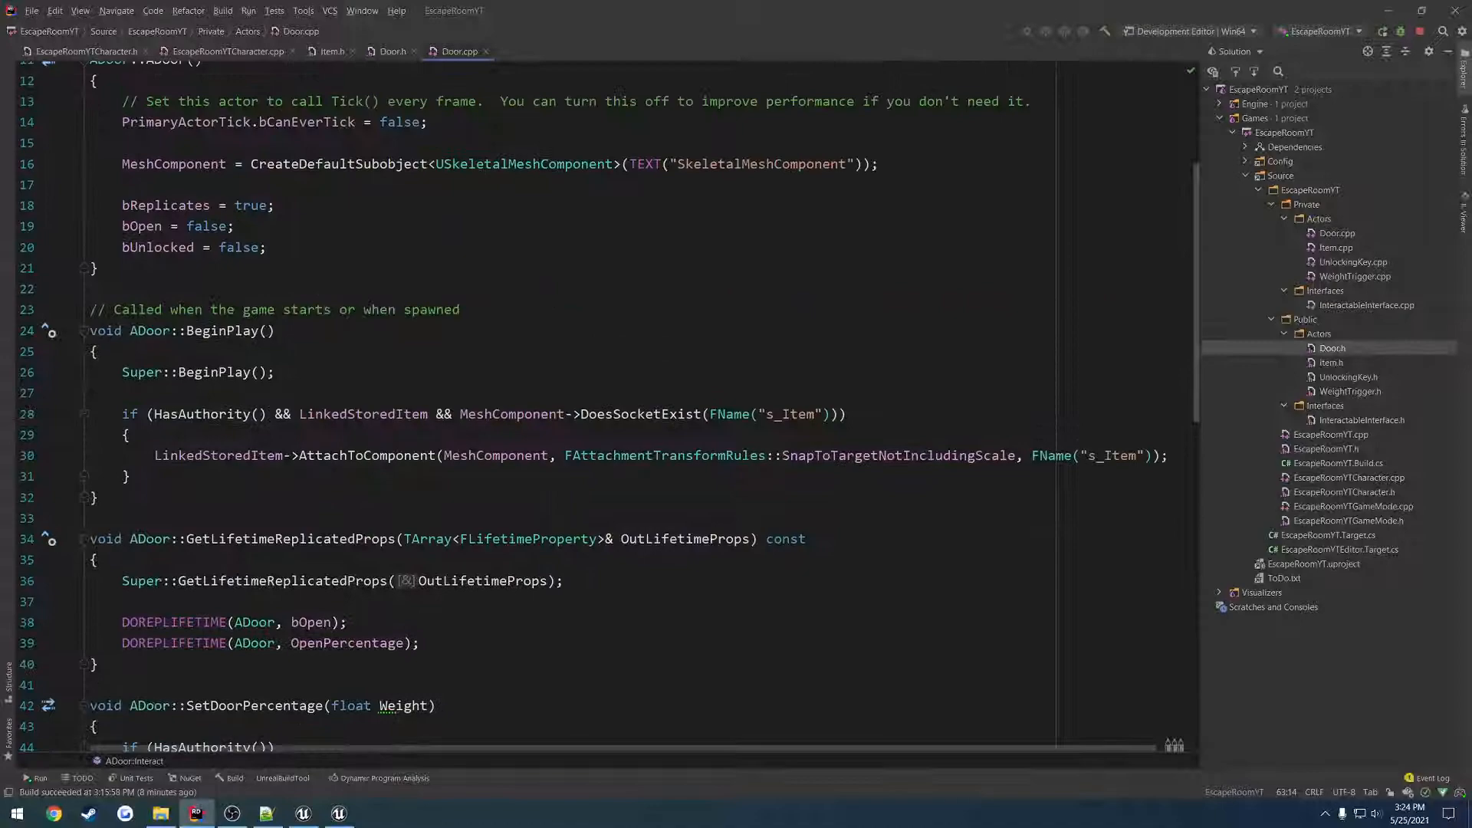
{"action": "scroll", "scroll_direction": "down", "scroll_amount": 3}
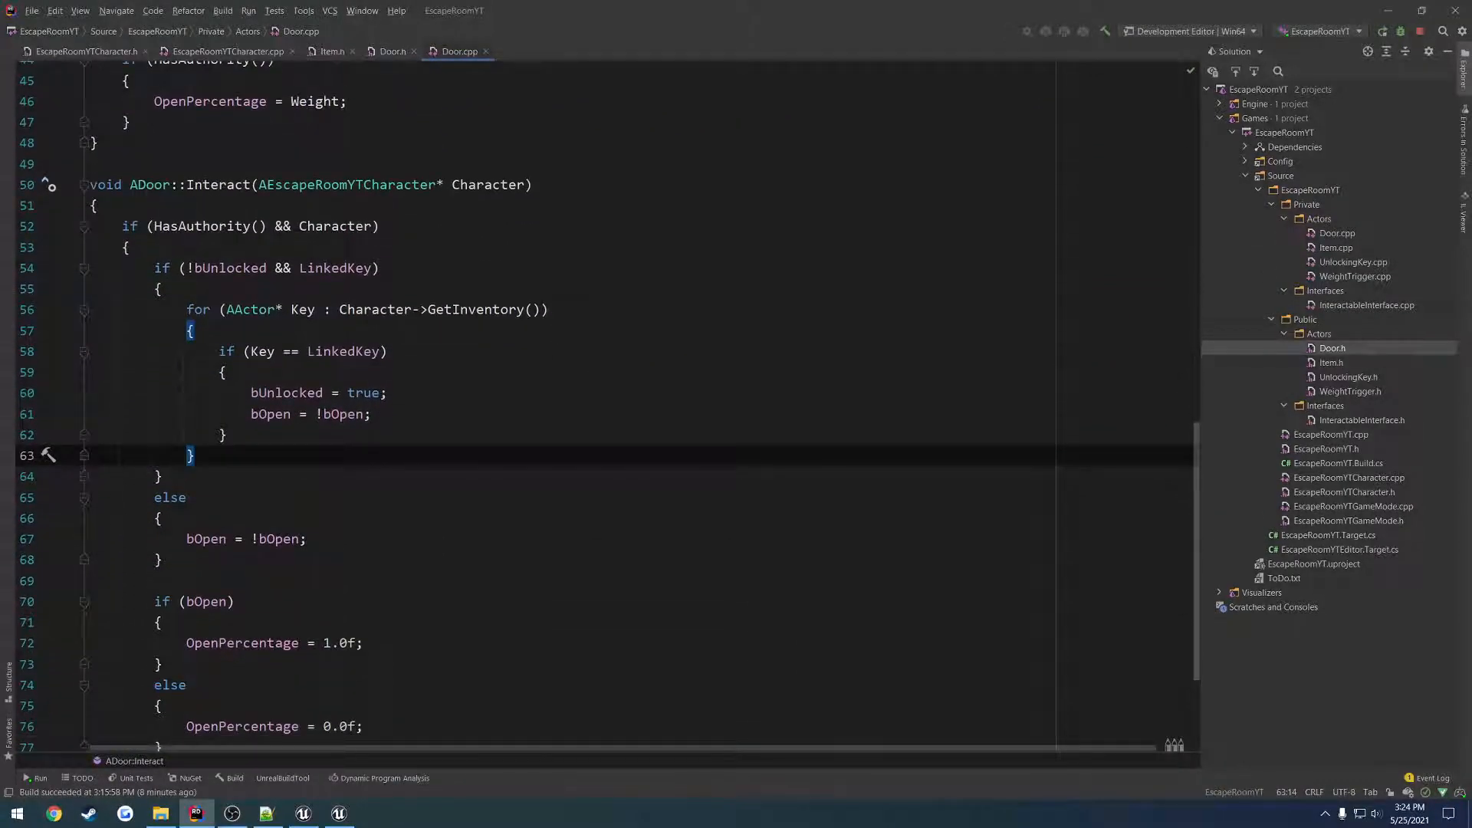
{"action": "scroll", "scroll_direction": "down", "scroll_amount": 3}
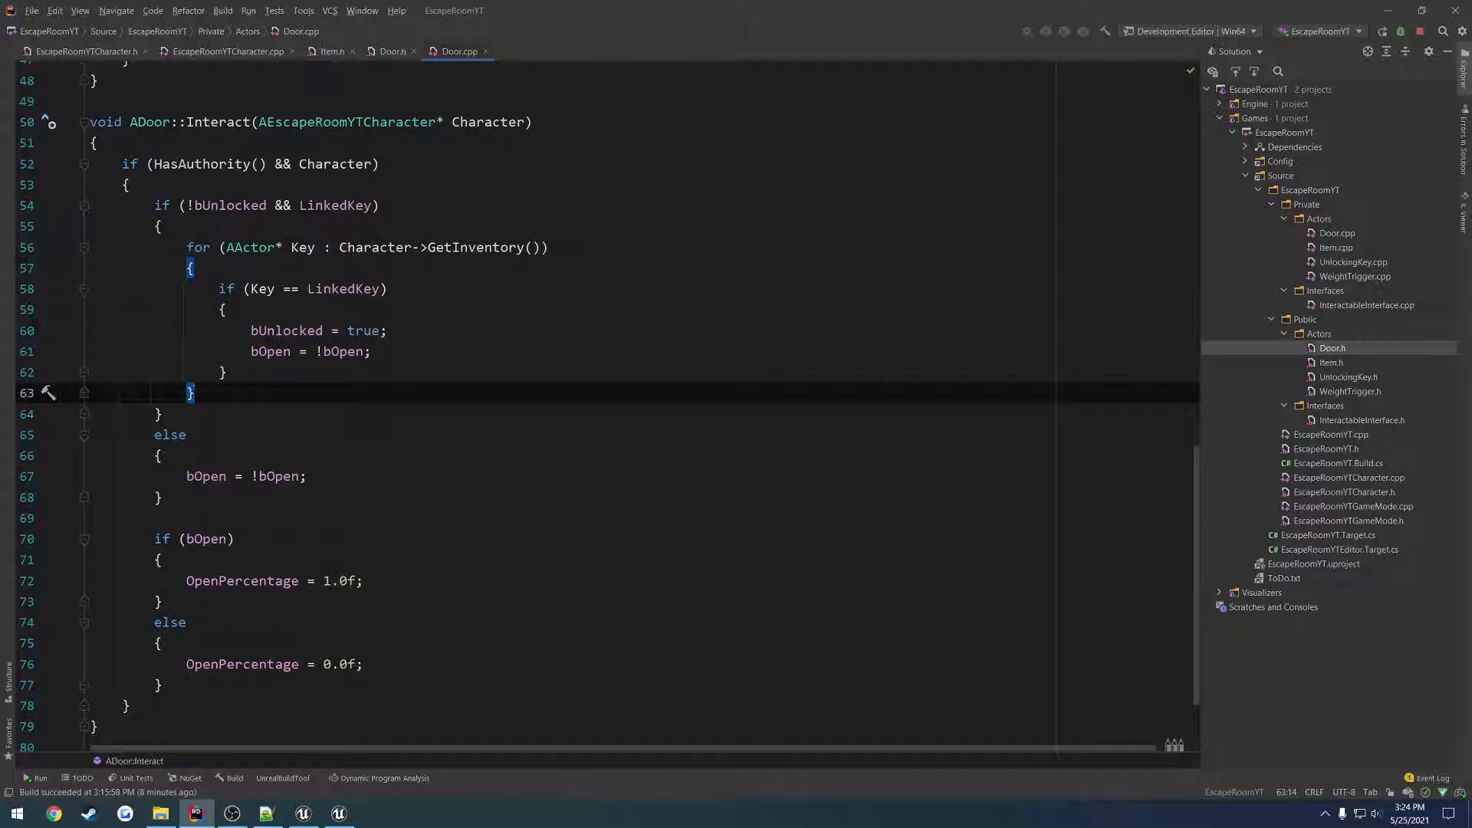
Inspect the bUnlocked flag in Interact's unlock check, then return to the Unreal editor.
{"action": "double_click", "coordinate": [229, 204]}
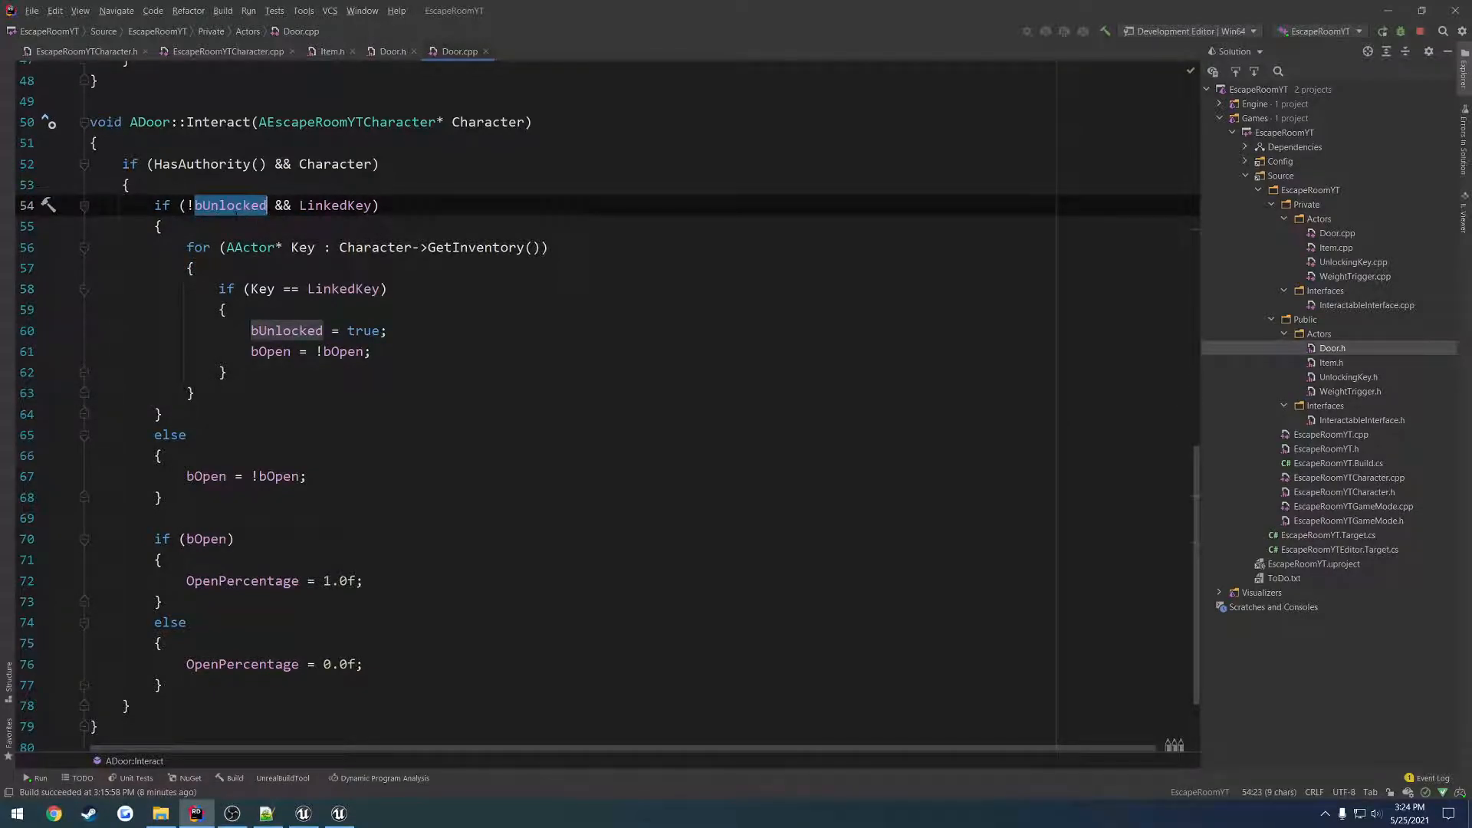
{"action": "mouse_move", "coordinate": [230, 216]}
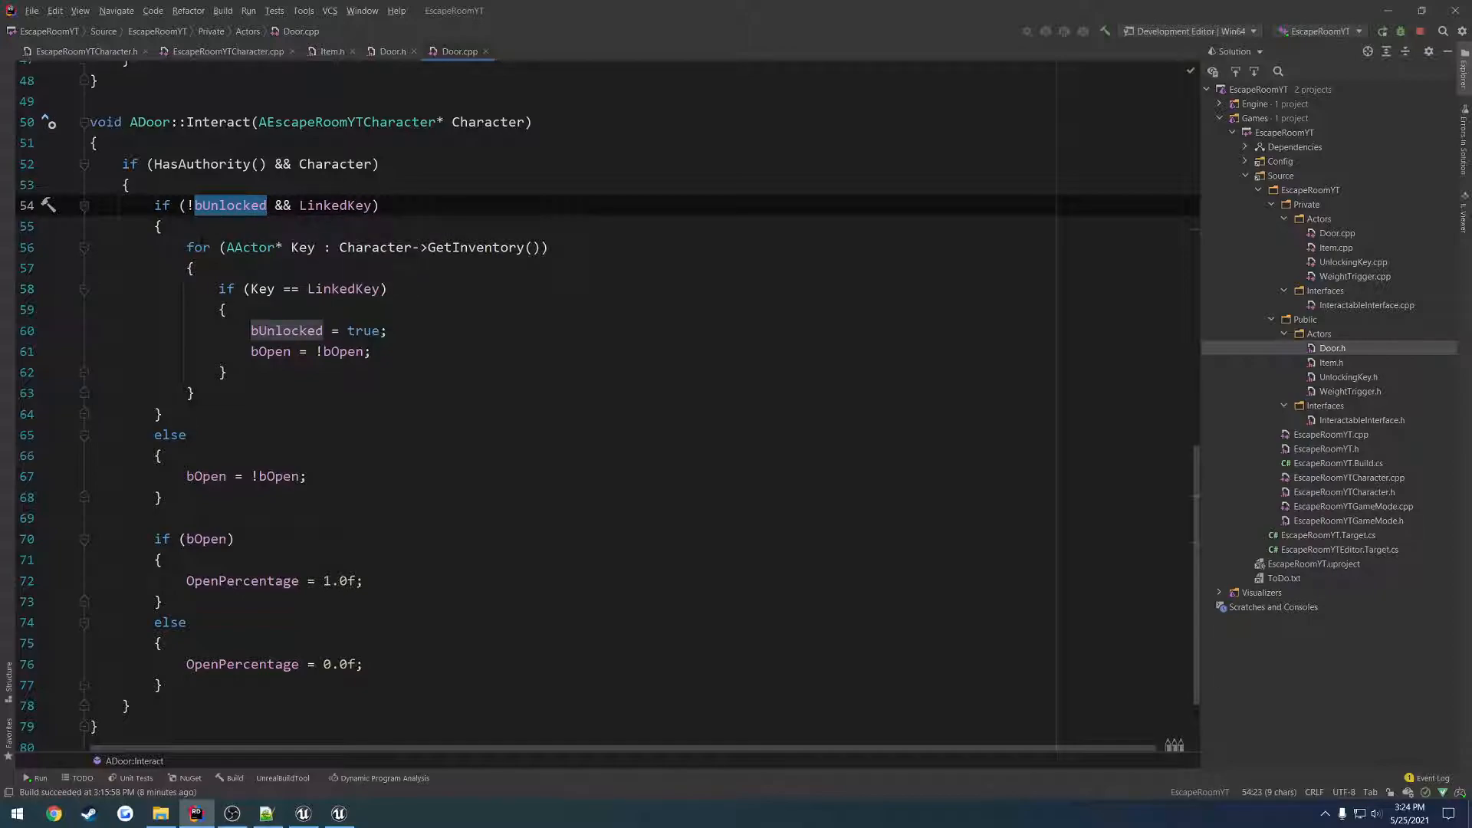
{"action": "left_click", "coordinate": [158, 227]}
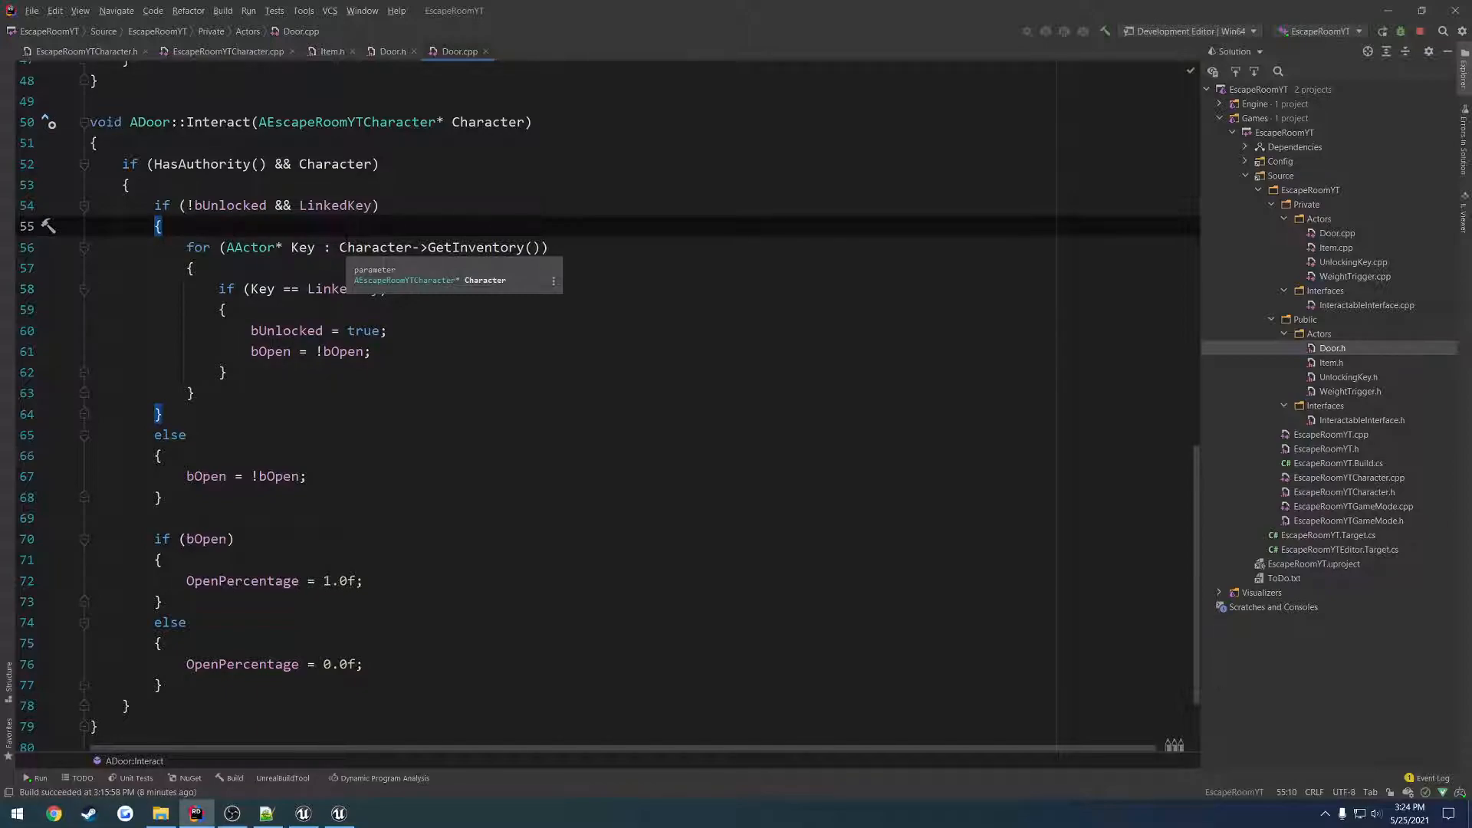
{"action": "left_click", "coordinate": [338, 813]}
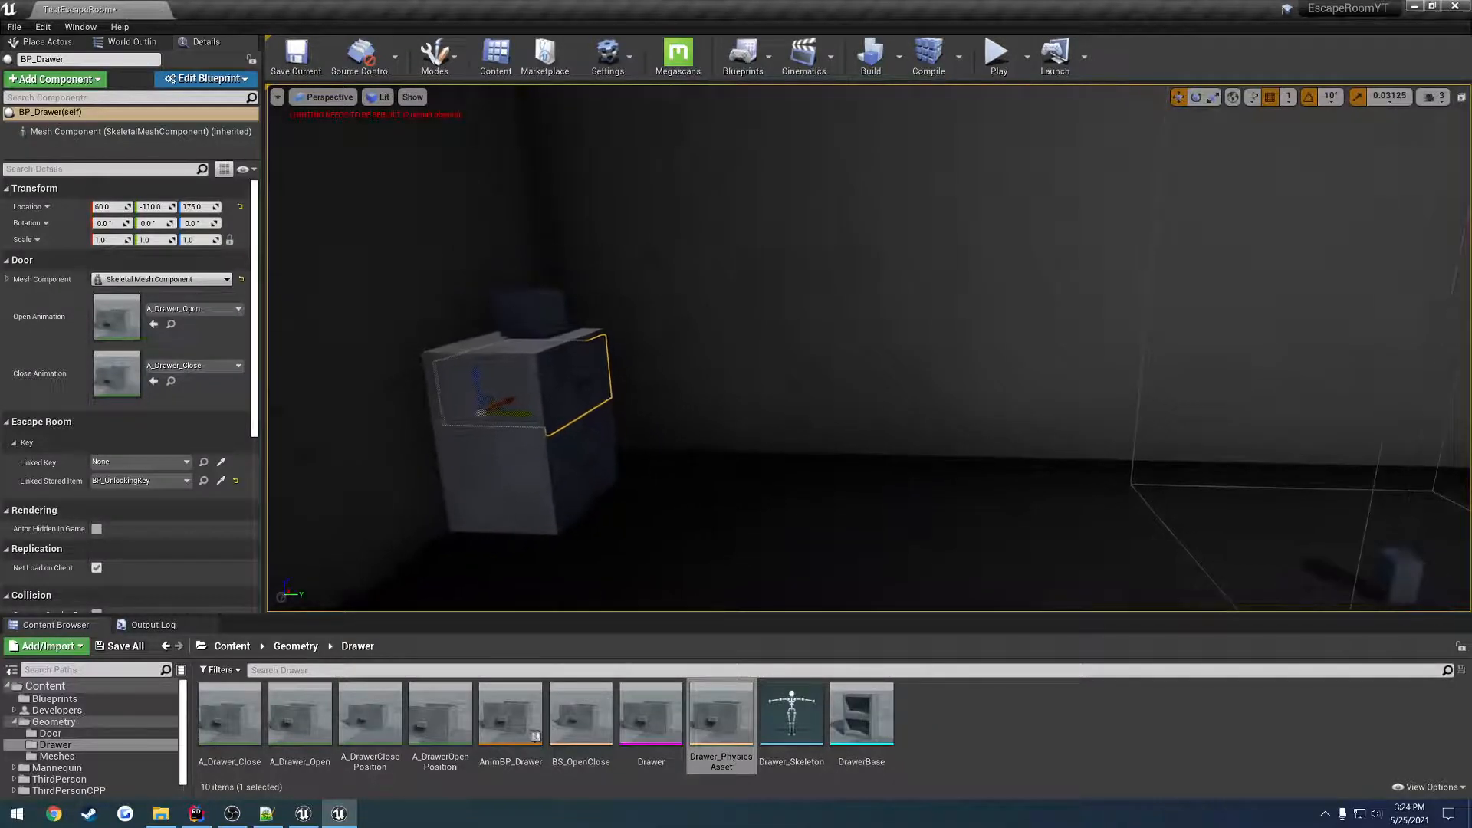
Select BP_Drawer2 and assign BP_UnlockingKey as its Linked Key.
{"action": "left_click", "coordinate": [1086, 432]}
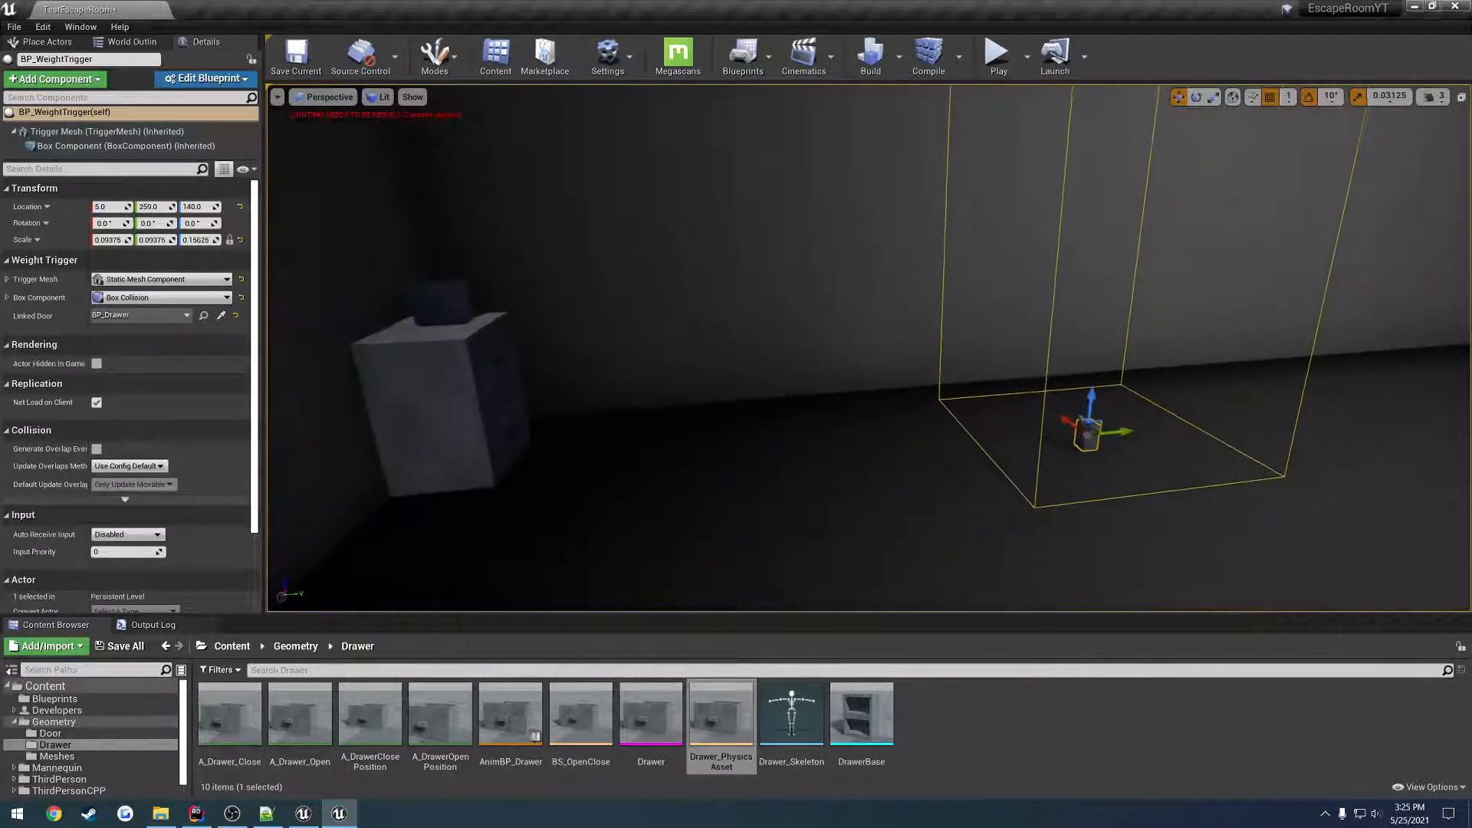
{"action": "left_click", "coordinate": [423, 423]}
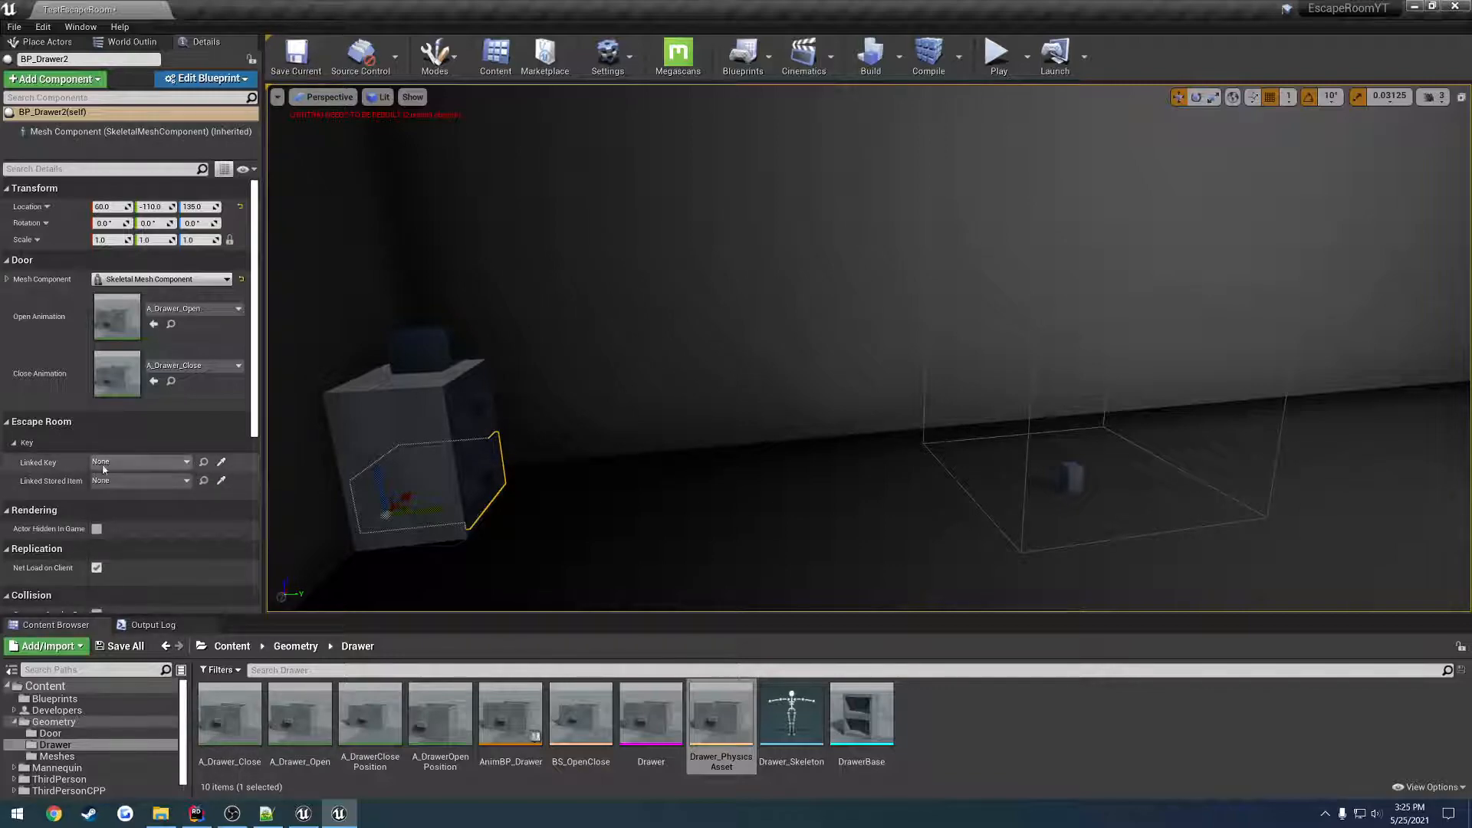
{"action": "left_click", "coordinate": [137, 461]}
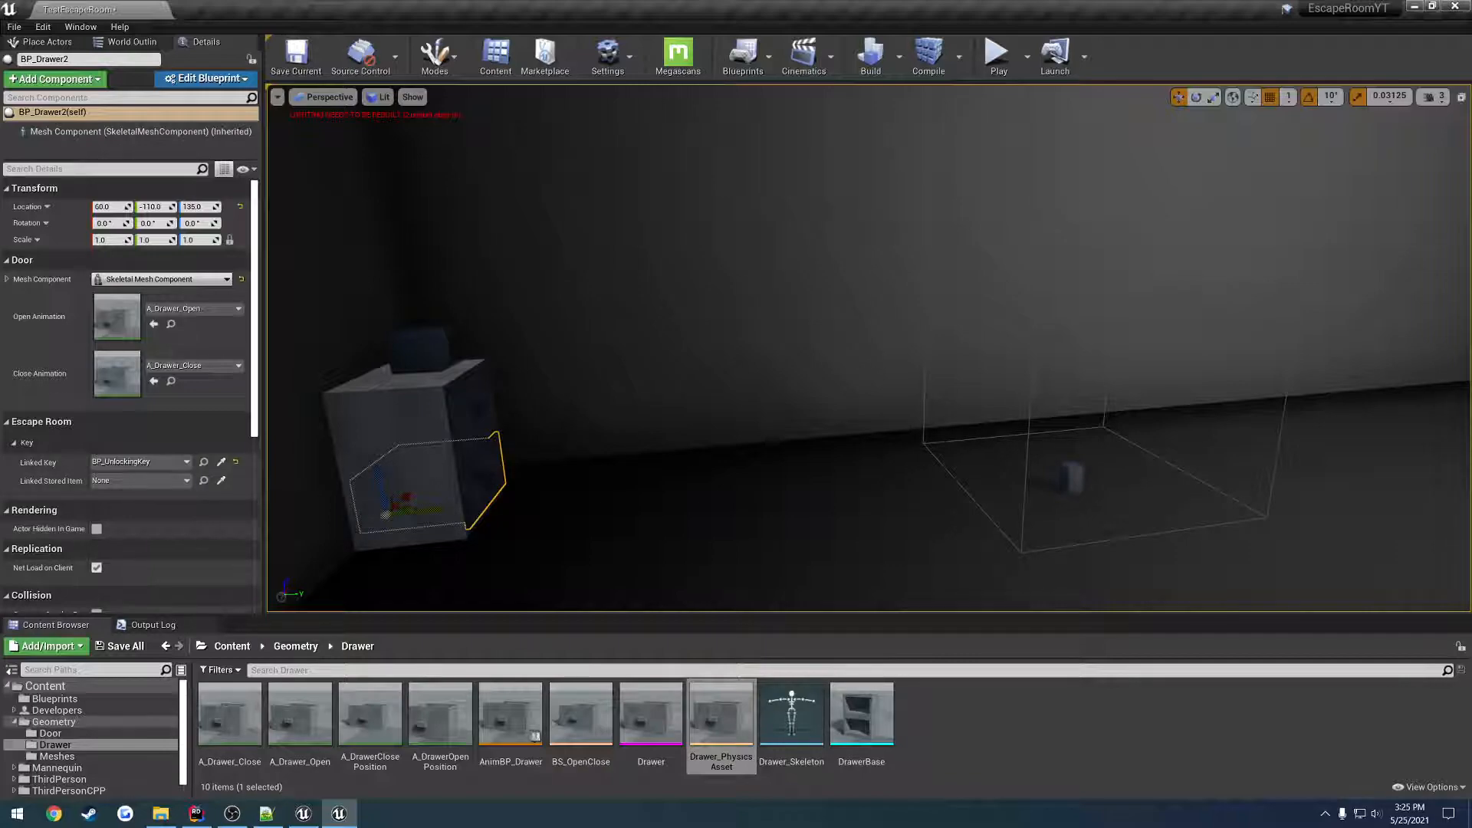
Select the key on the drawer and start a play test of the level.
{"action": "left_click", "coordinate": [418, 349]}
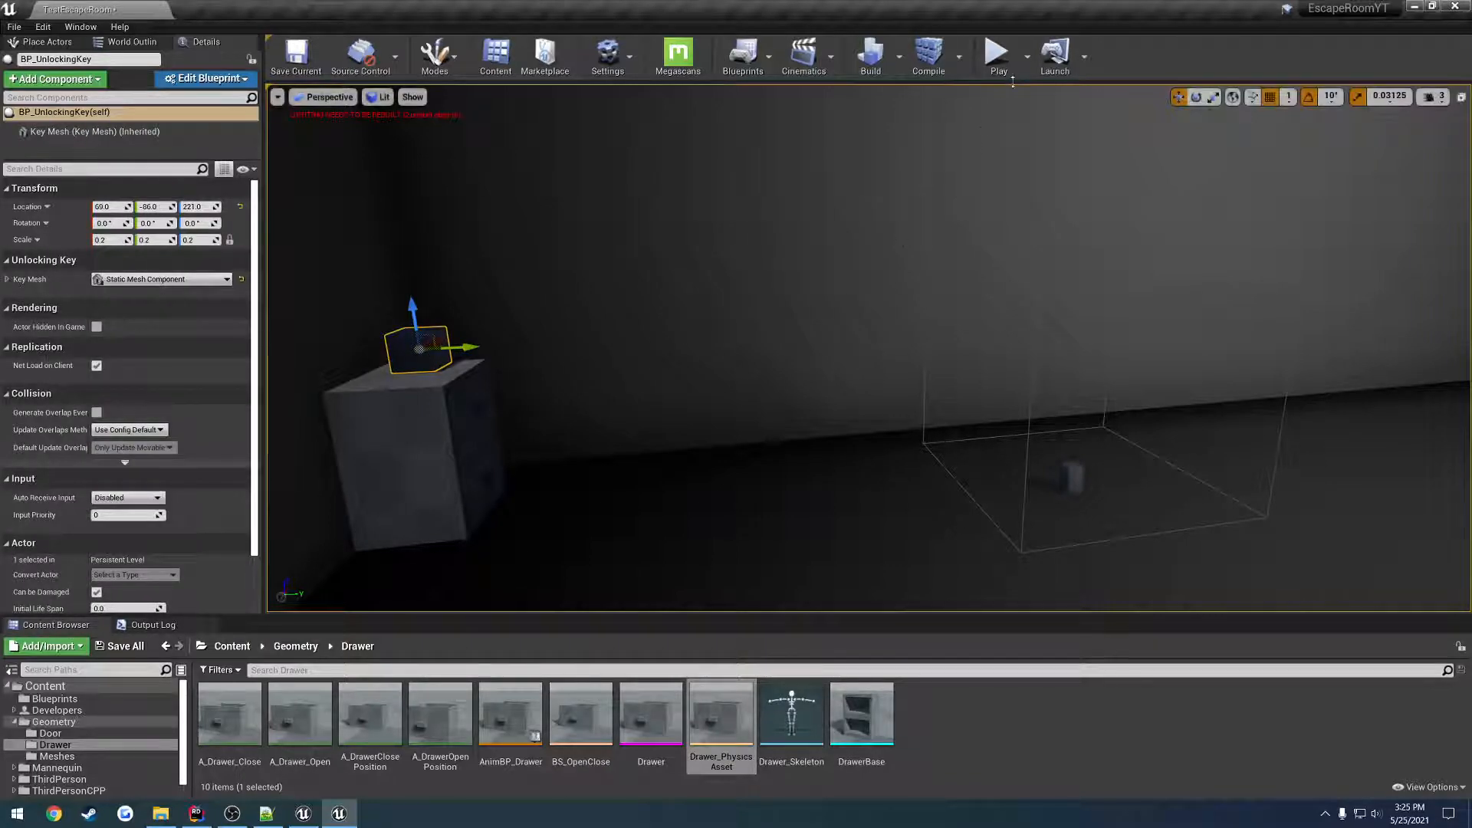
{"action": "left_click", "coordinate": [997, 57]}
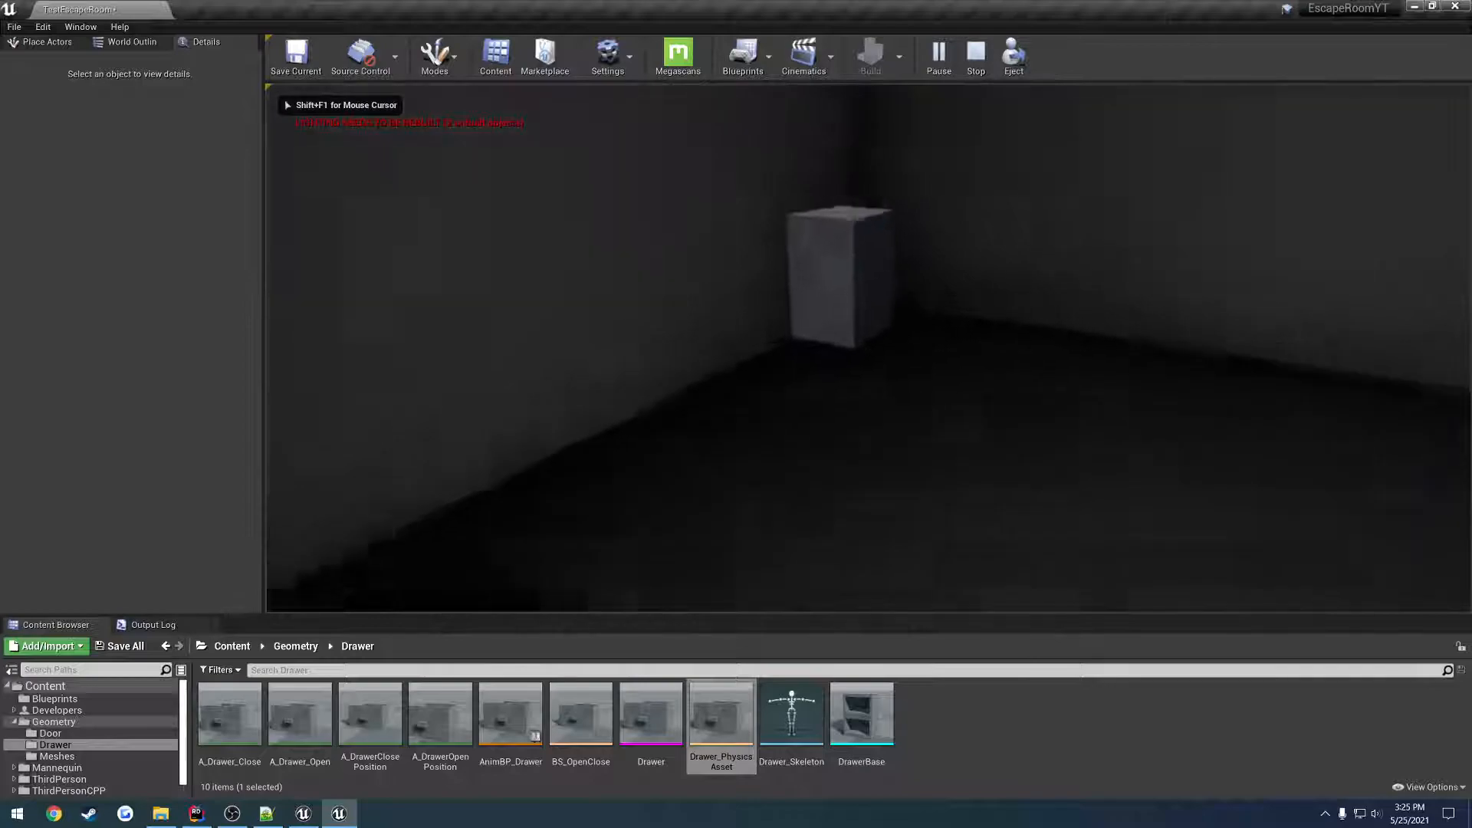